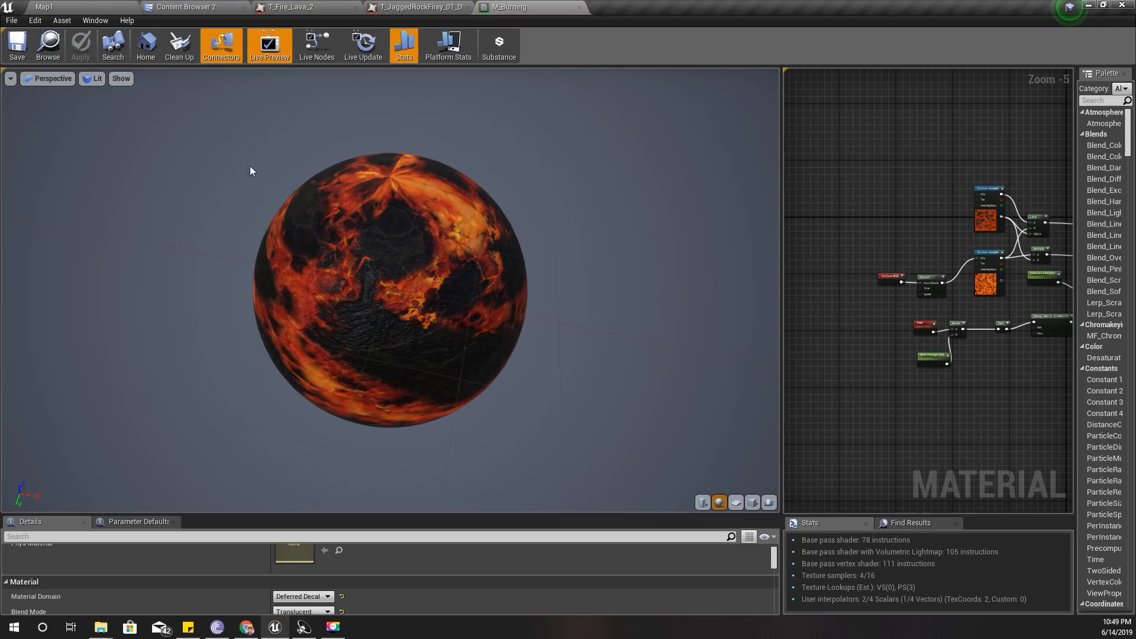
# Step: Return to the Map1 level, play-test it to see the lava decal in game, then stop
pyautogui.click(43, 7)
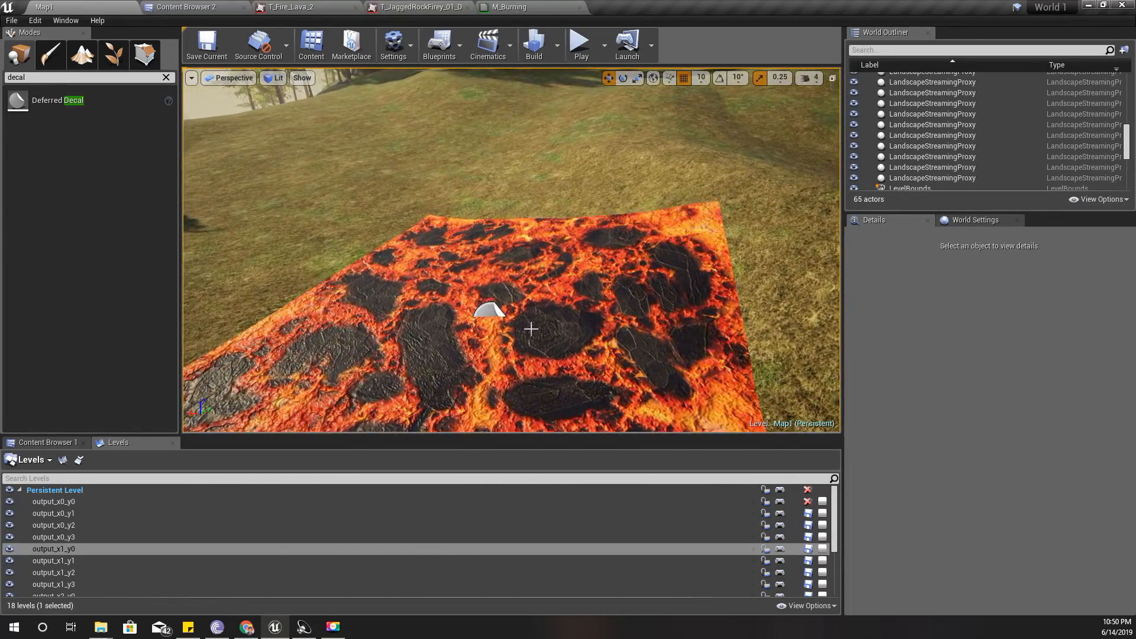
pyautogui.click(580, 43)
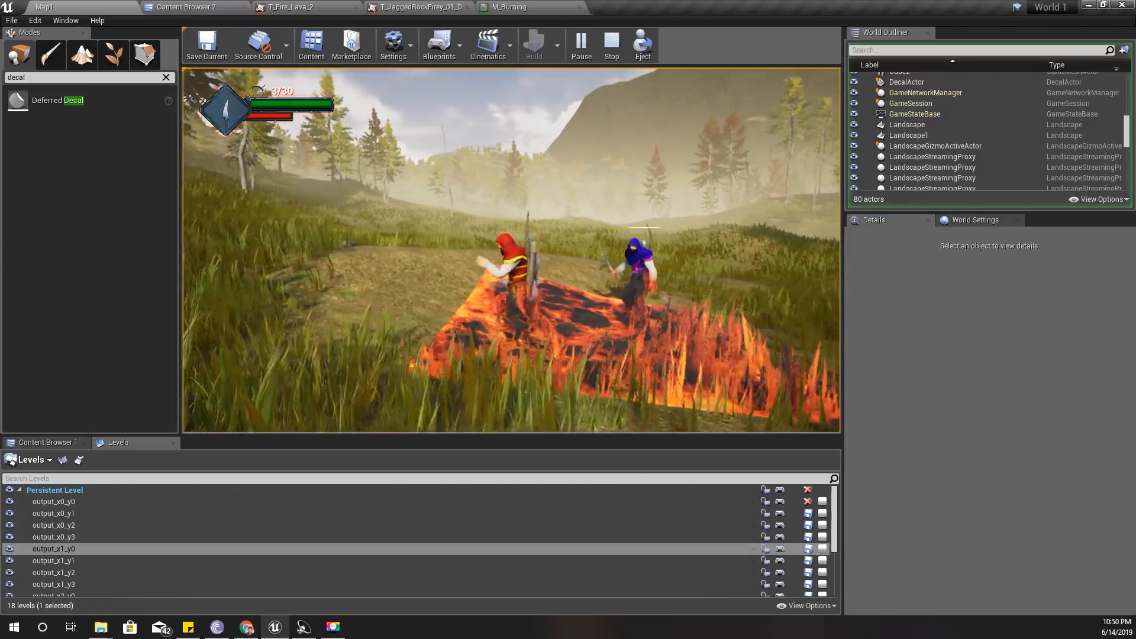
pyautogui.click(611, 45)
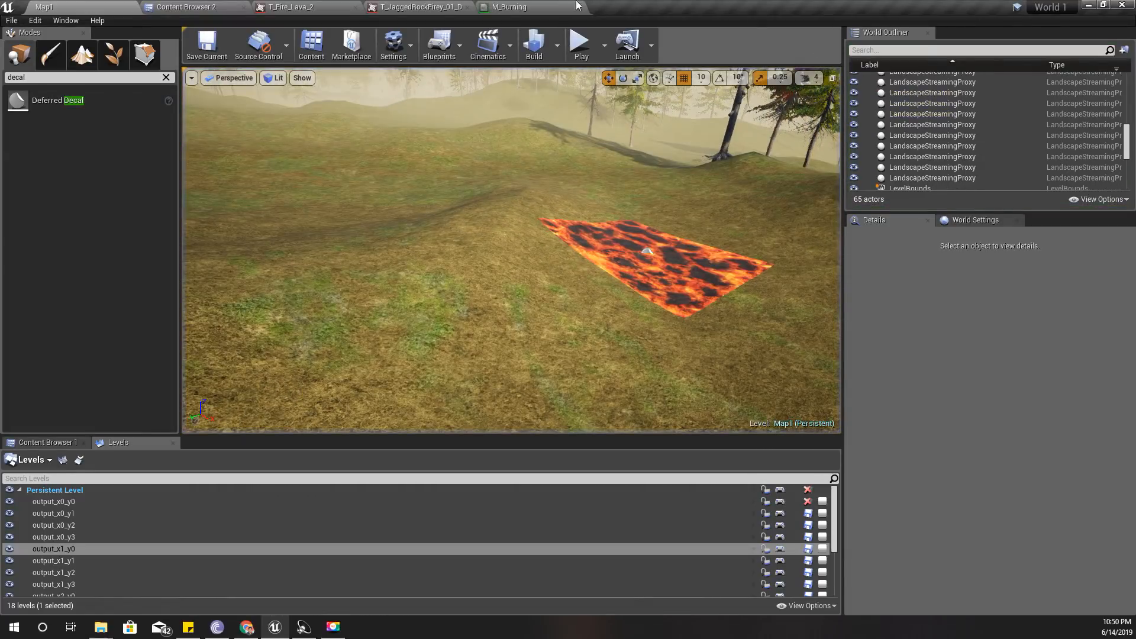
# Step: Switch to the Patreon patrons page and scroll down through the patron list
pyautogui.click(216, 627)
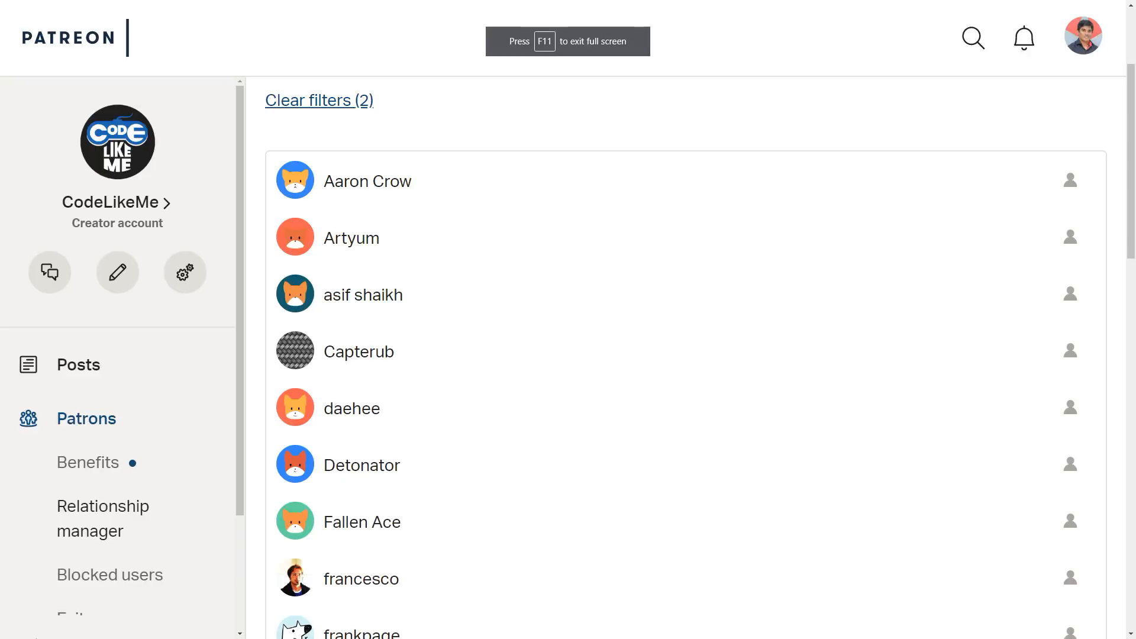
pyautogui.scroll(-3)
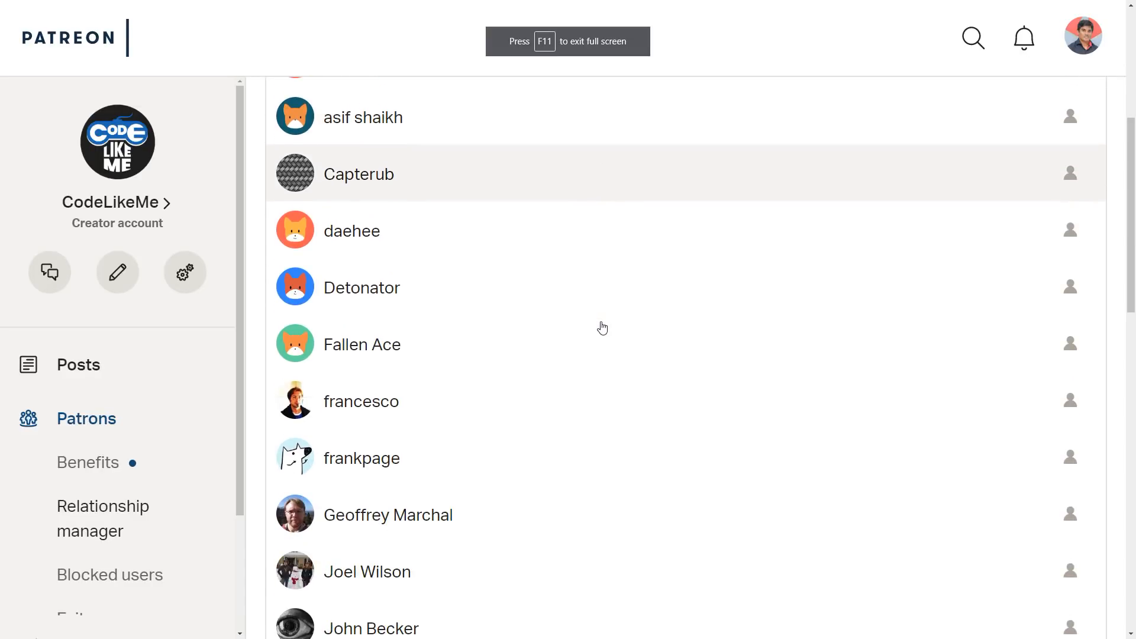
pyautogui.scroll(-3)
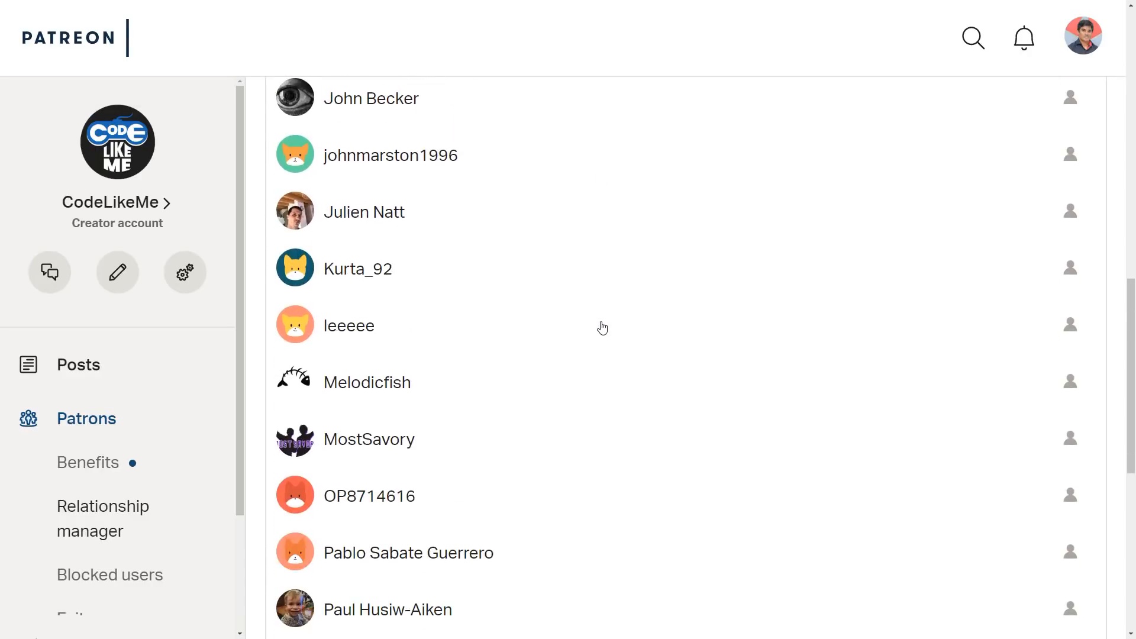
pyautogui.scroll(-3)
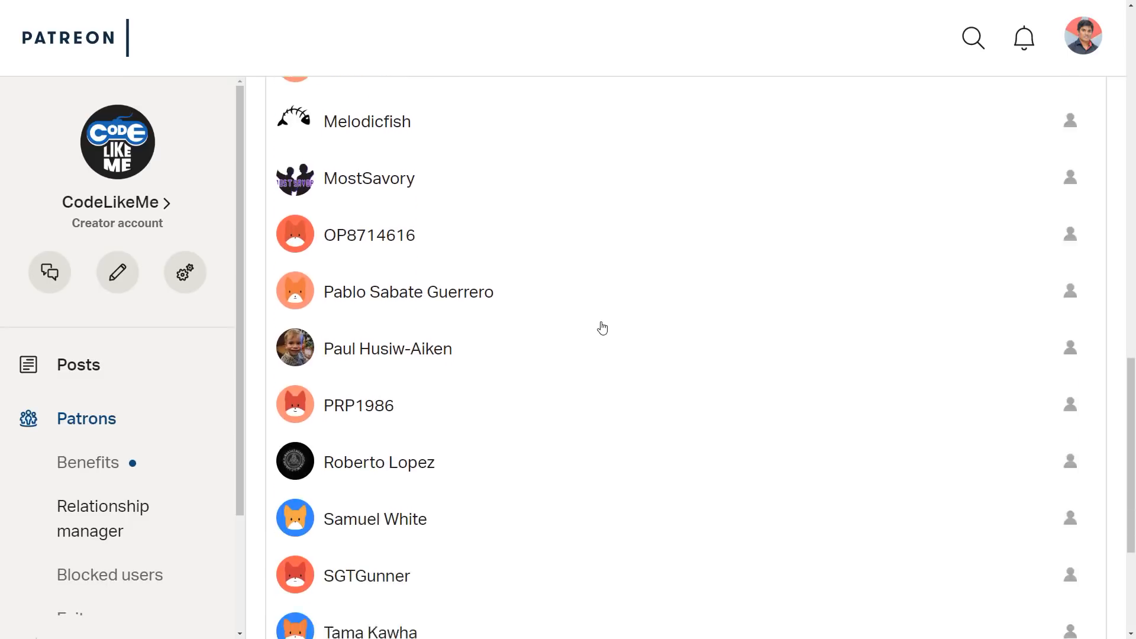
pyautogui.scroll(-3)
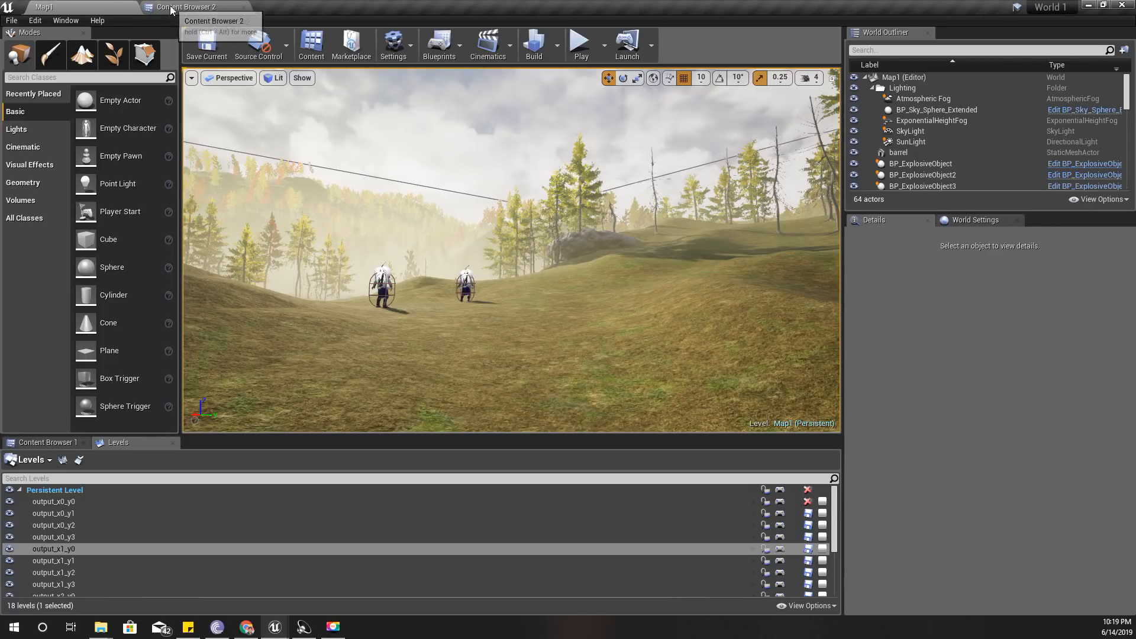
# Step: Search 'lav' in Content Browser 2 and open the T_Fire_Lava_2 texture
pyautogui.click(192, 8)
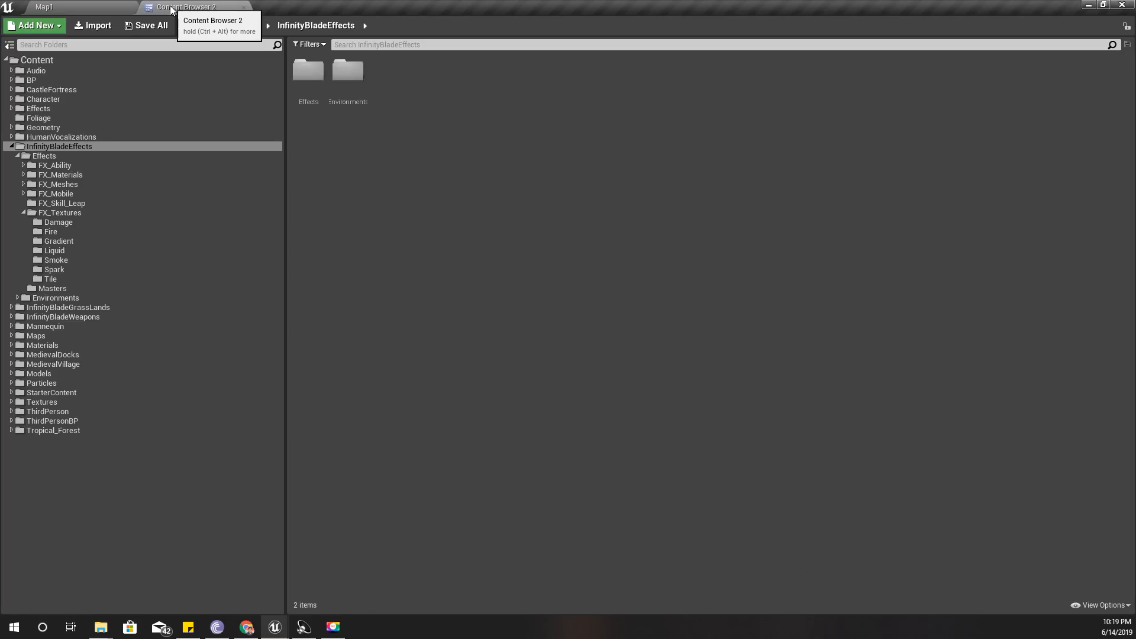
pyautogui.moveTo(586, 58)
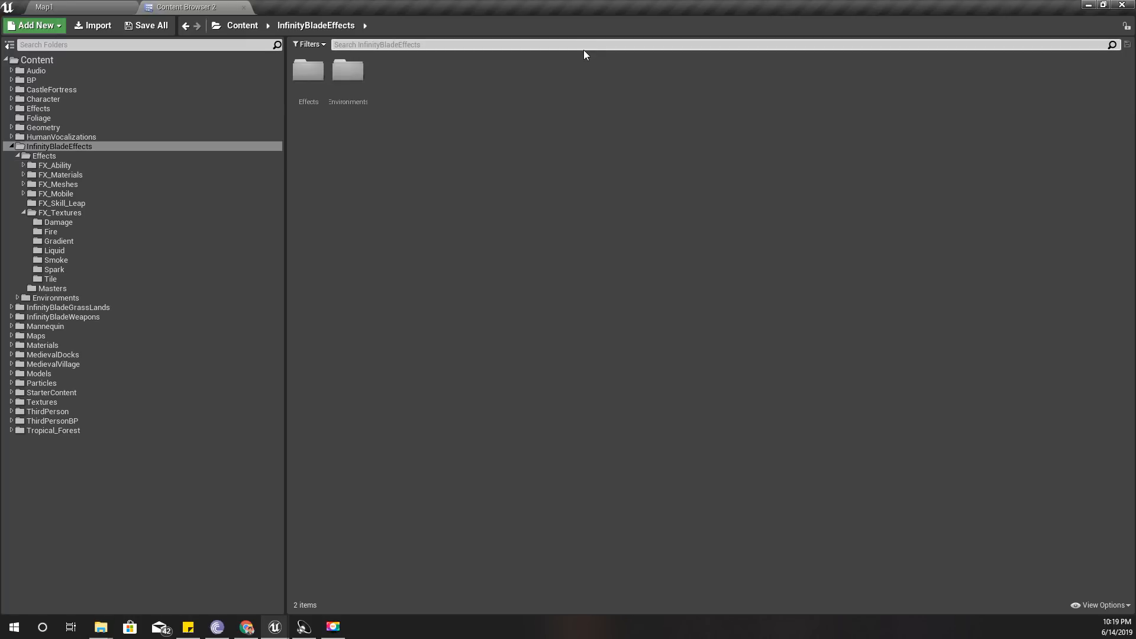
pyautogui.write('lava')
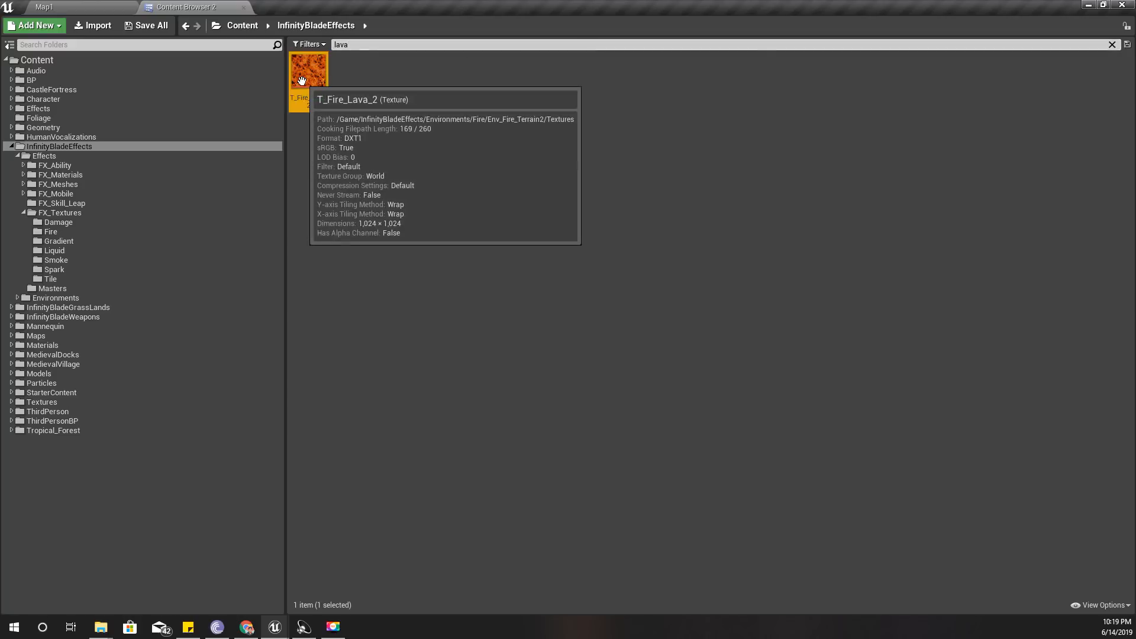
pyautogui.doubleClick(308, 70)
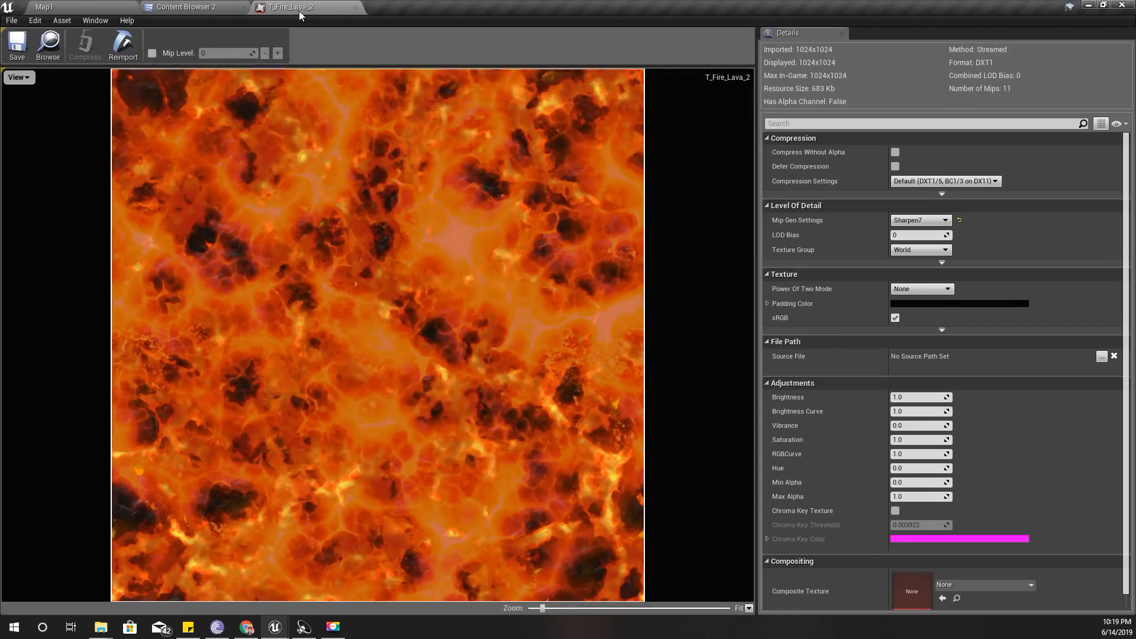
# Step: Search 'jag' and open the T_JaggedRockFirey_01_D texture
pyautogui.click(187, 7)
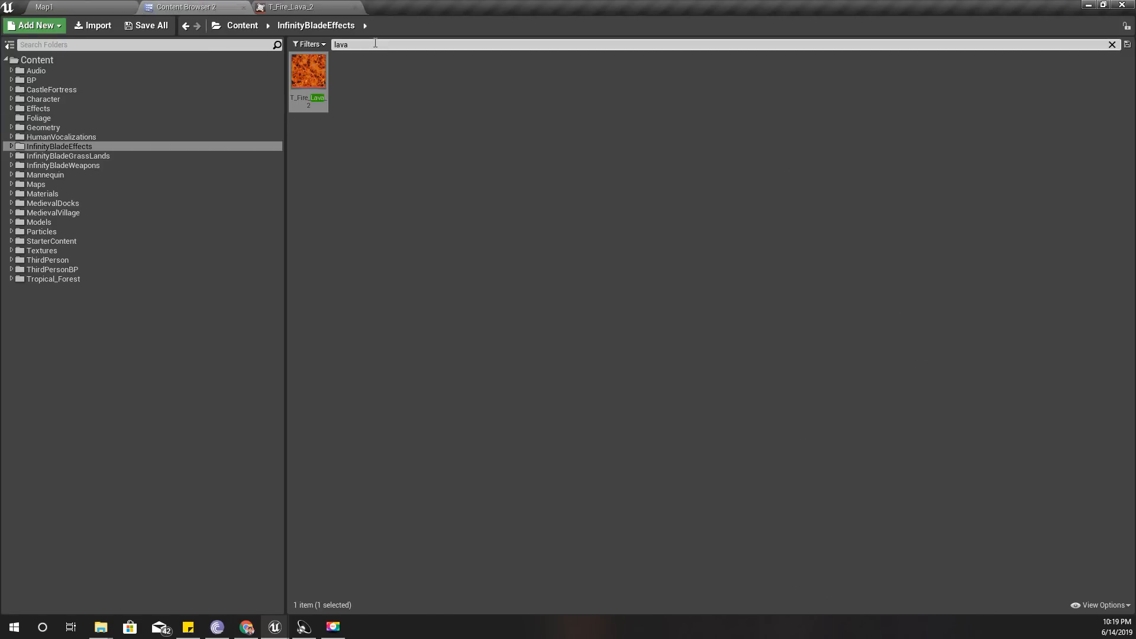
pyautogui.write('jagg')
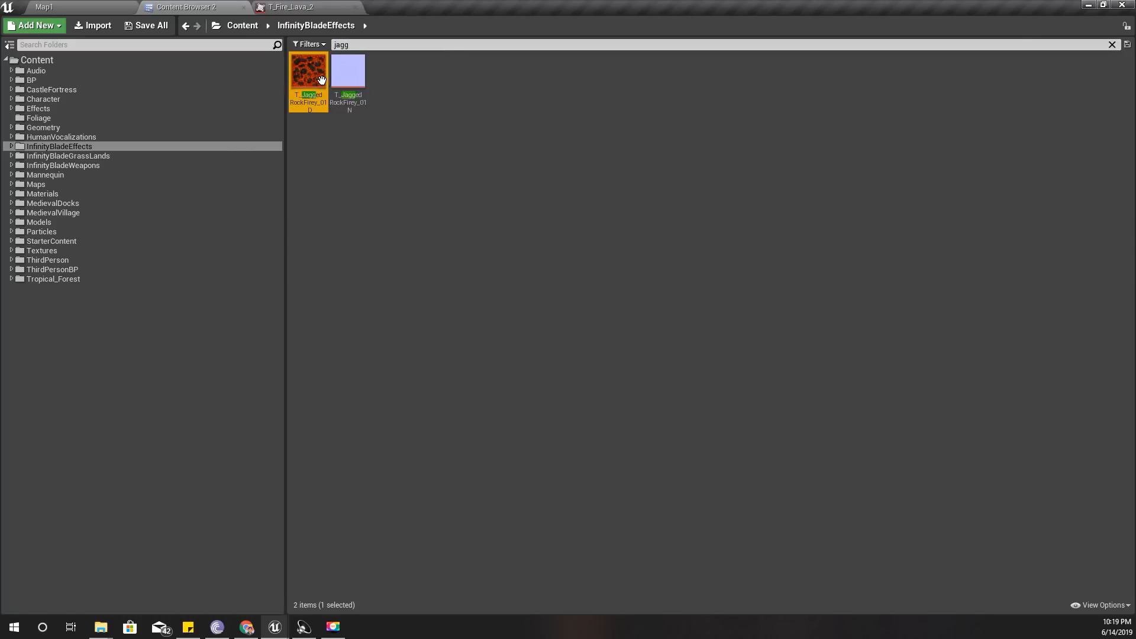
pyautogui.doubleClick(307, 70)
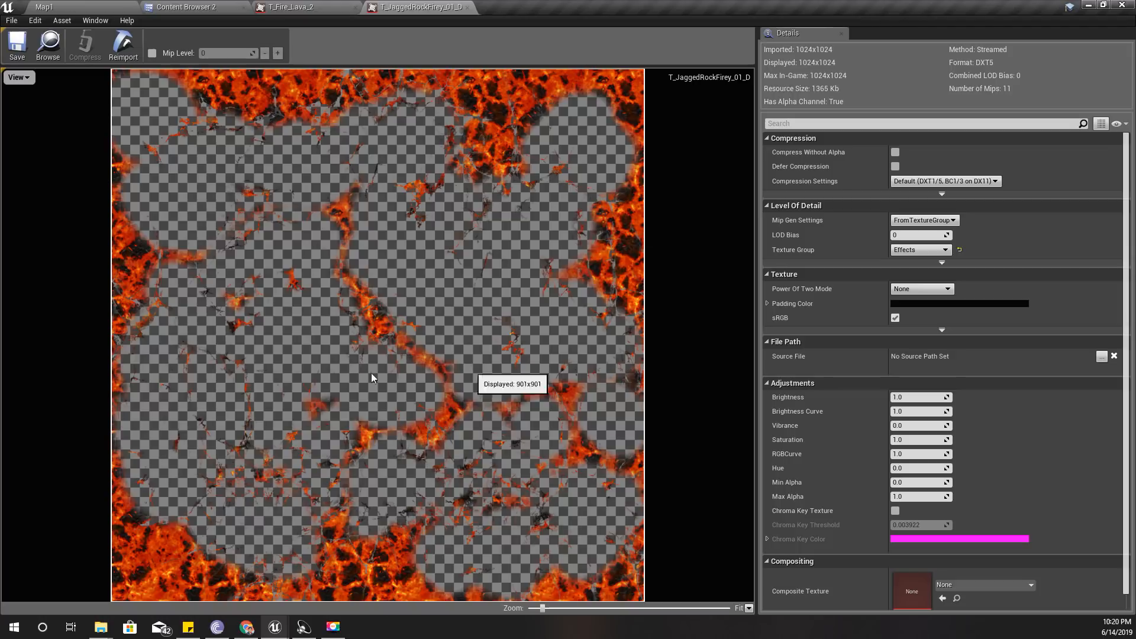
pyautogui.moveTo(431, 411)
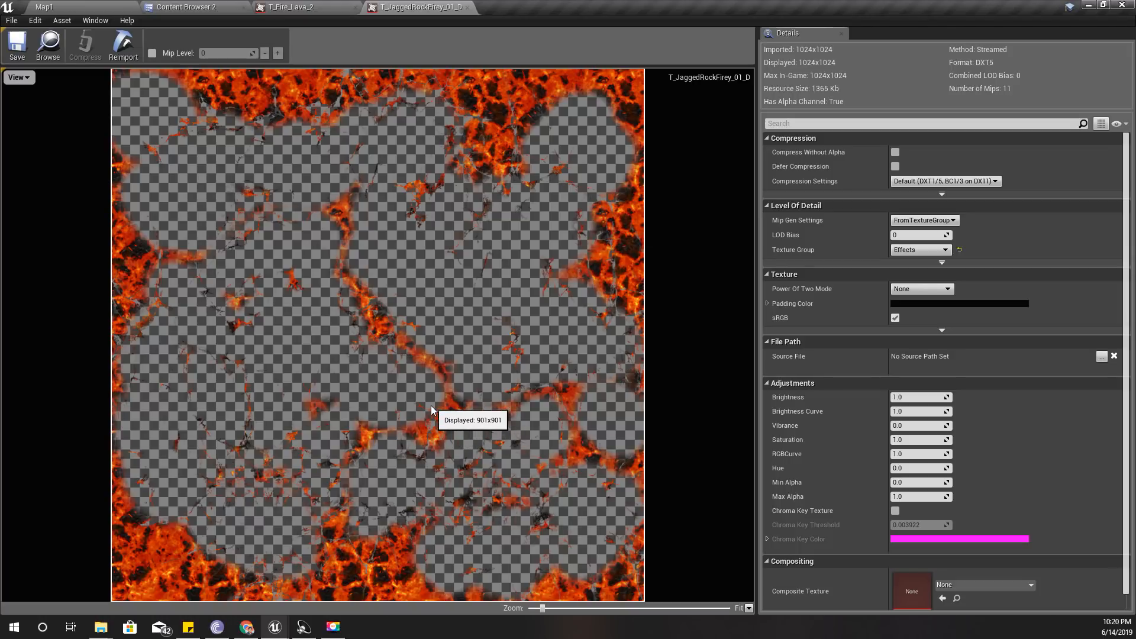
pyautogui.moveTo(393, 350)
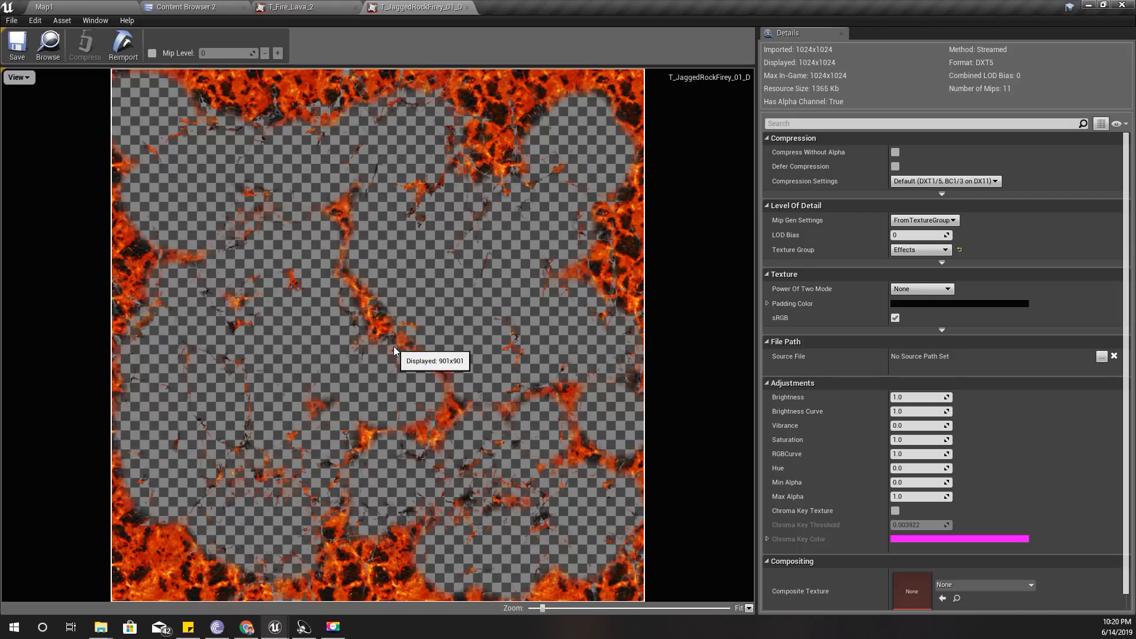
pyautogui.moveTo(427, 344)
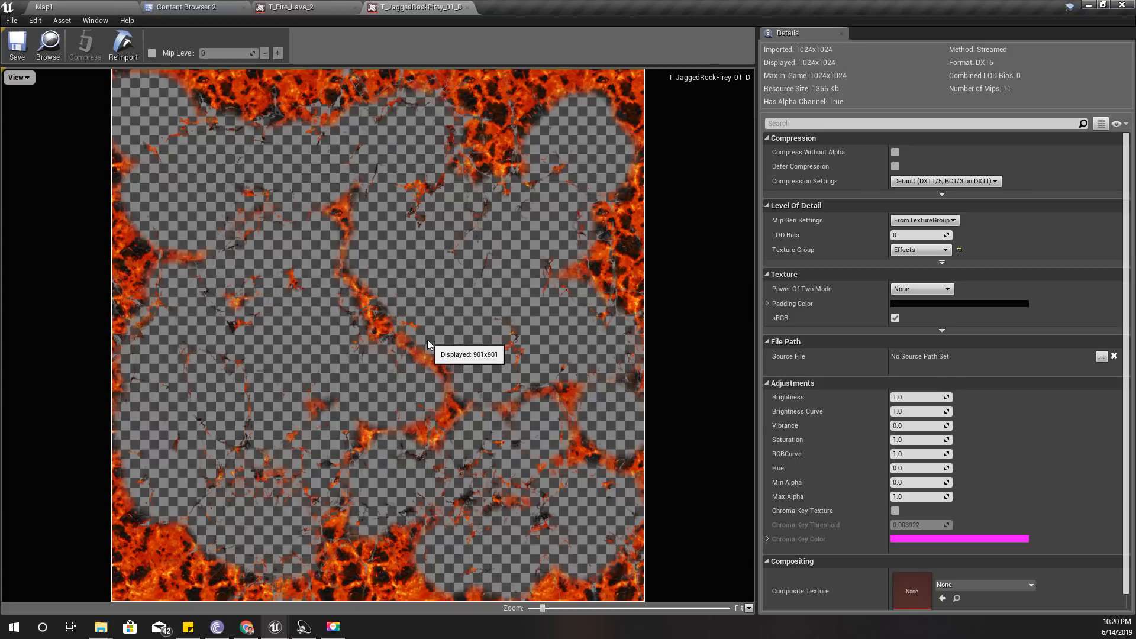
pyautogui.moveTo(416, 334)
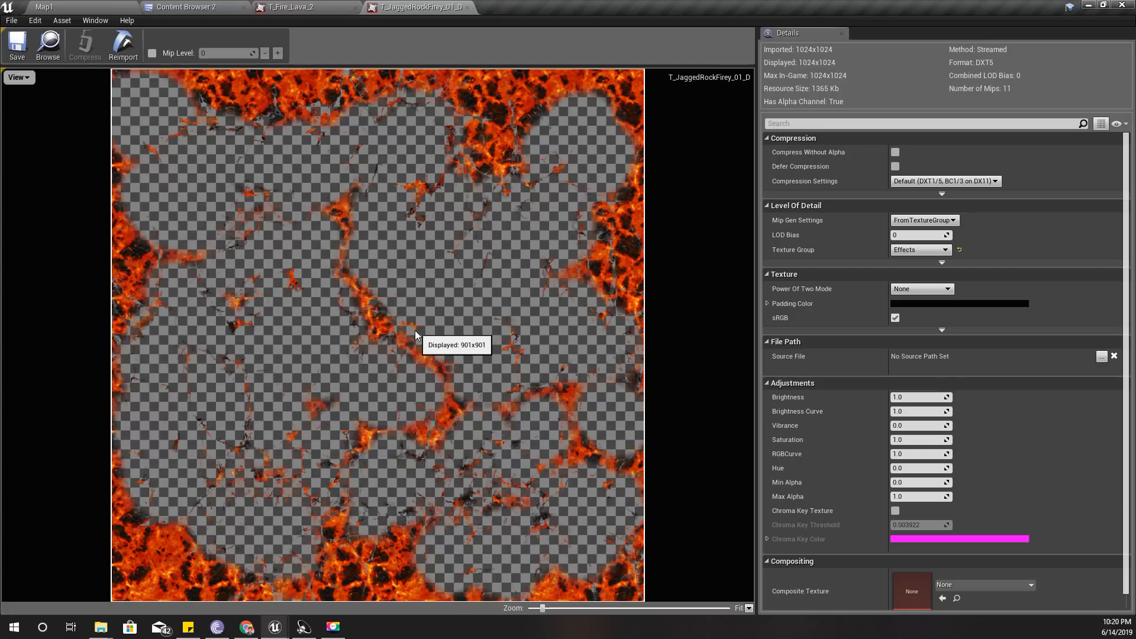
pyautogui.moveTo(407, 335)
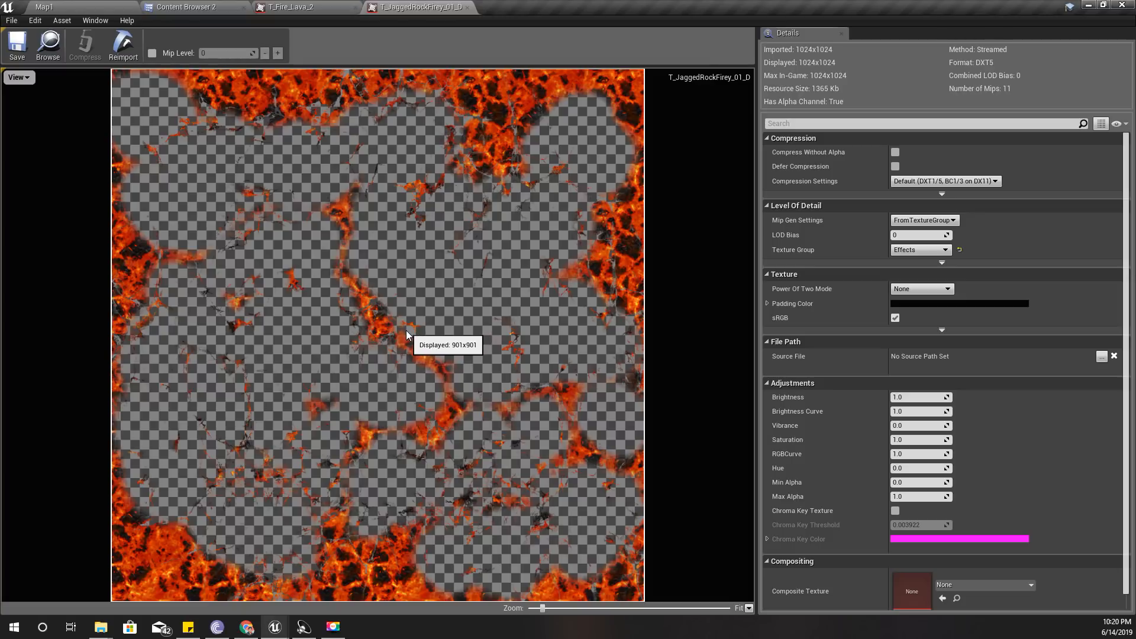
pyautogui.moveTo(192, 7)
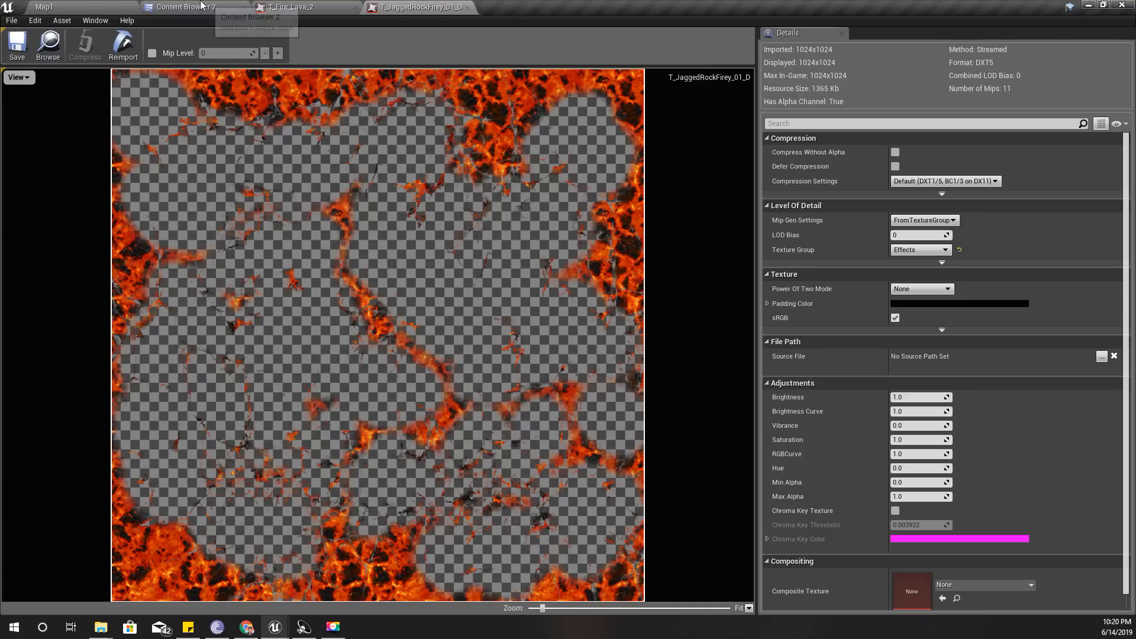
# Step: Create a new material M_Burning in the Materials folder and open it in the Material Editor
pyautogui.click(180, 7)
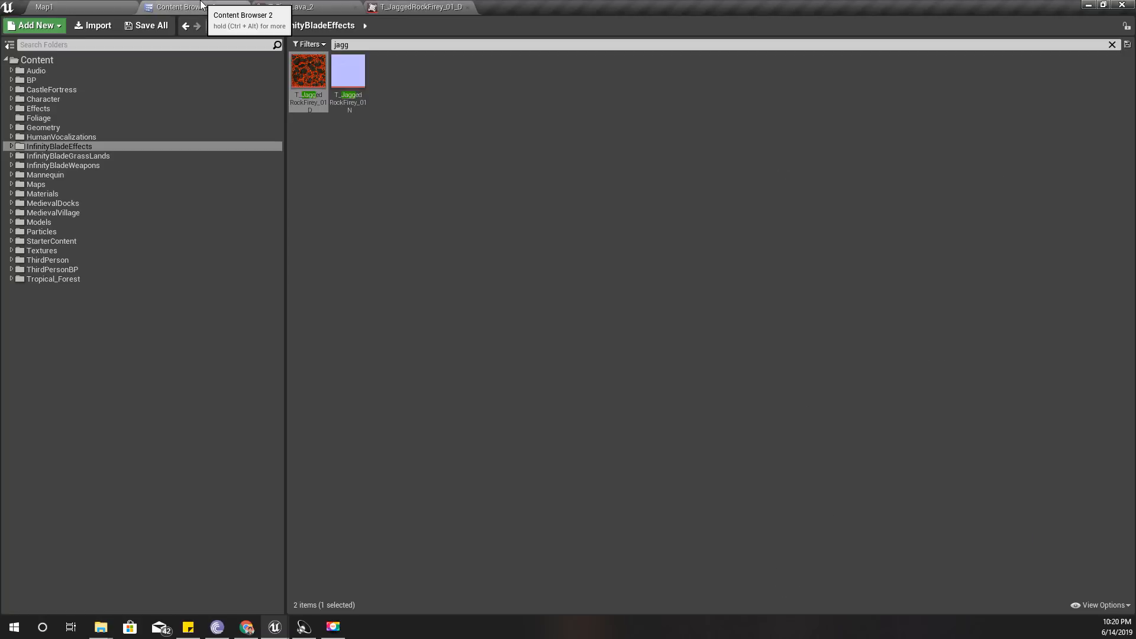
pyautogui.moveTo(93, 173)
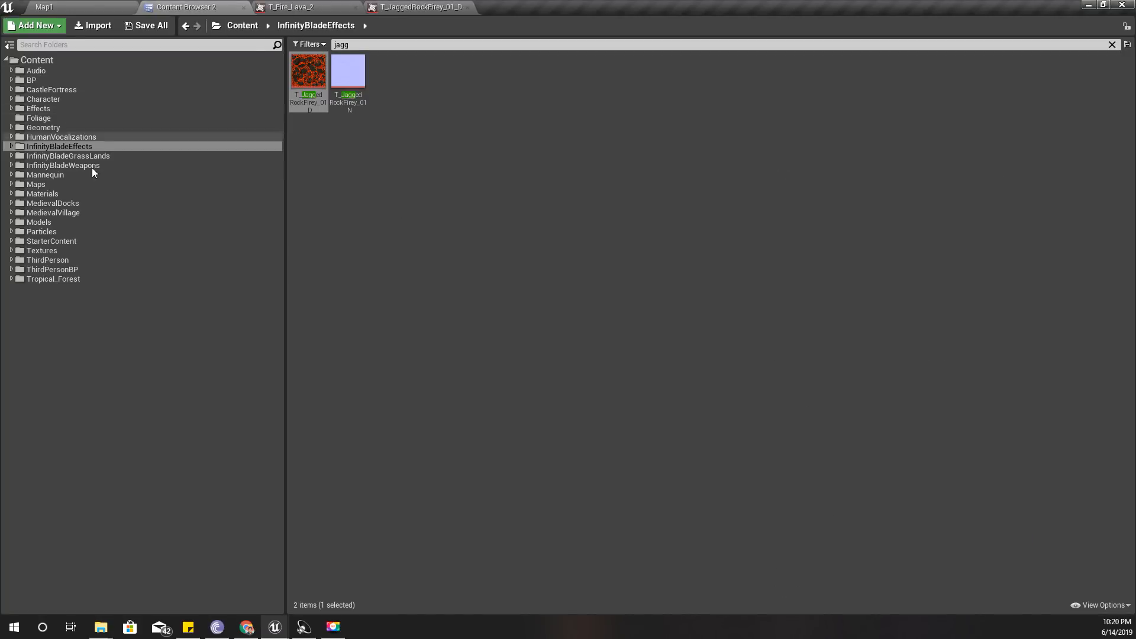
pyautogui.click(43, 193)
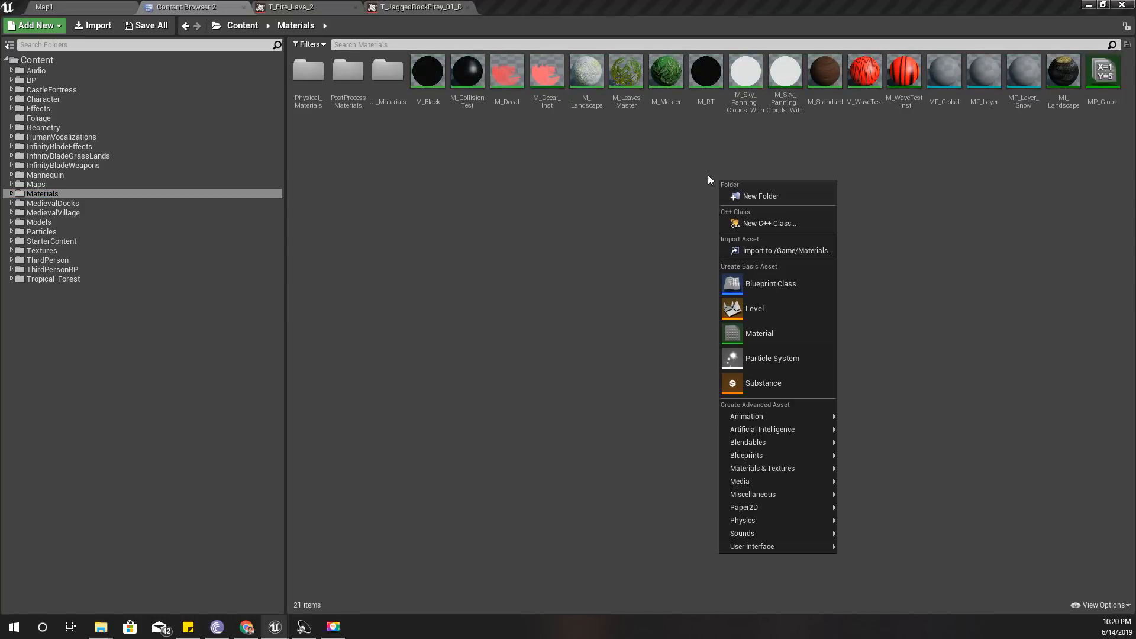
pyautogui.moveTo(654, 178)
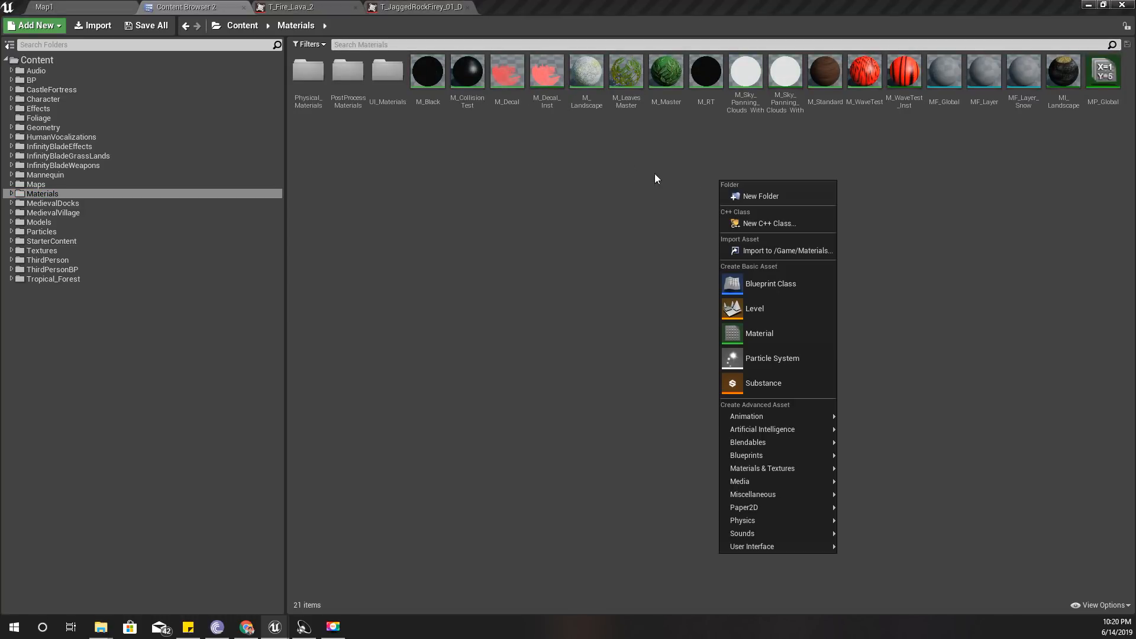
pyautogui.click(759, 334)
pyautogui.write('M_Burning')
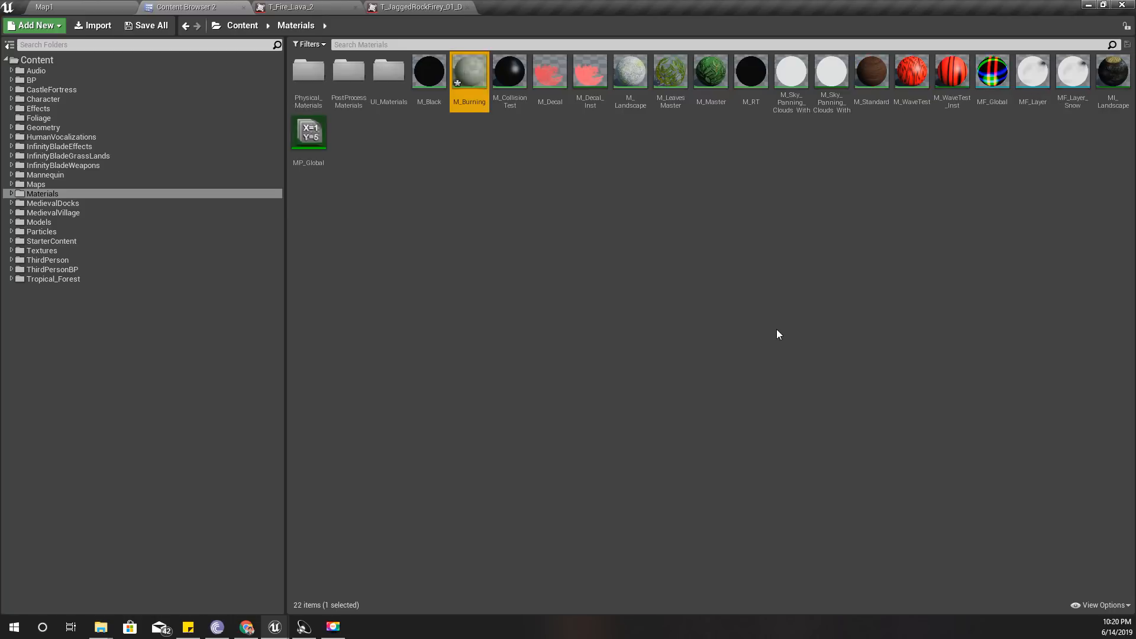
pyautogui.moveTo(469, 72)
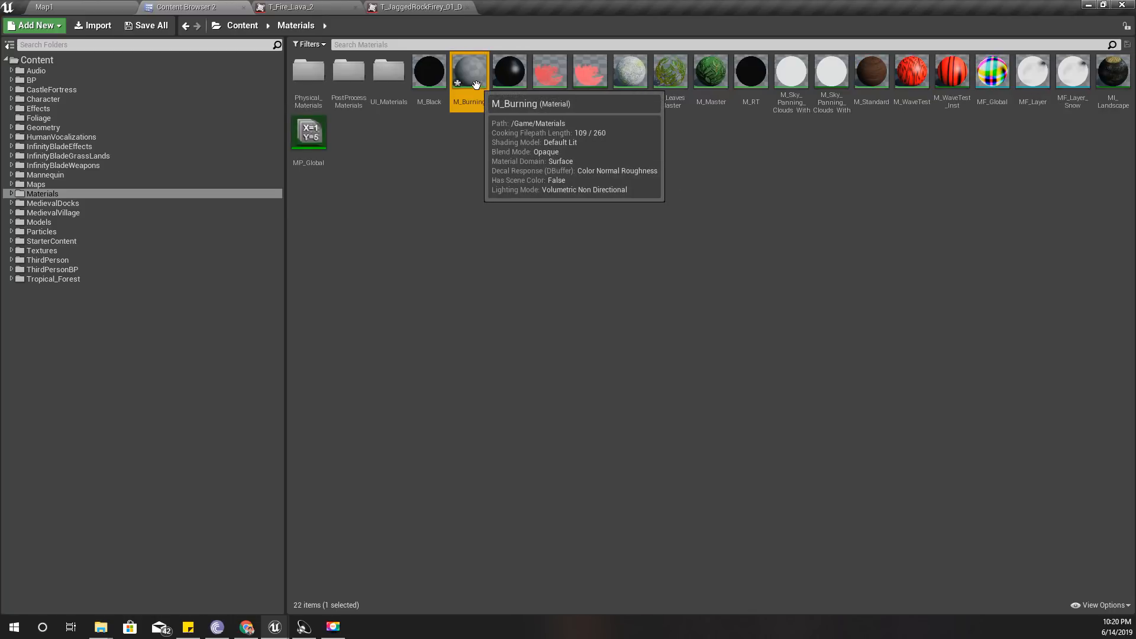
pyautogui.doubleClick(468, 71)
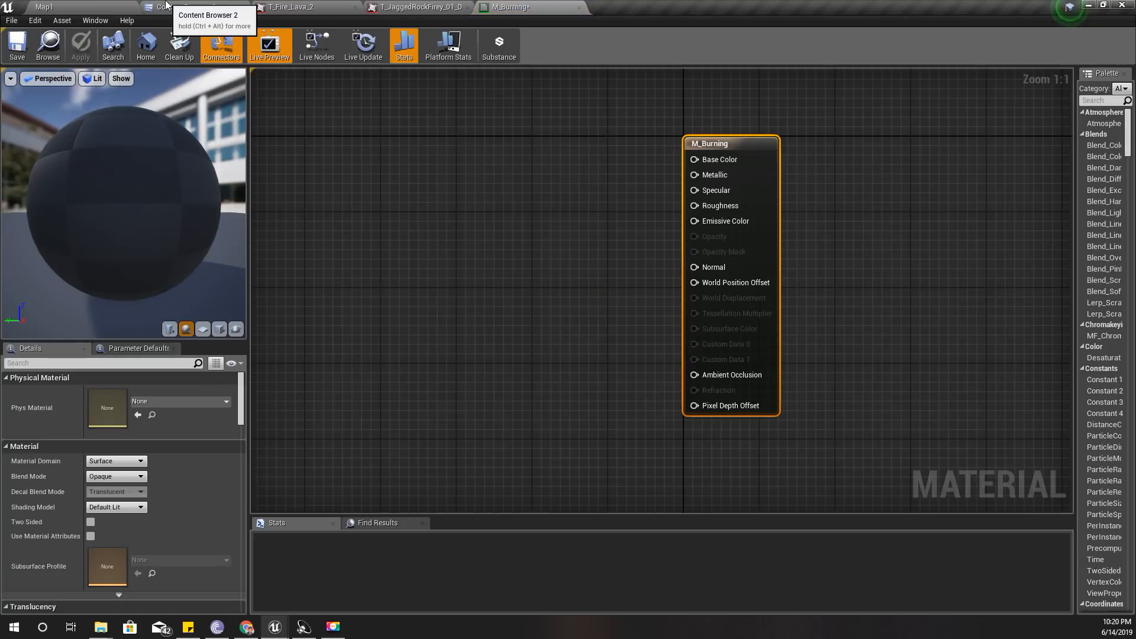
# Step: Bring both jagged fiery rock textures from the fire effects folder into the M_Burning graph
pyautogui.click(185, 7)
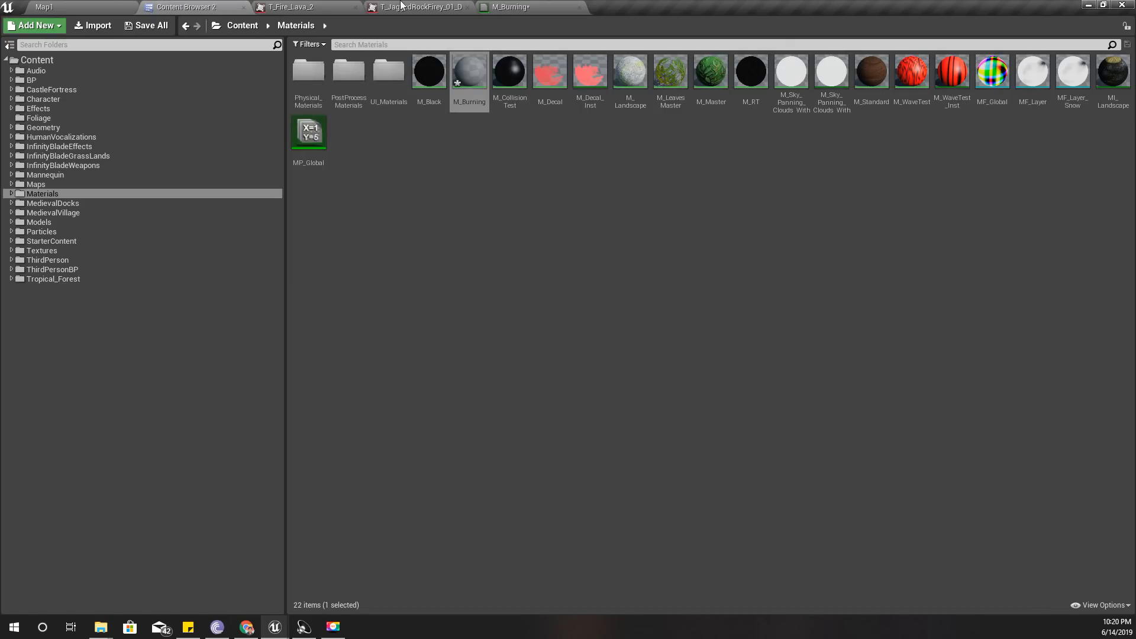
pyautogui.click(422, 7)
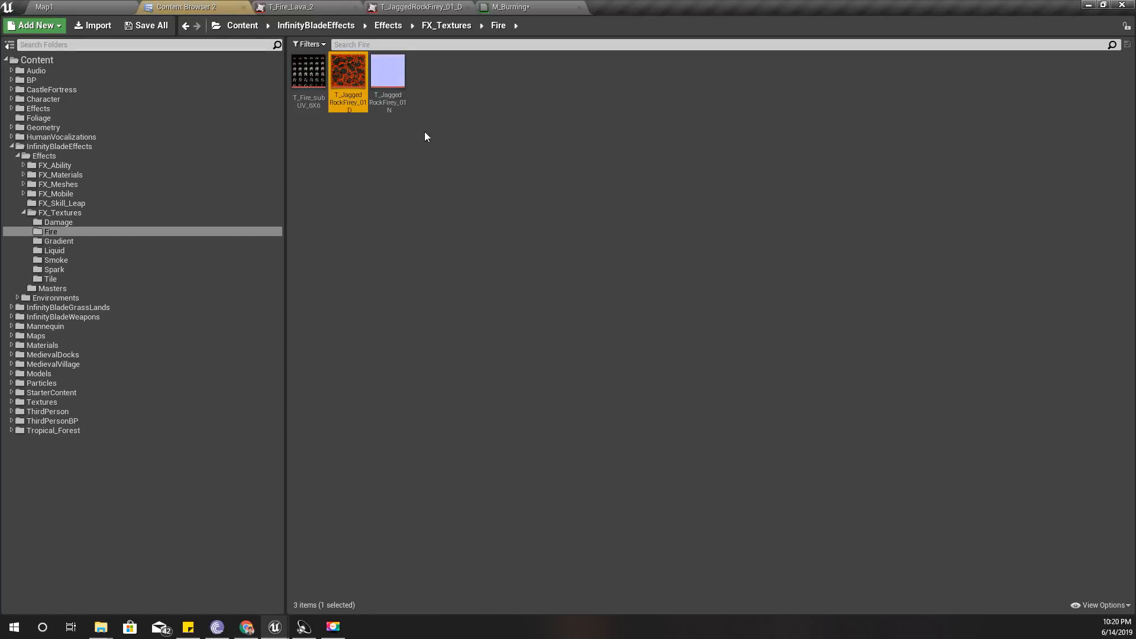
pyautogui.click(388, 69)
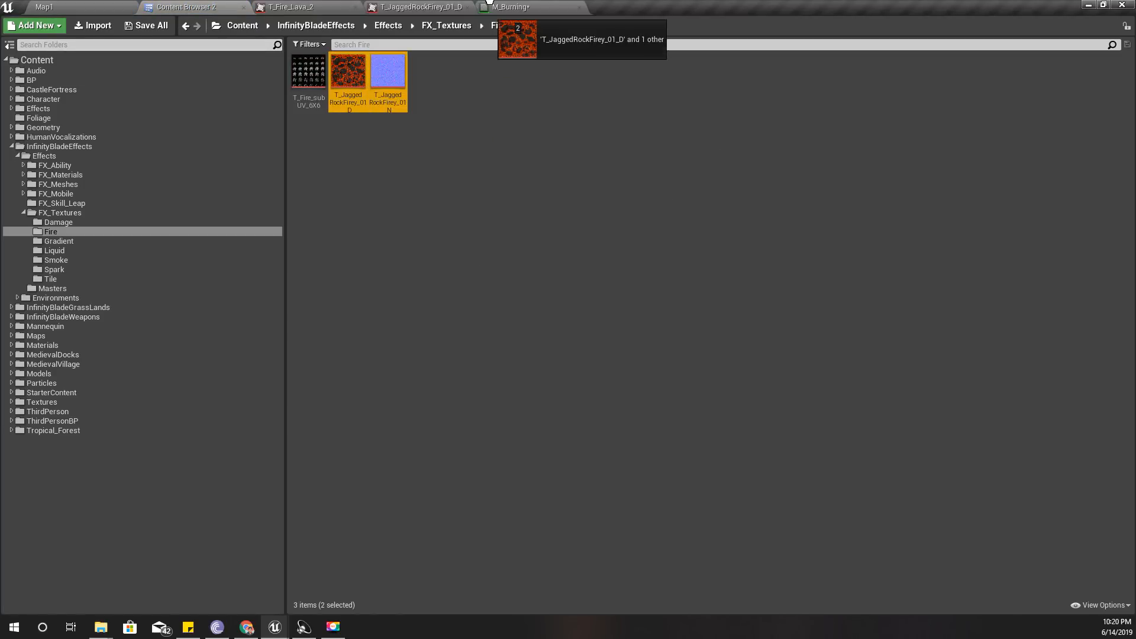
pyautogui.click(508, 7)
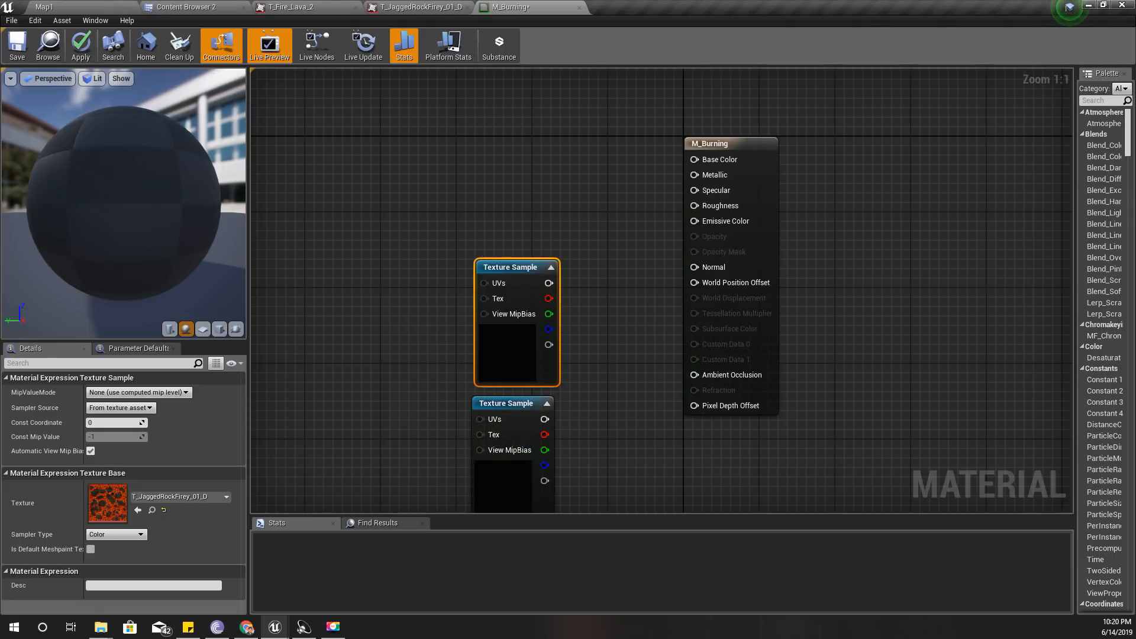
# Step: Add the T_Fire_Lava_2 texture sample, wire colour and normal maps, and apply the material
pyautogui.click(295, 7)
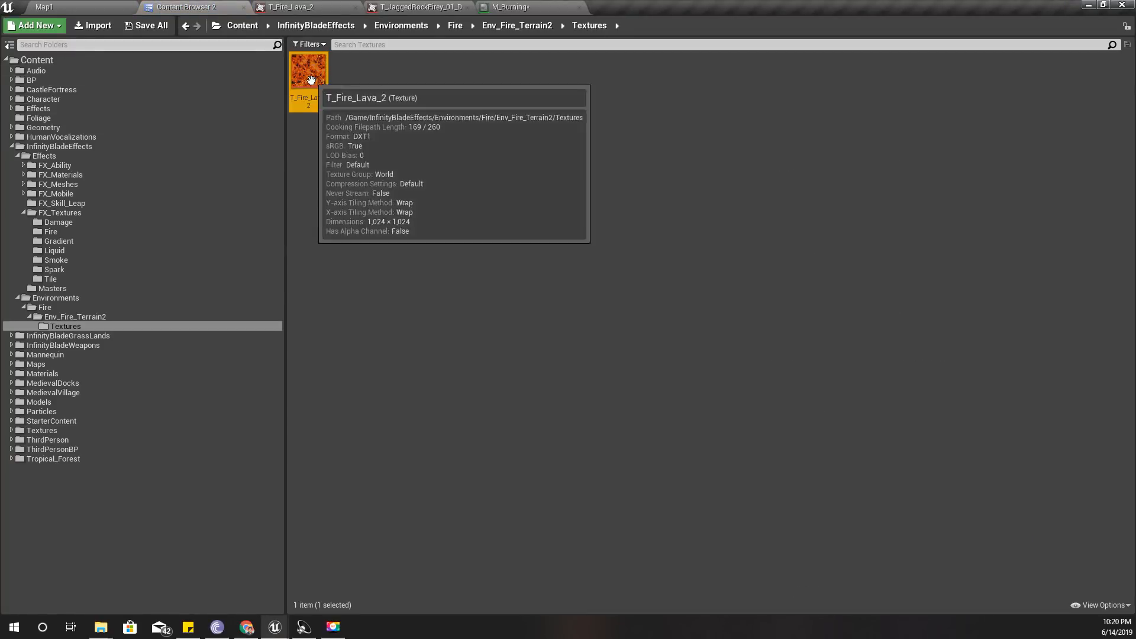
pyautogui.click(508, 7)
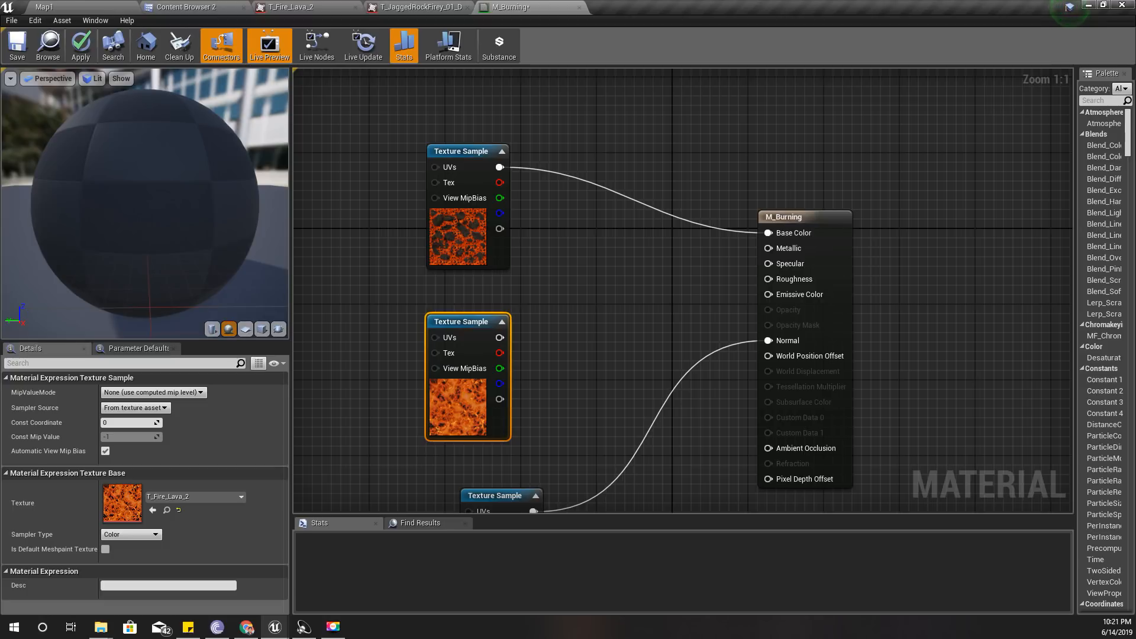
pyautogui.click(80, 45)
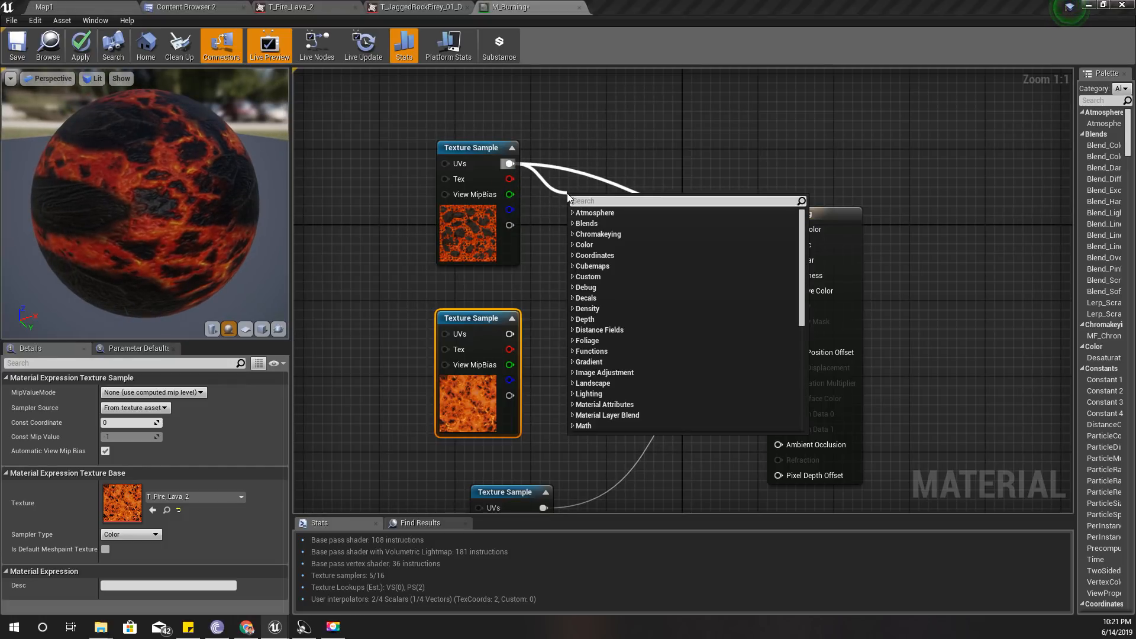
pyautogui.write('lineaer')
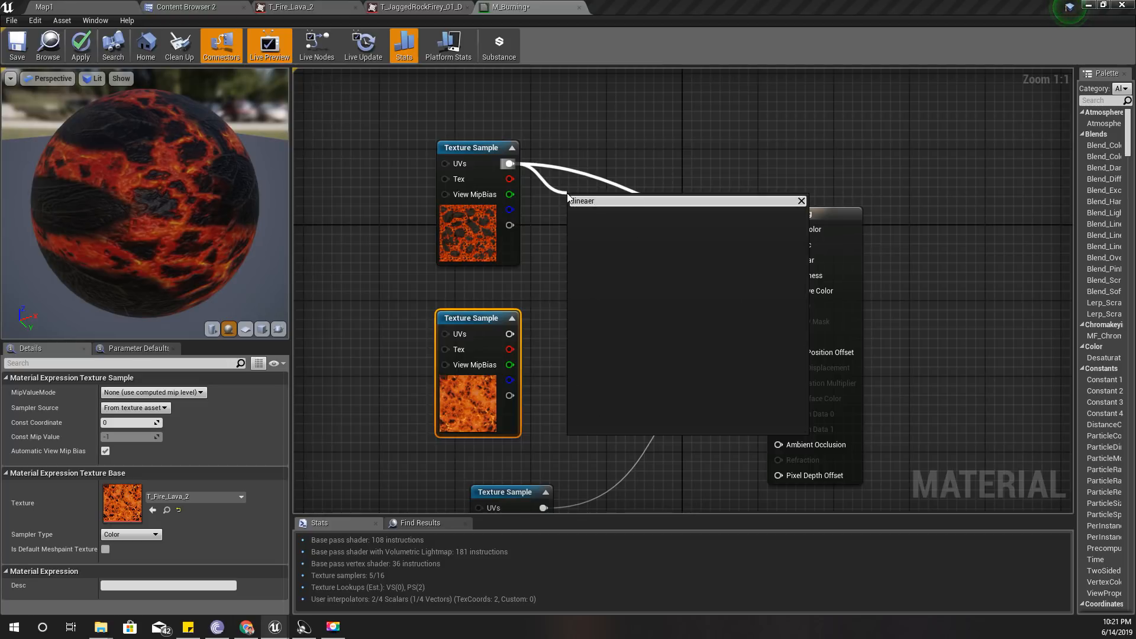
# Step: Add a LinearInterpolate node from the rock texture output and reopen the jagged rock texture
pyautogui.write('Linea')
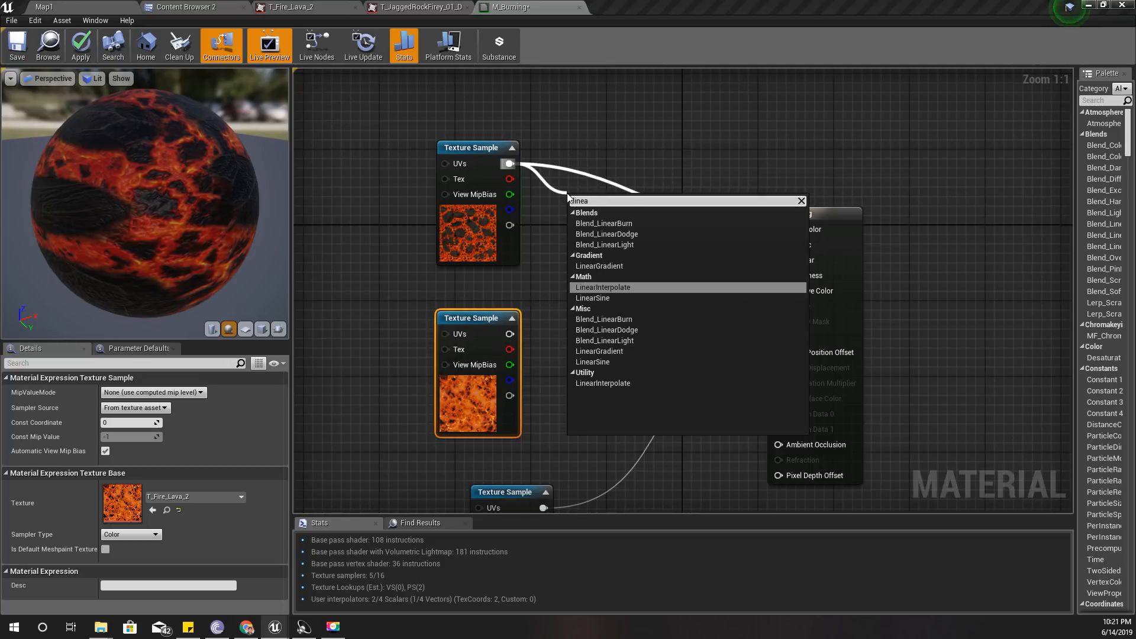
pyautogui.click(602, 286)
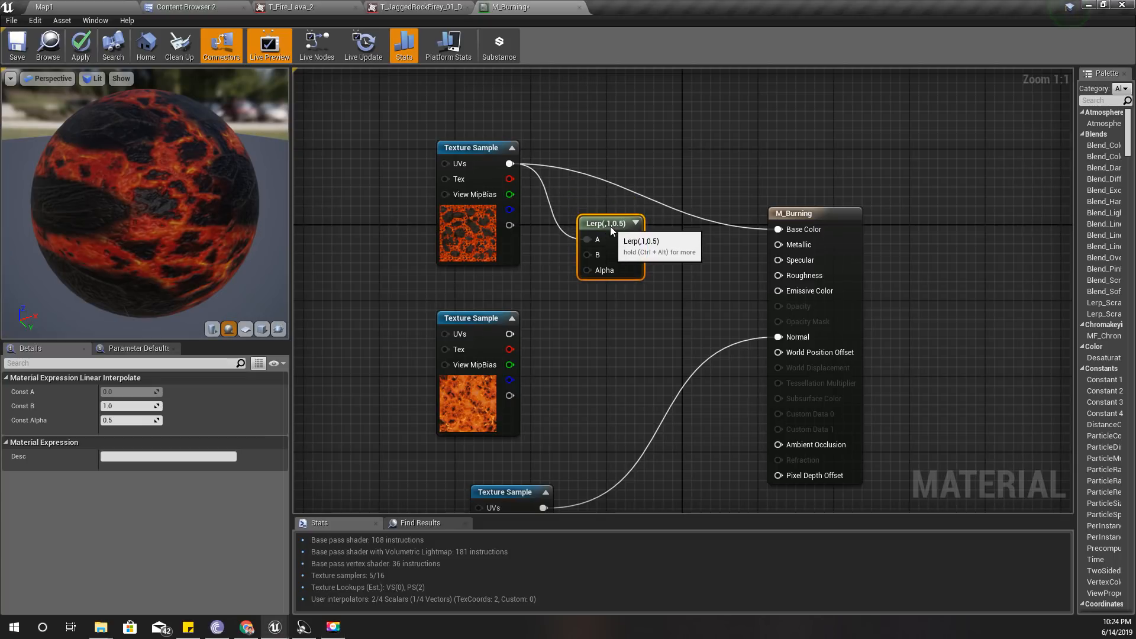
pyautogui.moveTo(471, 147)
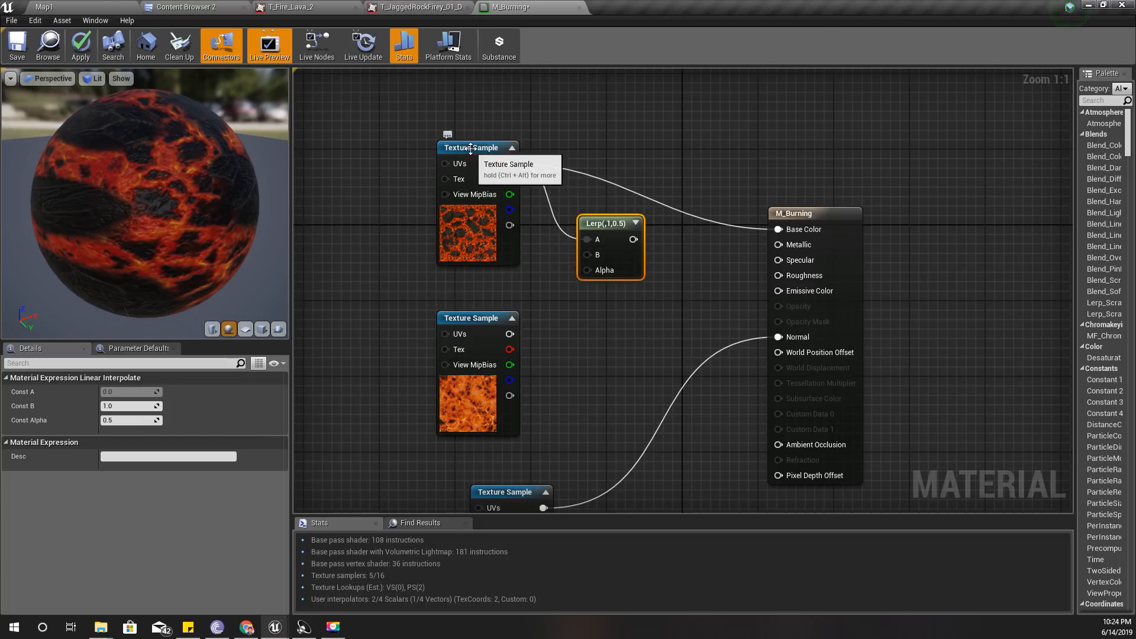
pyautogui.click(477, 147)
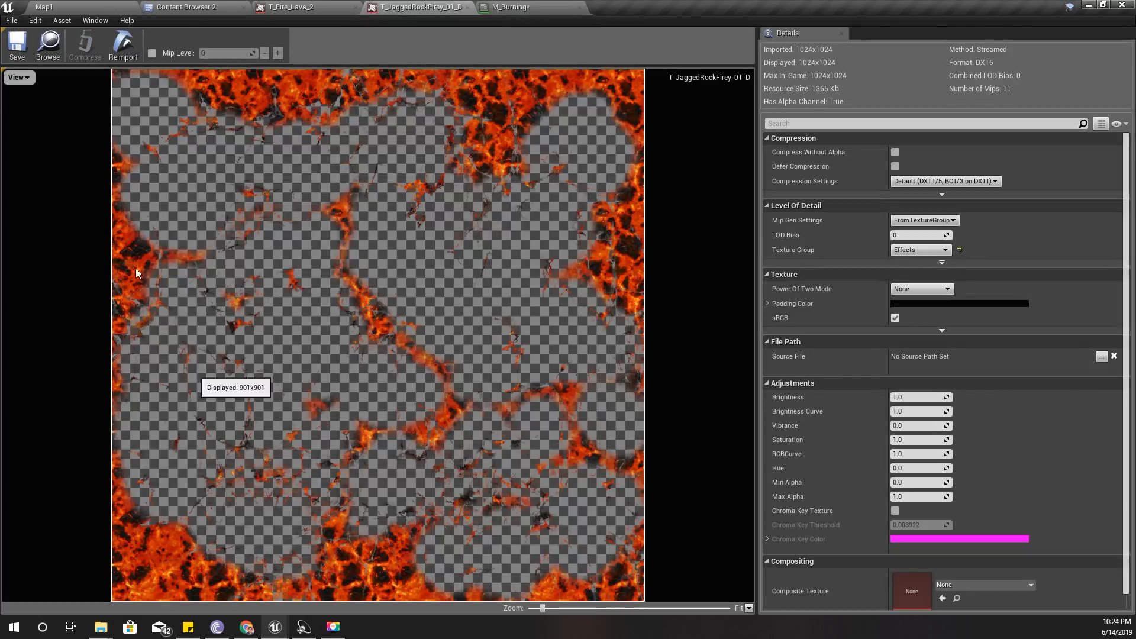
pyautogui.moveTo(133, 266)
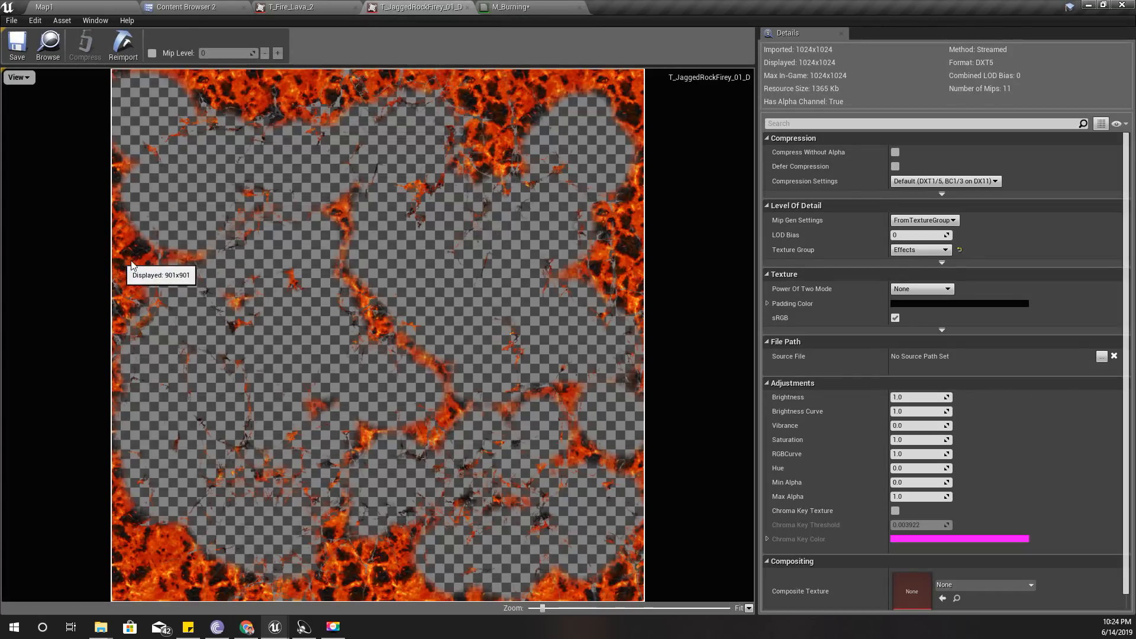
pyautogui.moveTo(416, 7)
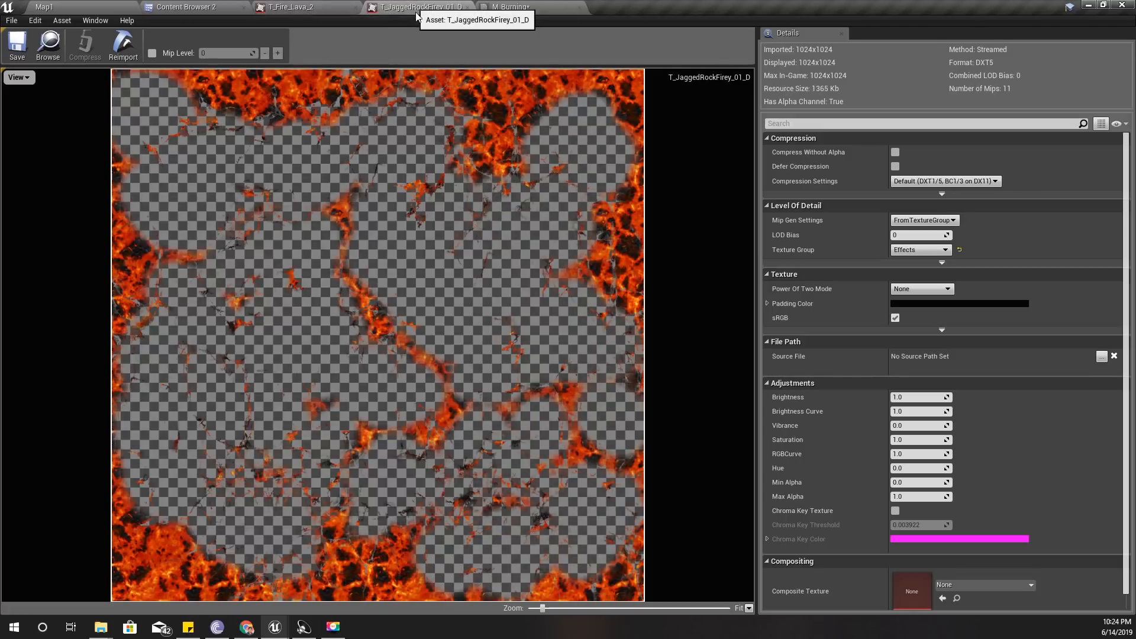
# Step: Compare the T_Fire_Lava_2 texture, then return to M_Burning to feed the lava sample into Lerp B
pyautogui.click(288, 8)
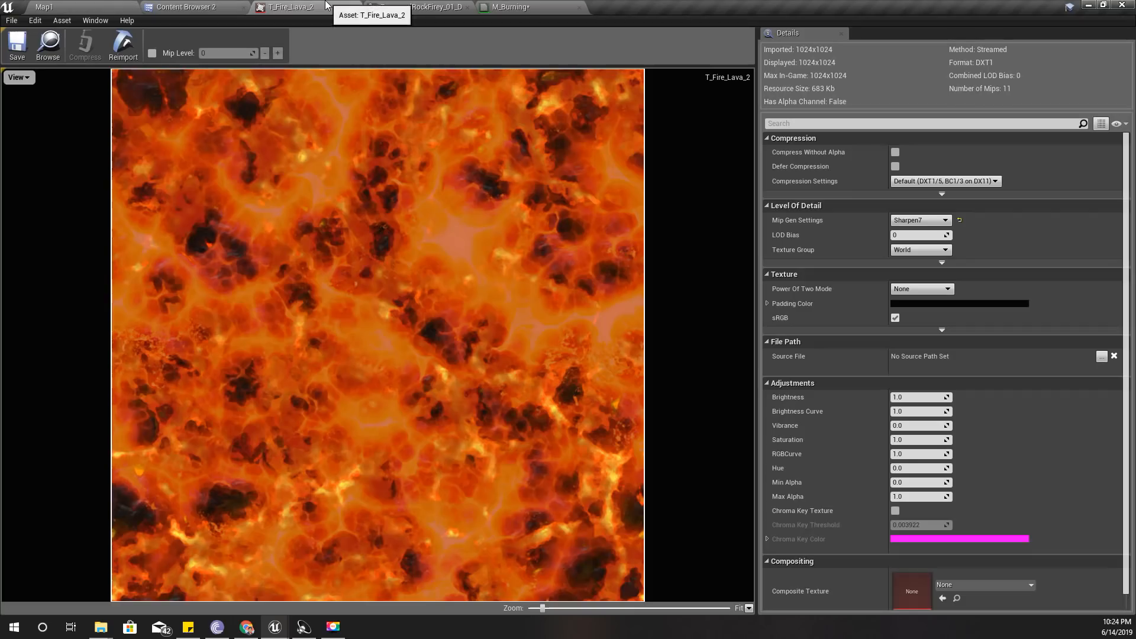
pyautogui.click(187, 7)
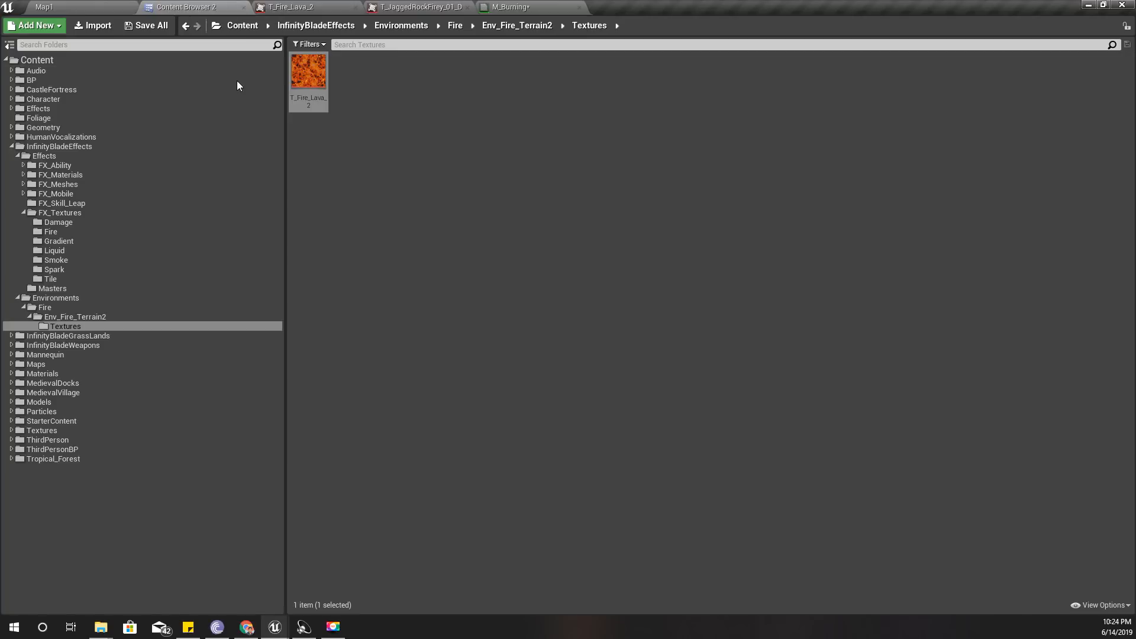
pyautogui.click(507, 7)
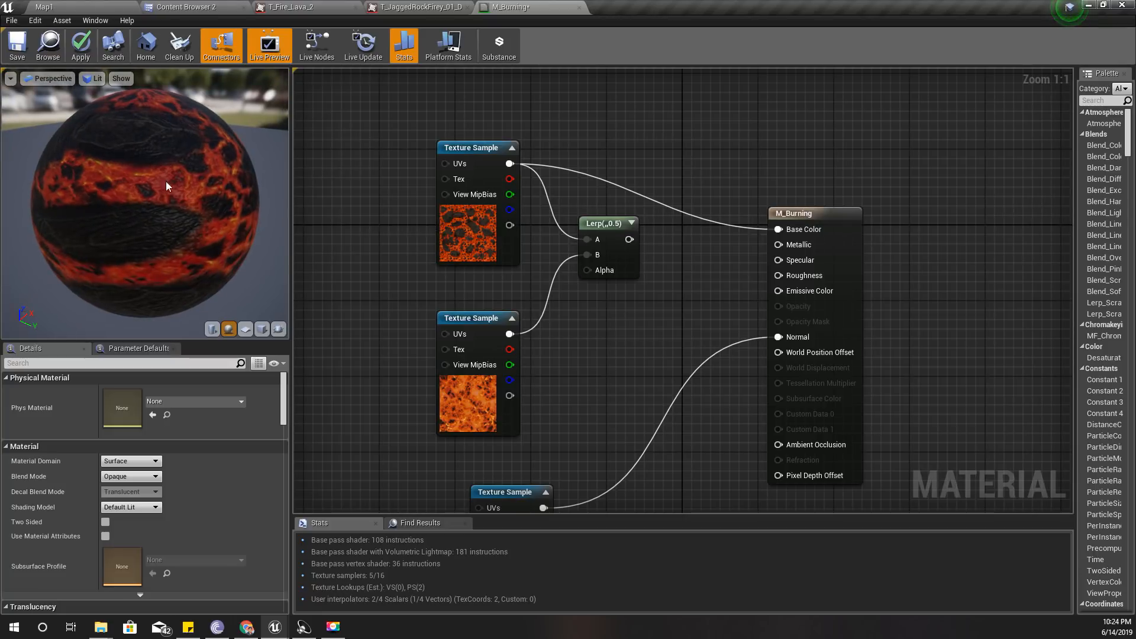
pyautogui.moveTo(382, 320)
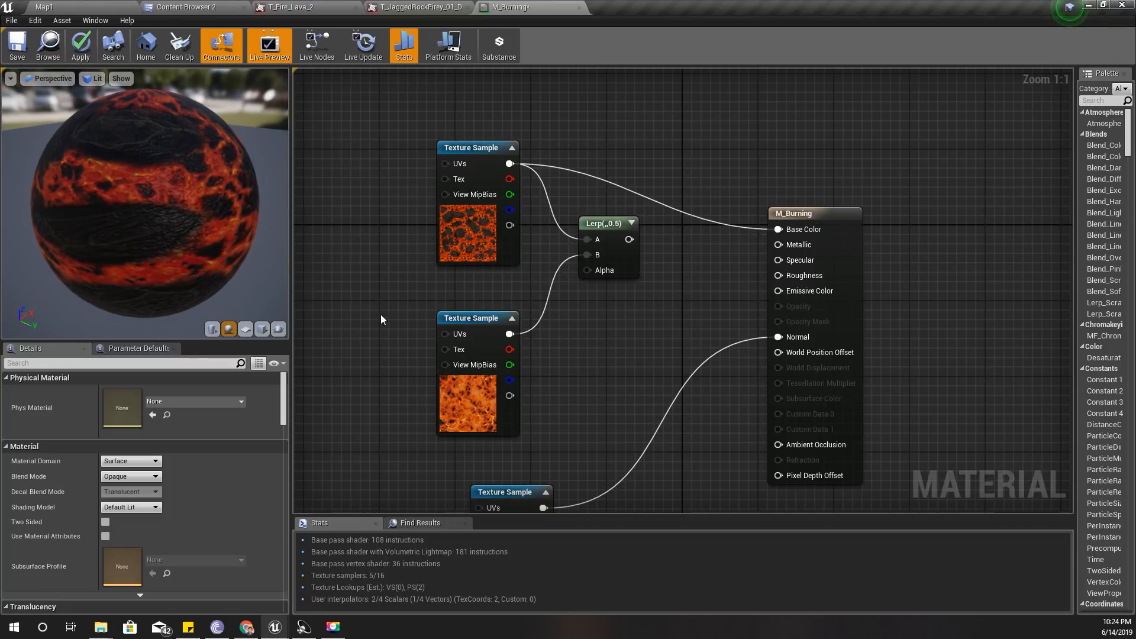
pyautogui.moveTo(470, 392)
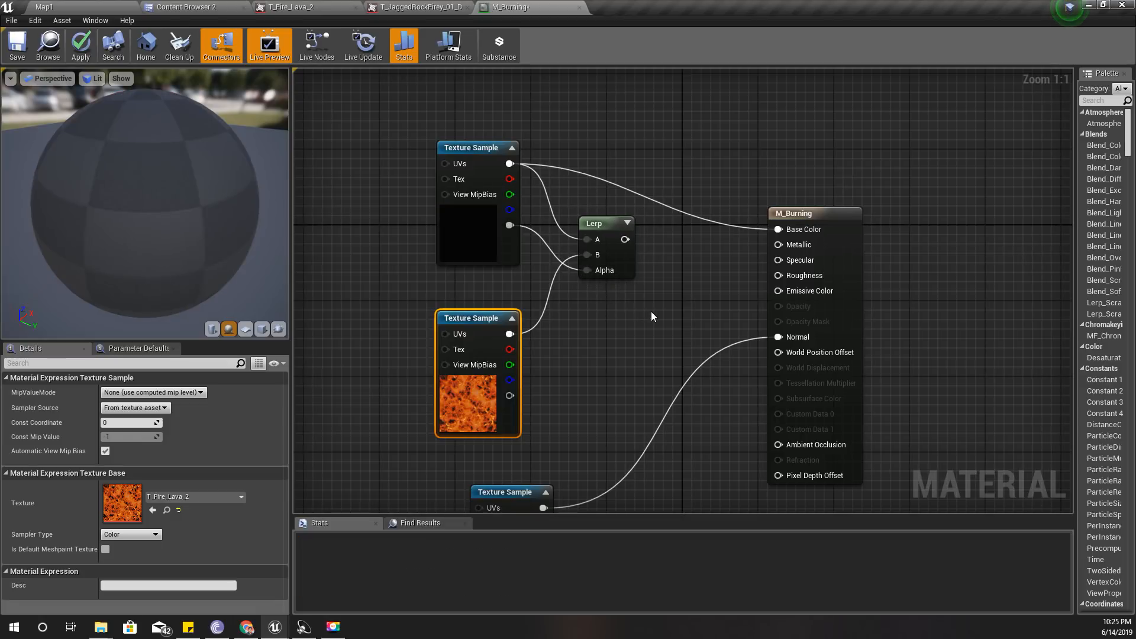
pyautogui.moveTo(640, 248)
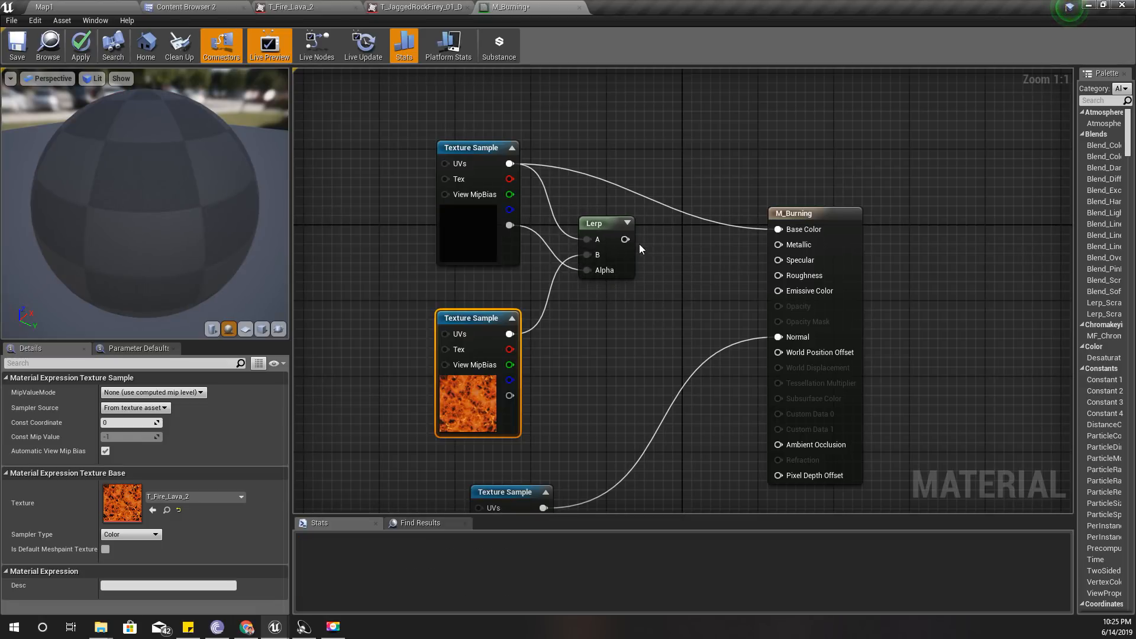
pyautogui.moveTo(624, 240)
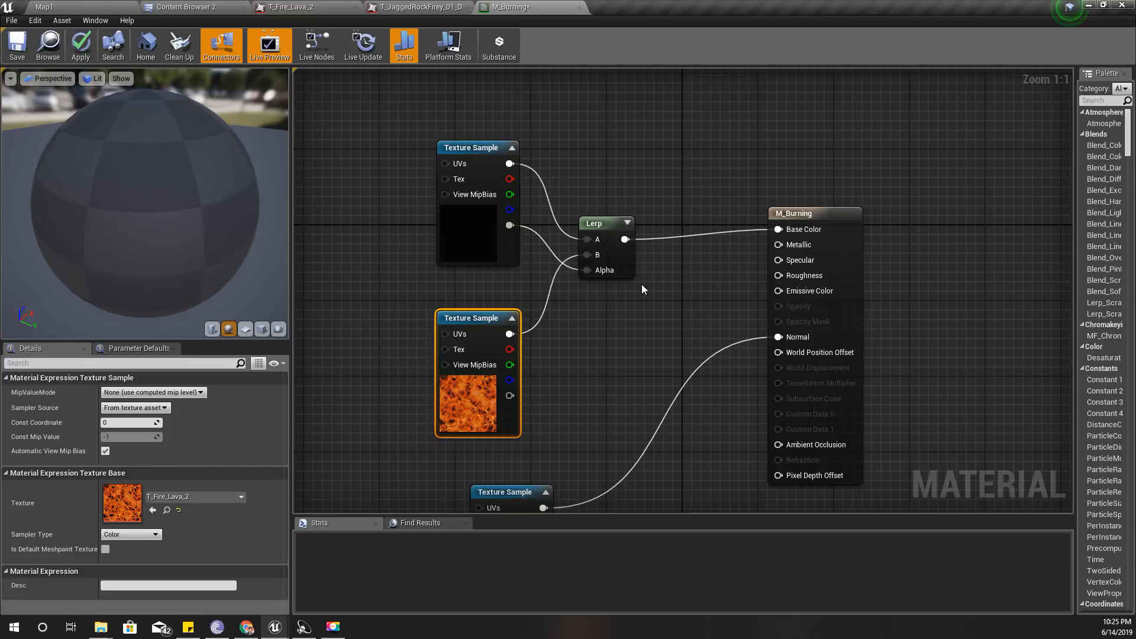
# Step: Apply M_Burning so the rock-alpha-blended Lerp drives Base Color in the preview
pyautogui.click(80, 45)
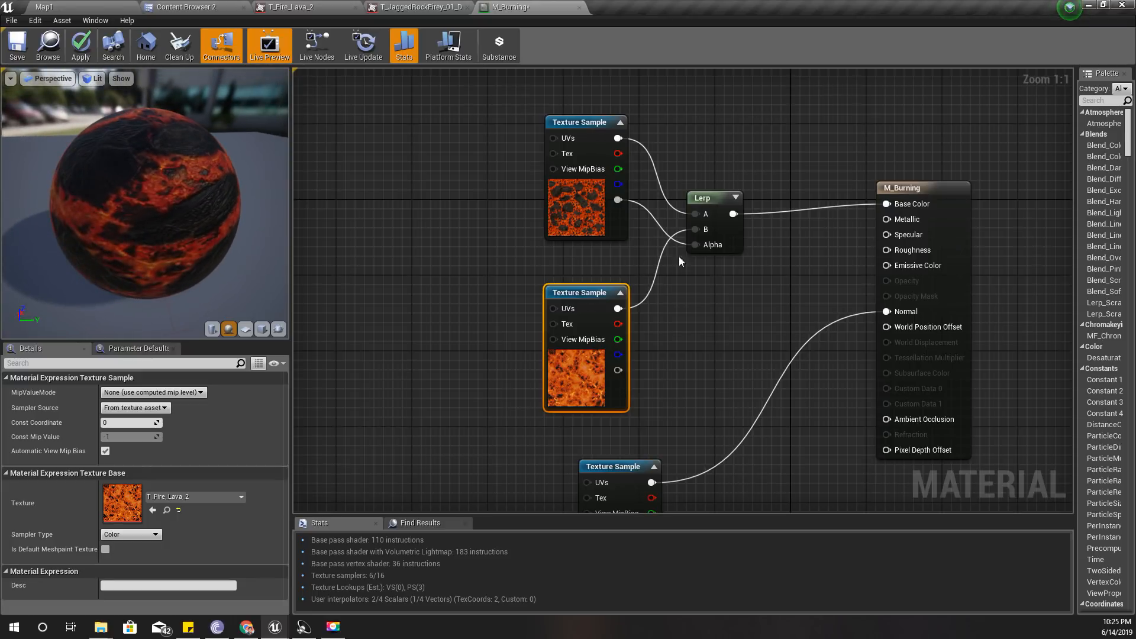
pyautogui.moveTo(553, 317)
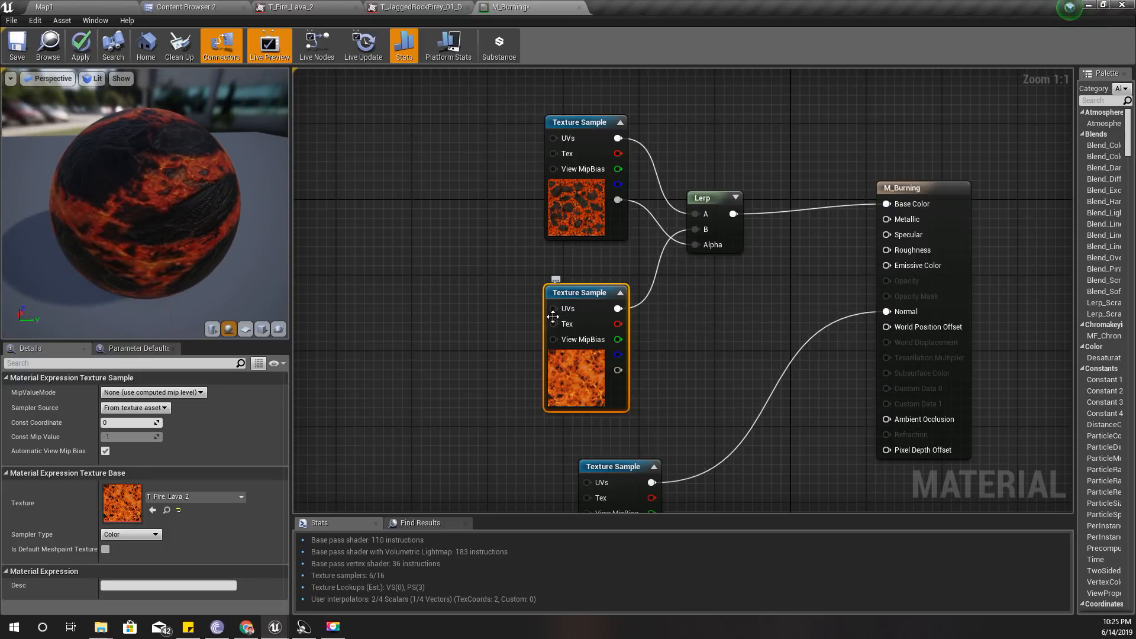
pyautogui.moveTo(436, 315)
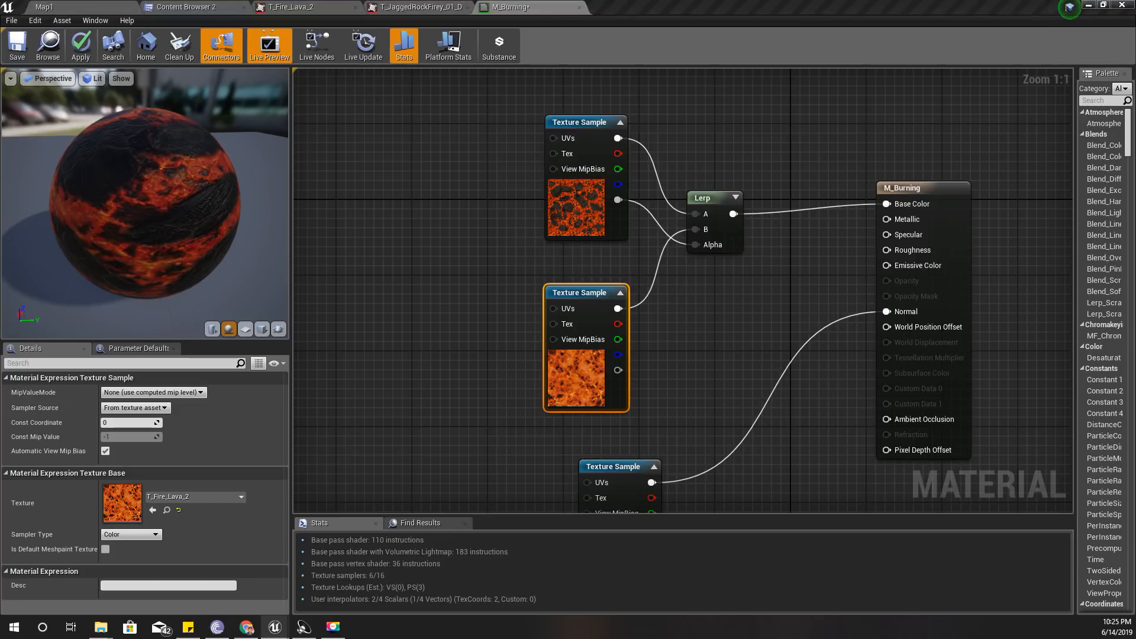
pyautogui.moveTo(322, 392)
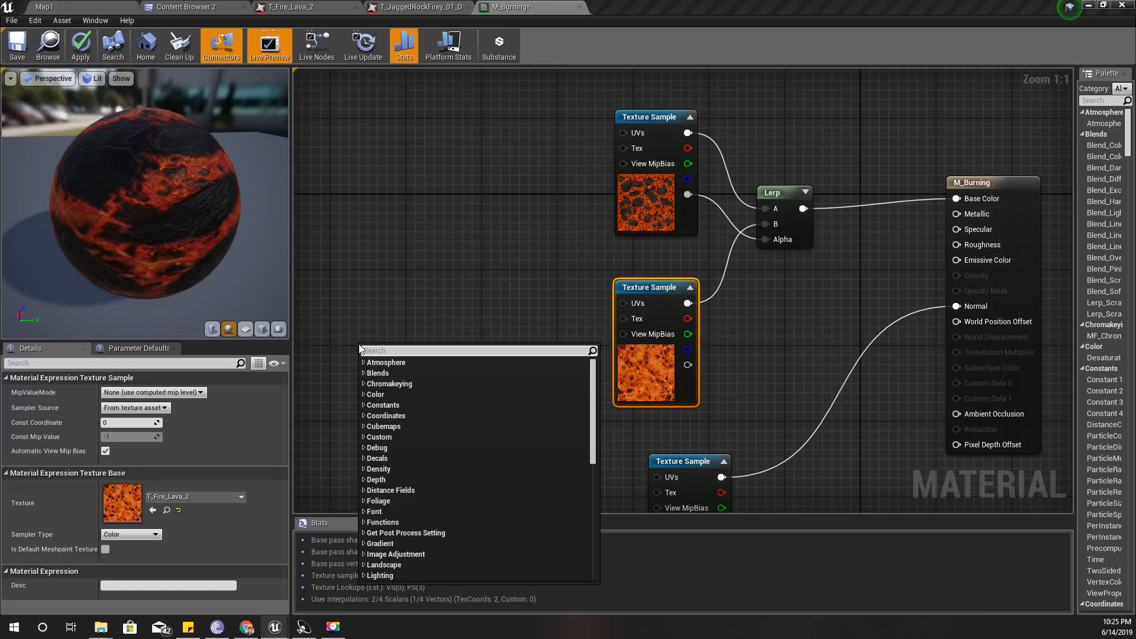
# Step: Add a TexCoord-fed Panner with horizontal speed driving the lava texture's UVs, and apply
pyautogui.write('Text')
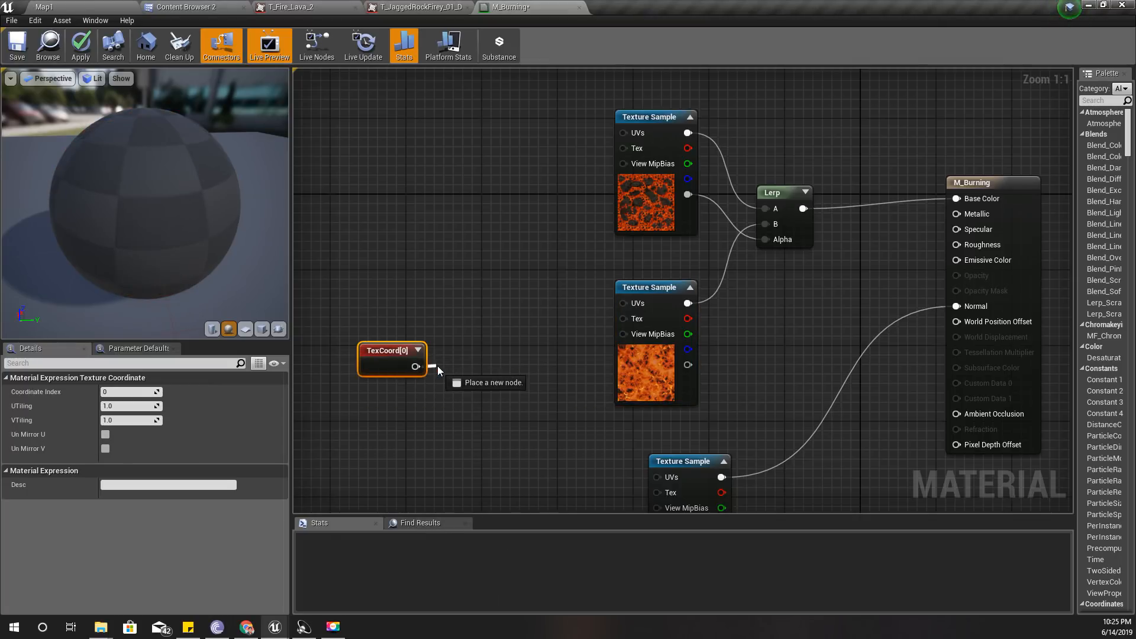
pyautogui.click(485, 382)
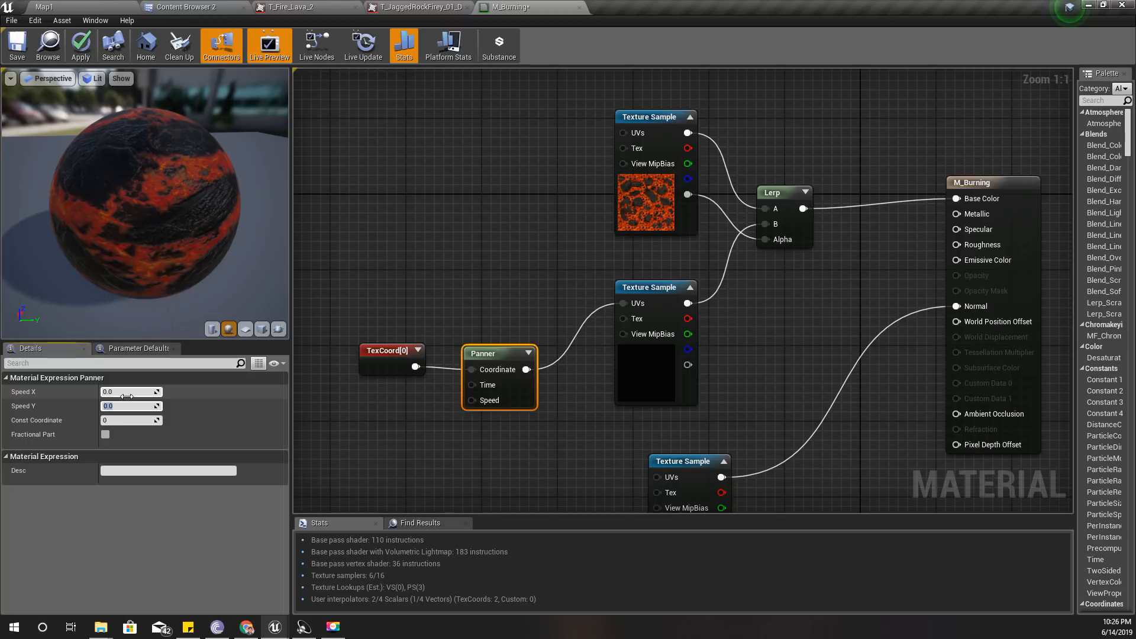
pyautogui.click(330, 266)
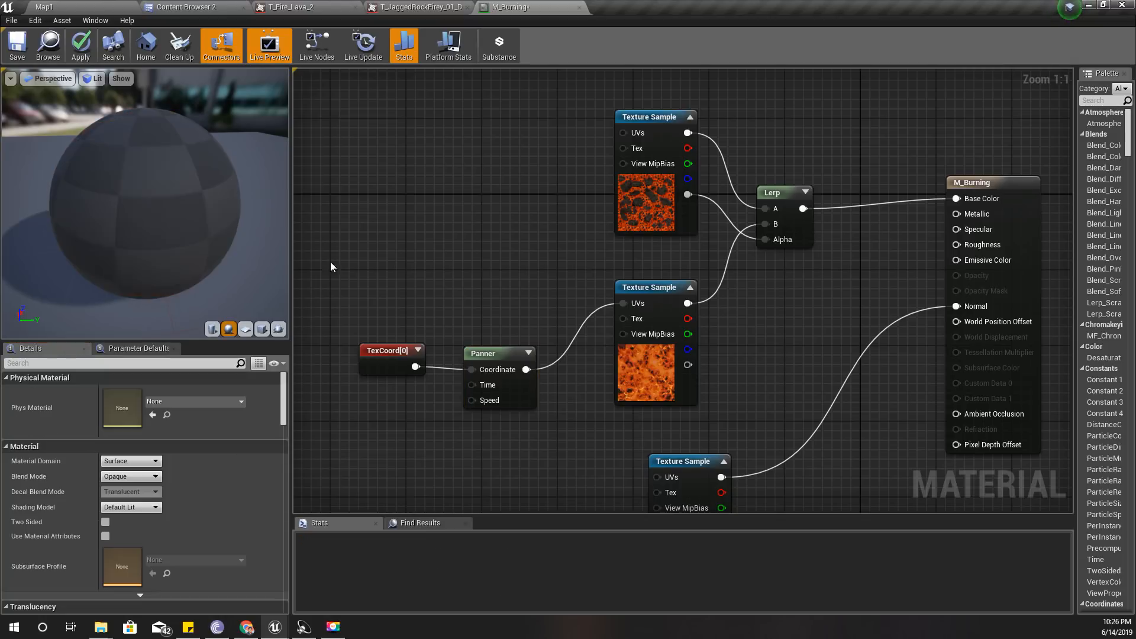
pyautogui.click(79, 45)
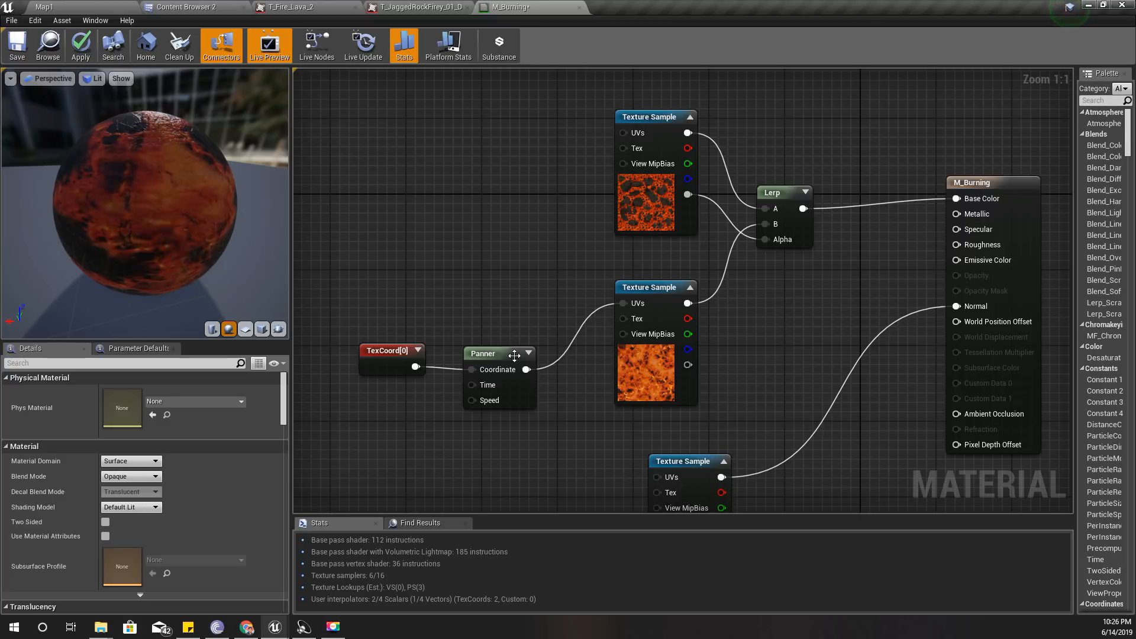
pyautogui.click(482, 352)
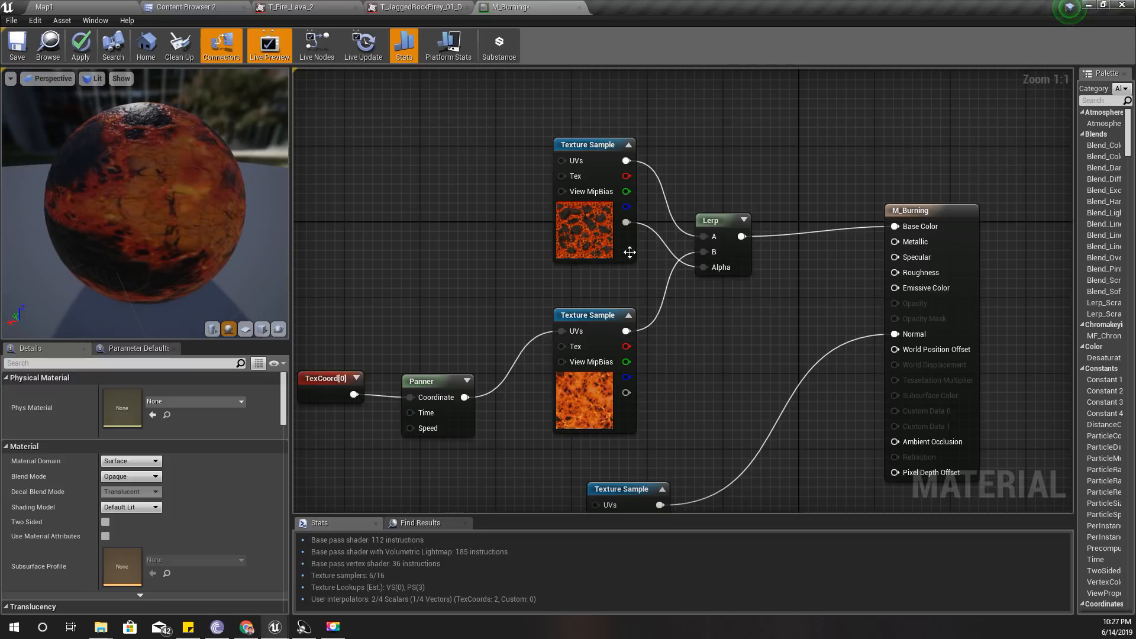
pyautogui.moveTo(611, 224)
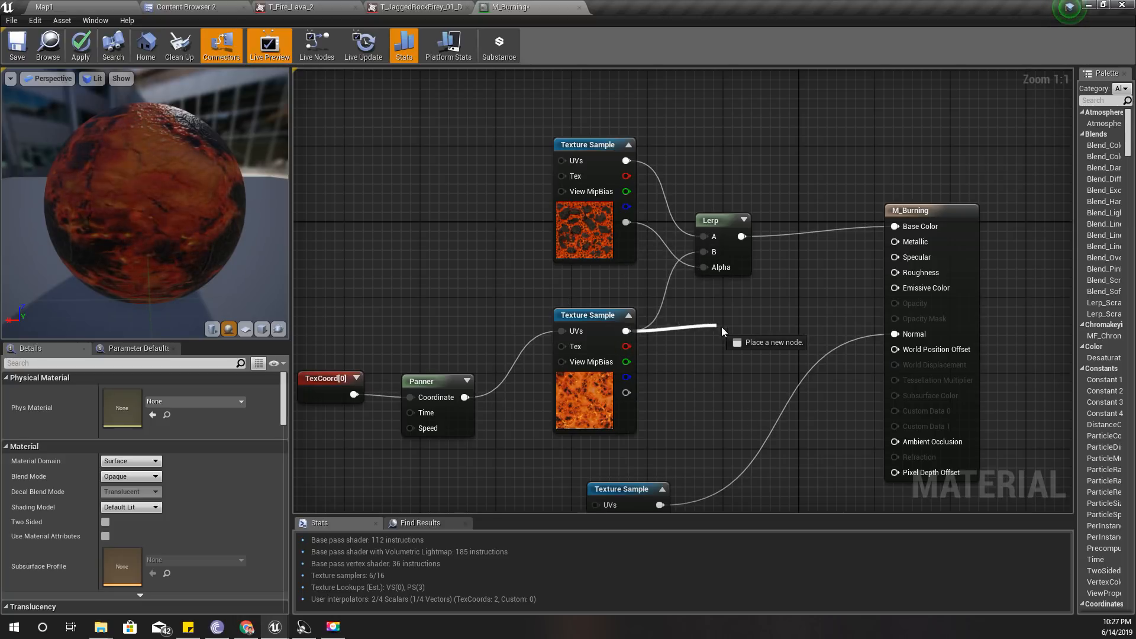
# Step: Add a Multiply node on the lava texture's RGB output feeding Emissive Color
pyautogui.click(720, 330)
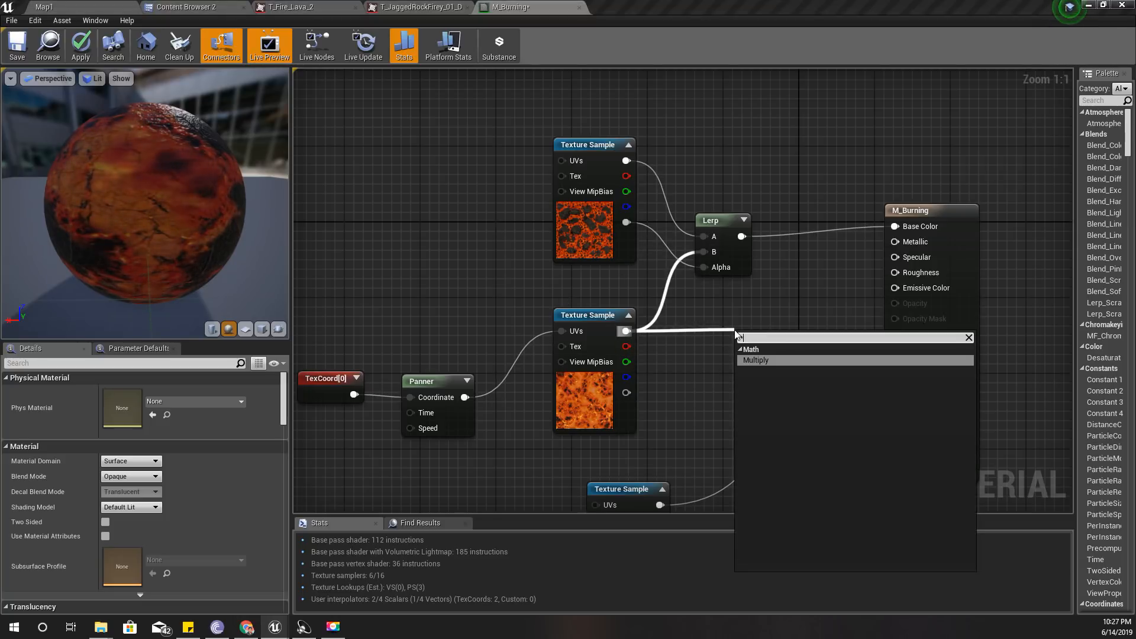
pyautogui.click(756, 360)
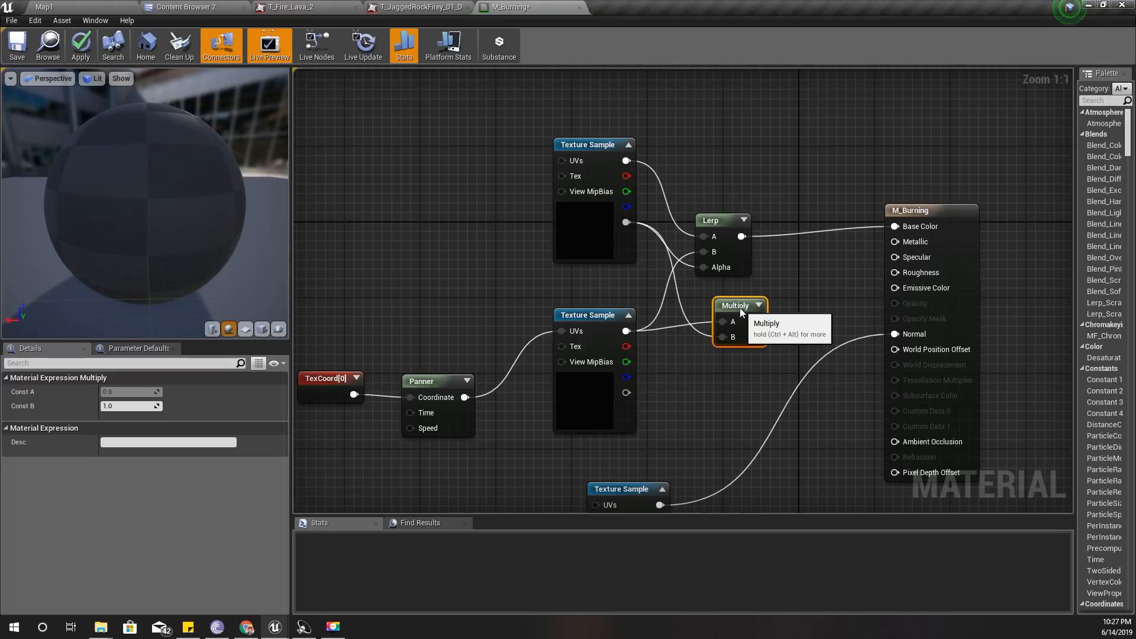
pyautogui.moveTo(758, 322)
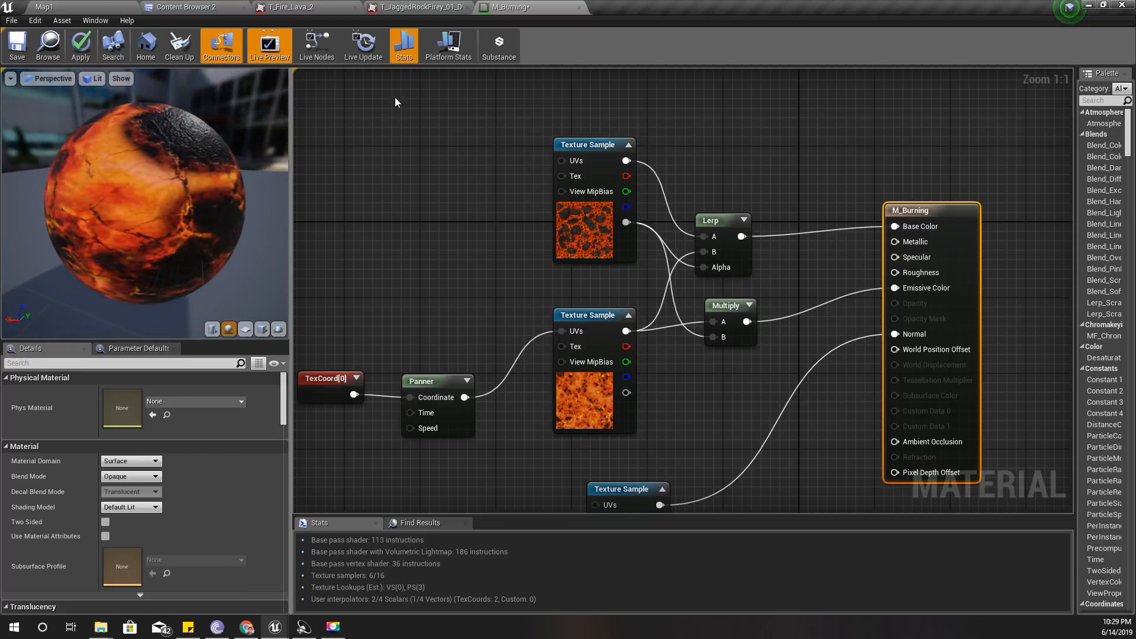
pyautogui.scroll(-3)
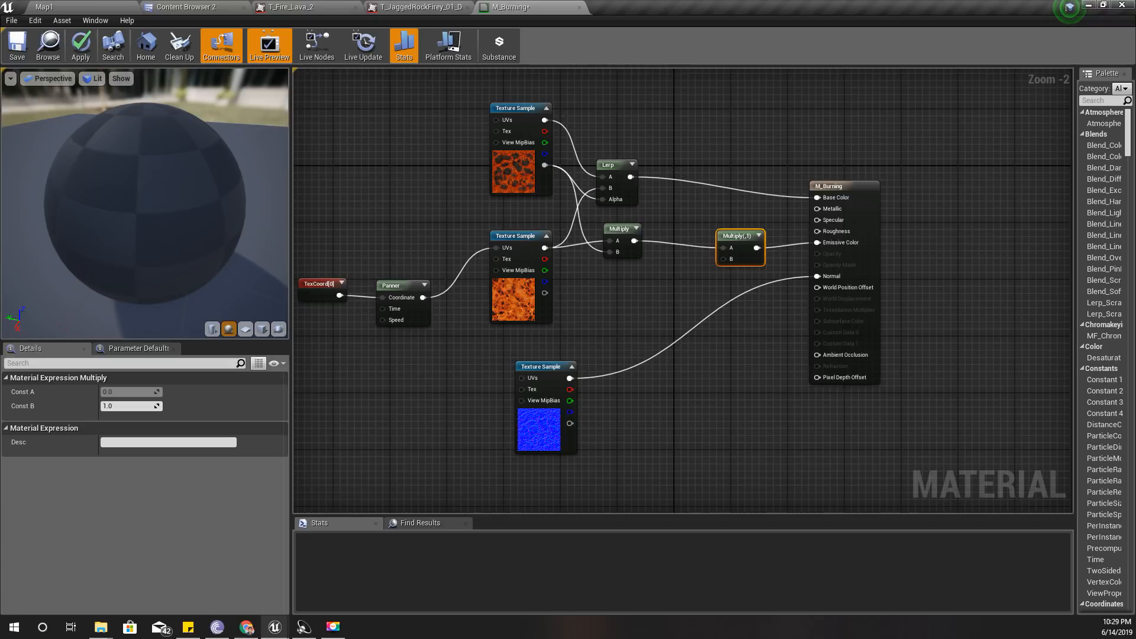
# Step: Promote the Multiply's B input to an 'emissive multiplier' parameter defaulting to 2.0 and arrange the nodes
pyautogui.rightClick(731, 260)
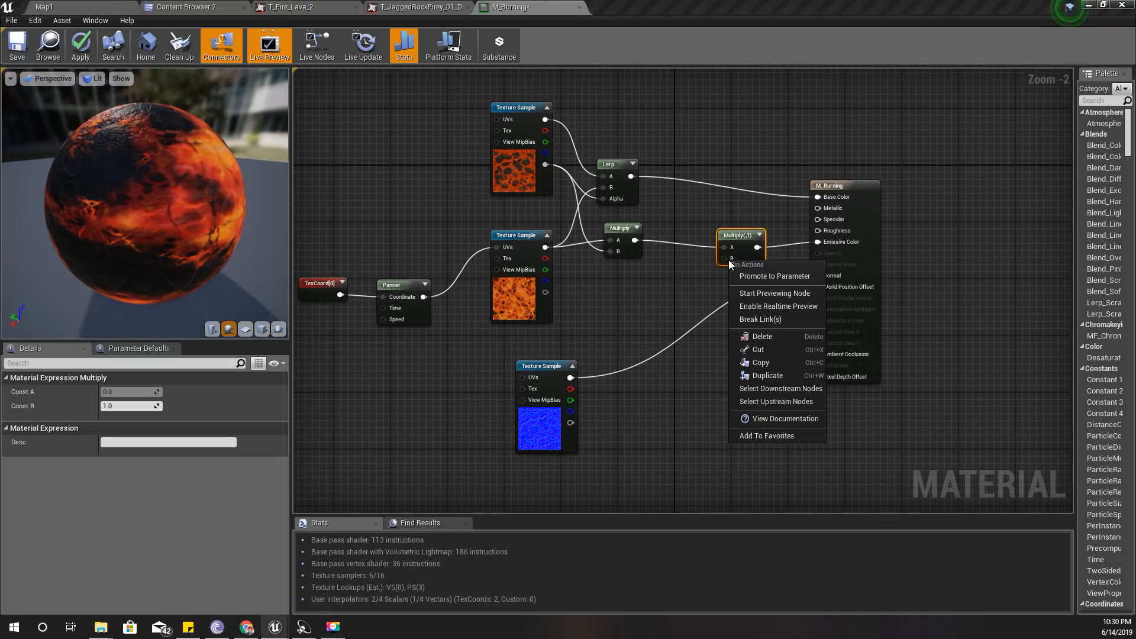
pyautogui.click(773, 276)
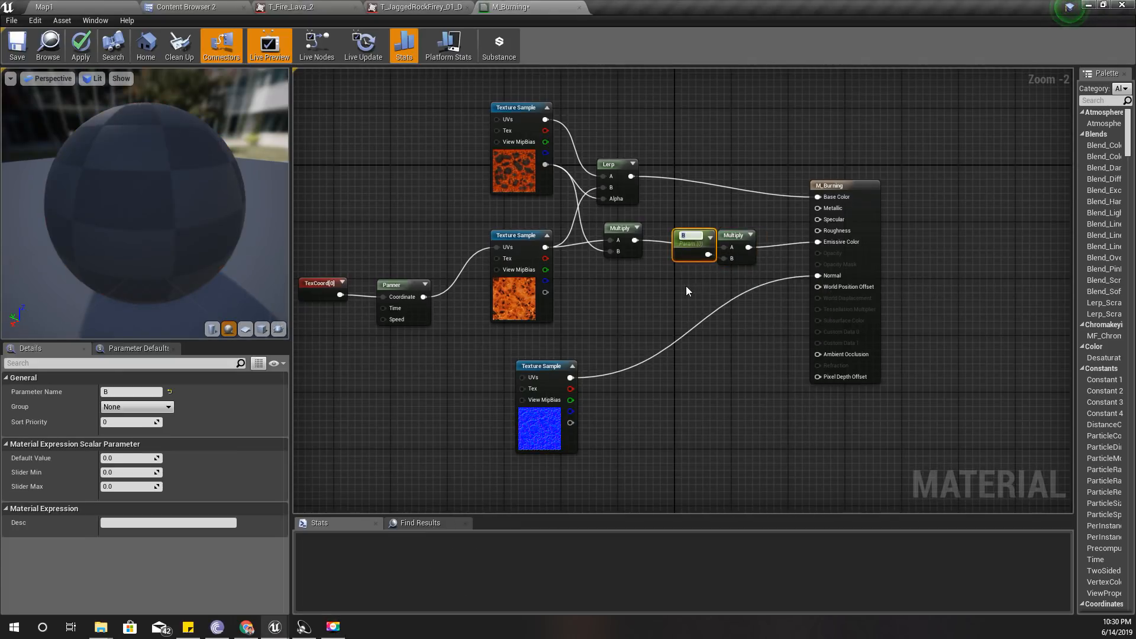
pyautogui.moveTo(689, 281)
pyautogui.write('emissive multiplier')
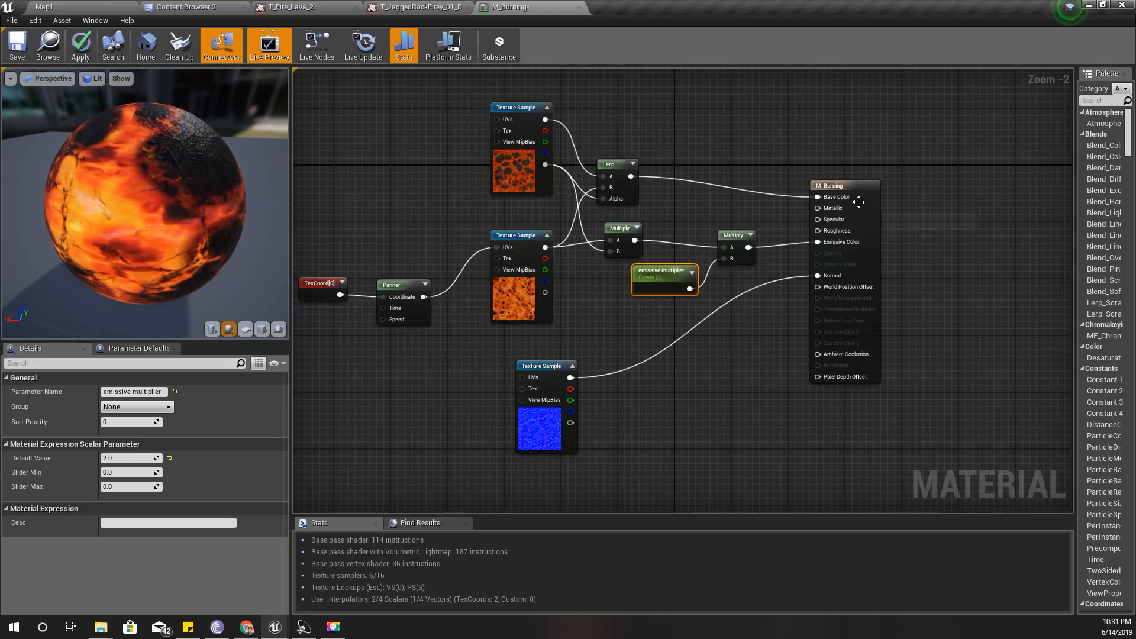
pyautogui.click(790, 235)
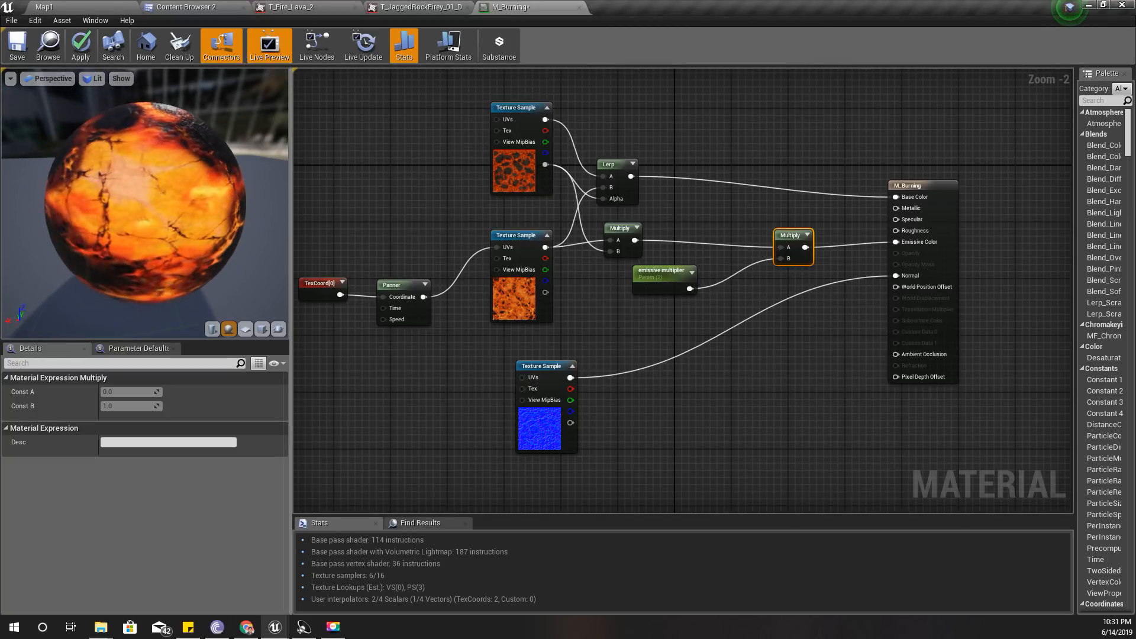
pyautogui.click(628, 279)
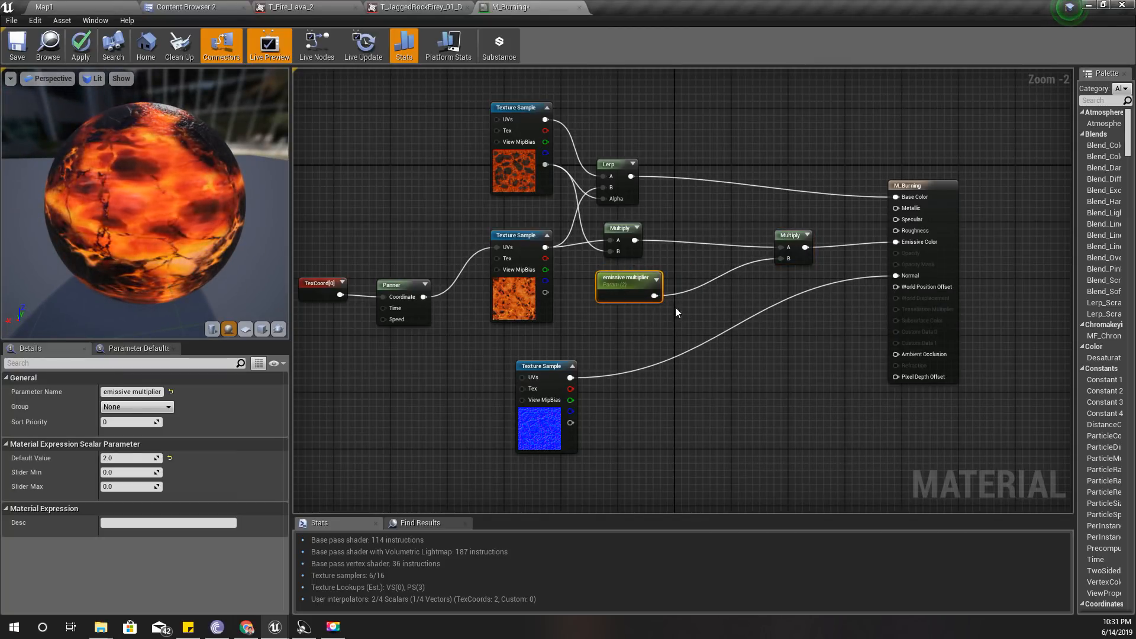
pyautogui.click(676, 311)
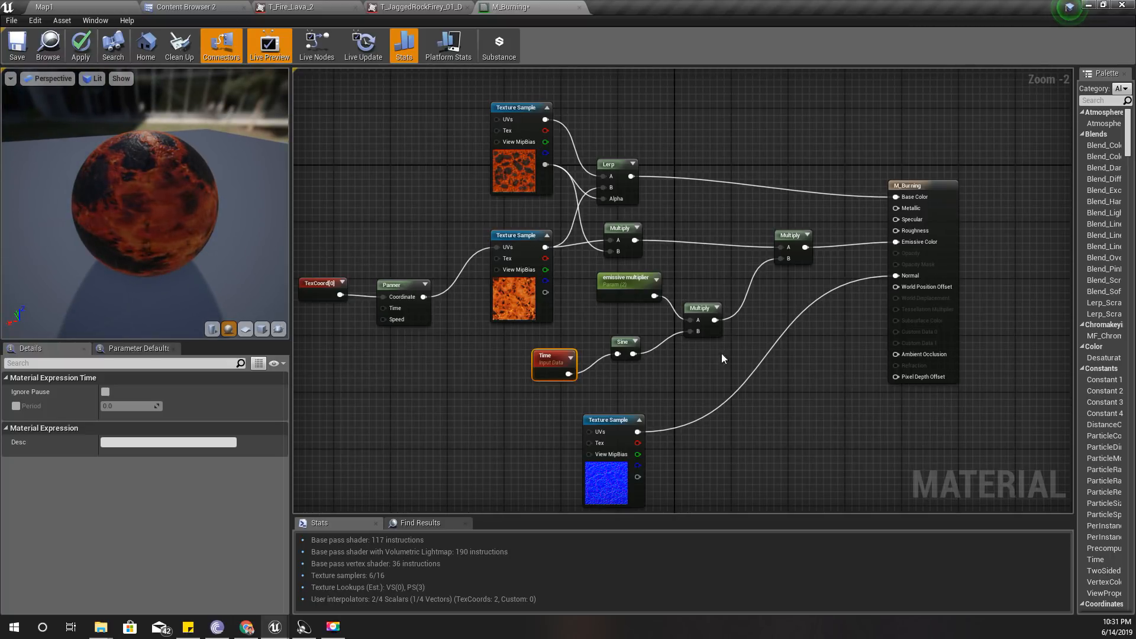
# Step: Group the Time and Sine nodes feeding the Multiply after the emissive multiplier
pyautogui.click(624, 341)
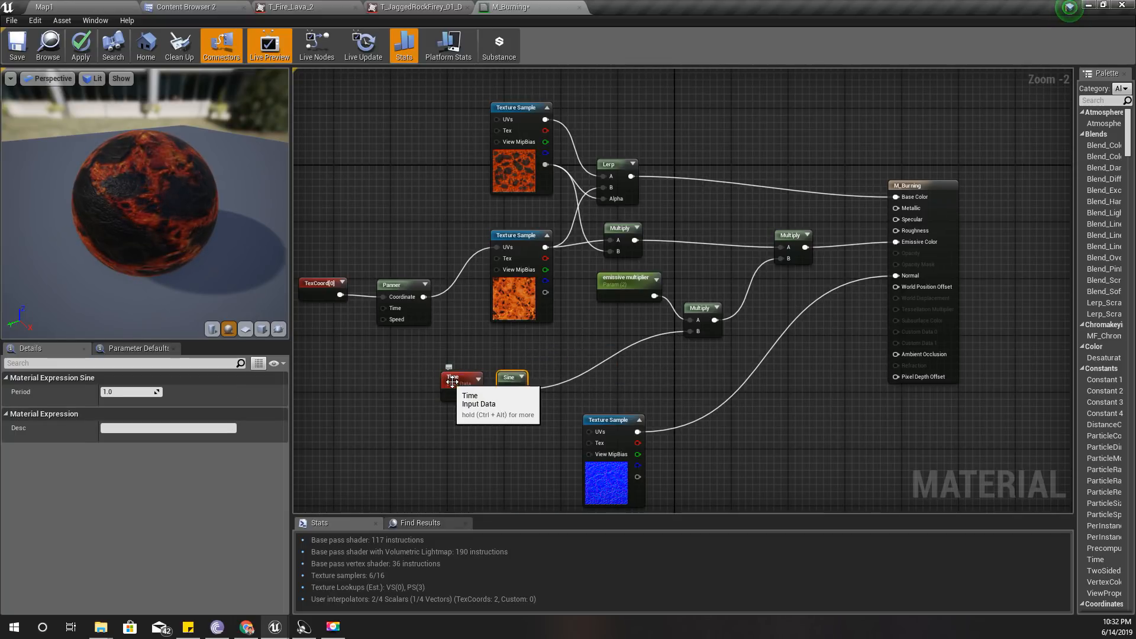
# Step: Insert a Divide node between Time and Sine with its B constant set to 3.0
pyautogui.click(389, 380)
pyautogui.write('/')
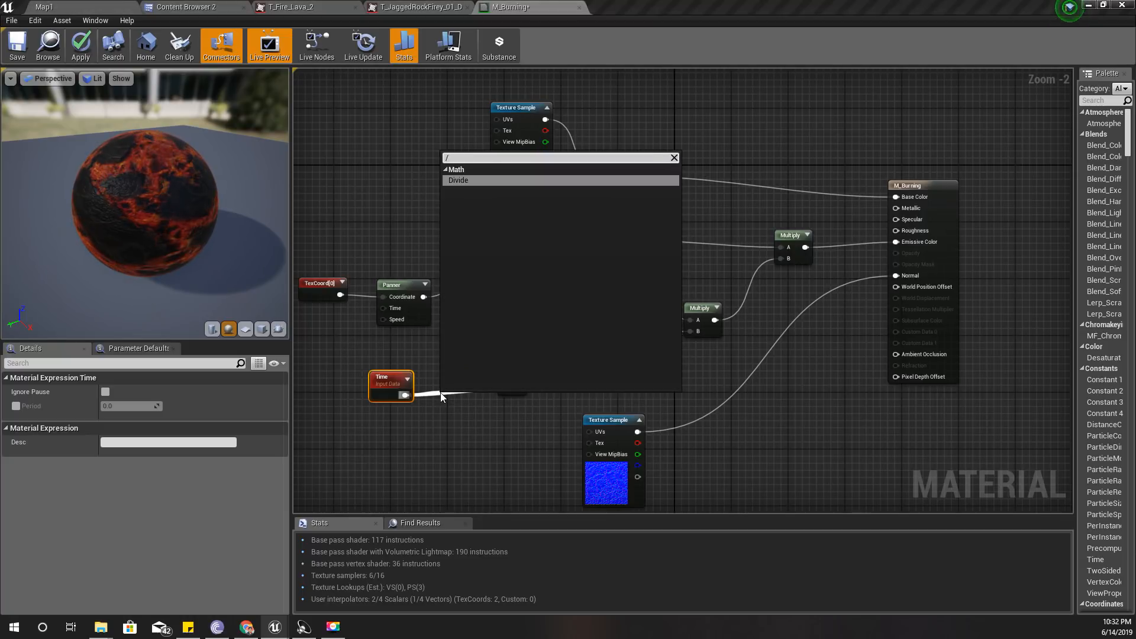
pyautogui.click(458, 180)
pyautogui.write('5')
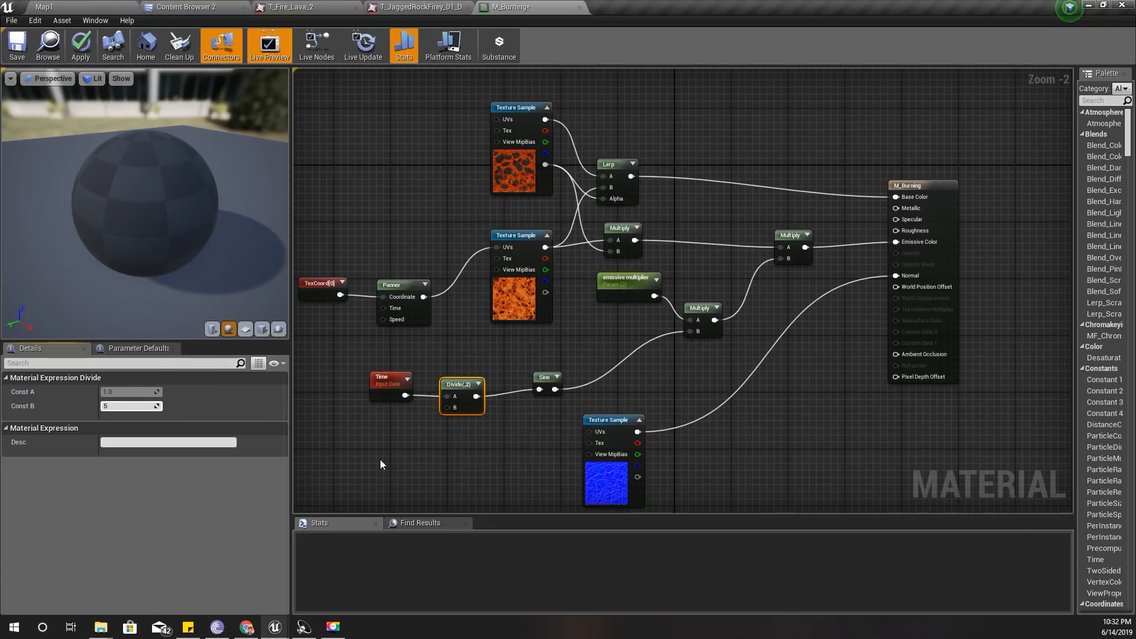
pyautogui.tripleClick(131, 406)
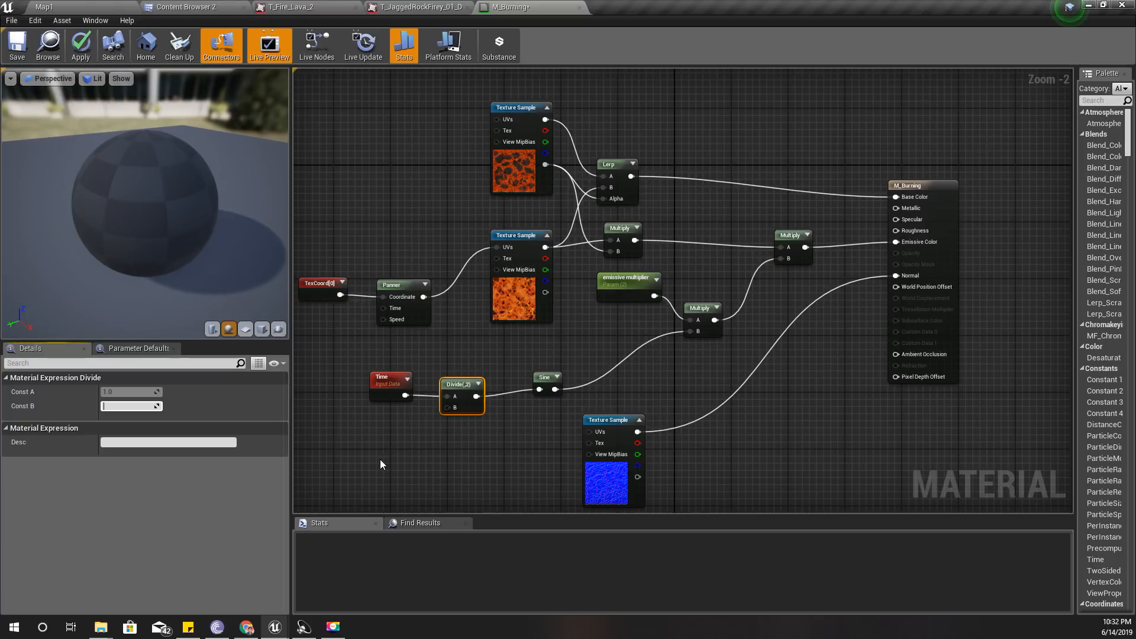
pyautogui.write('3.0')
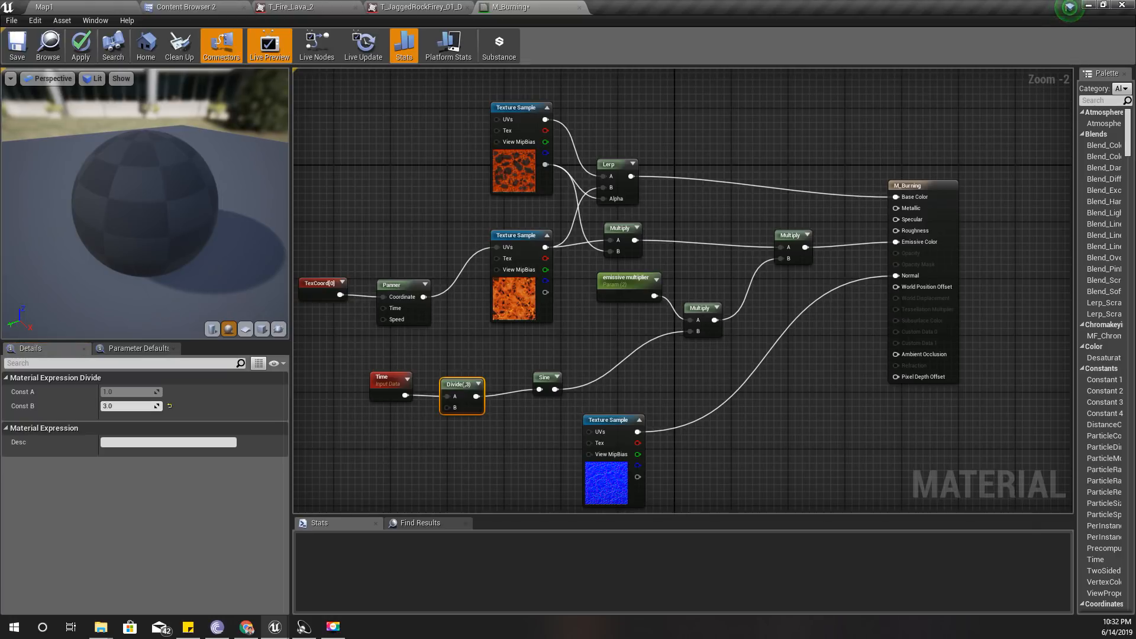
# Step: Confirm the divisor and add a Clamp node after the Sine output
pyautogui.click(79, 45)
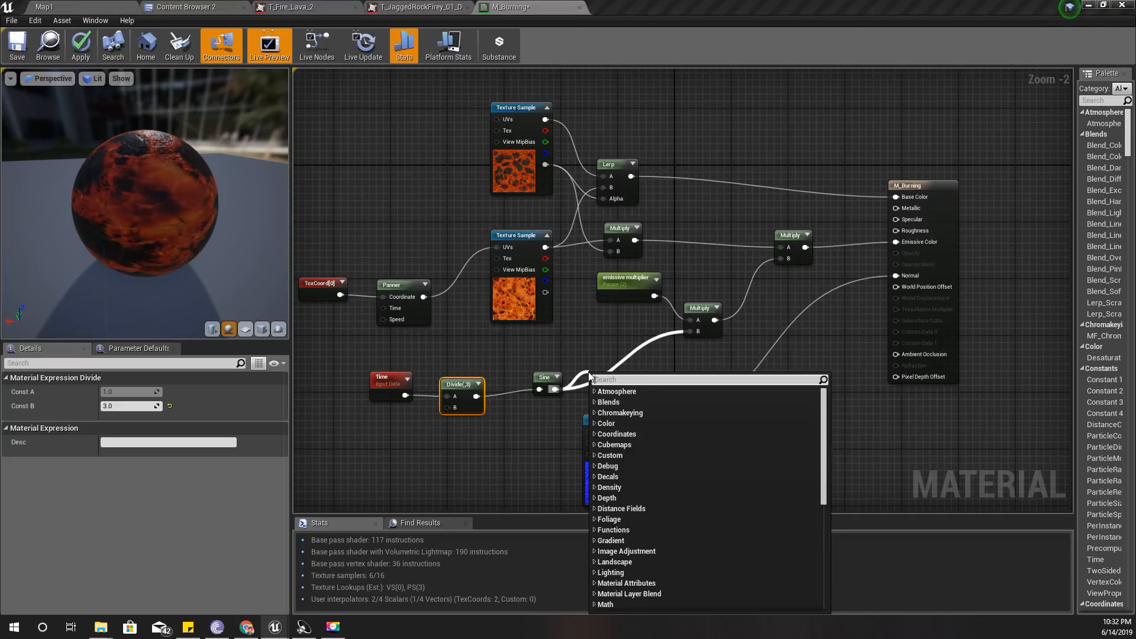
pyautogui.write('Clamp')
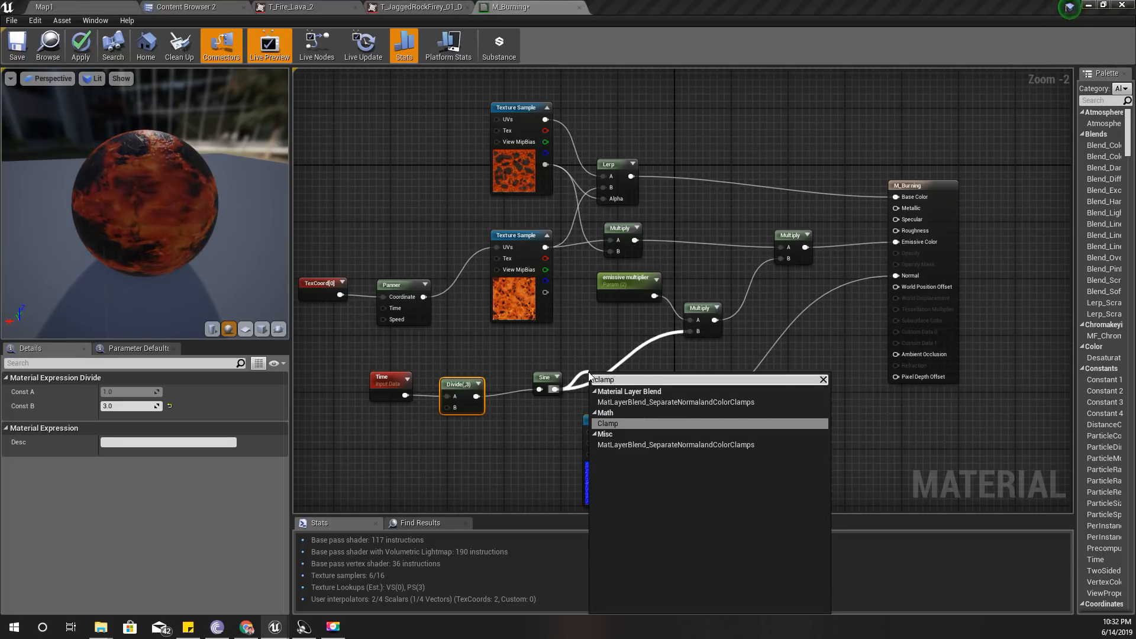
pyautogui.click(607, 424)
pyautogui.write('0.3')
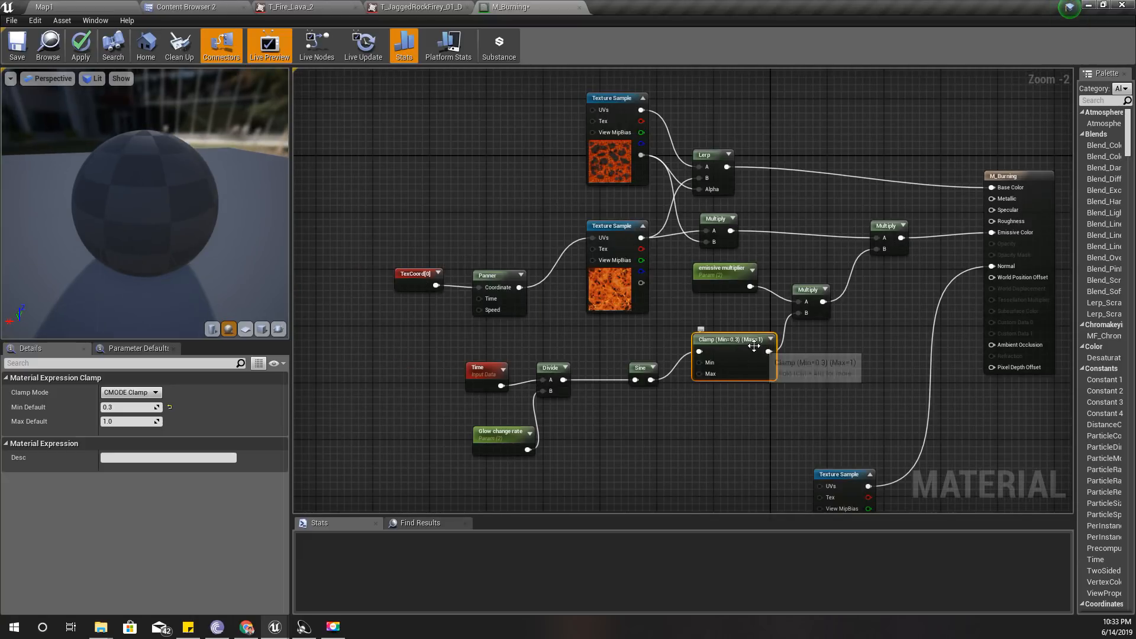
pyautogui.moveTo(753, 358)
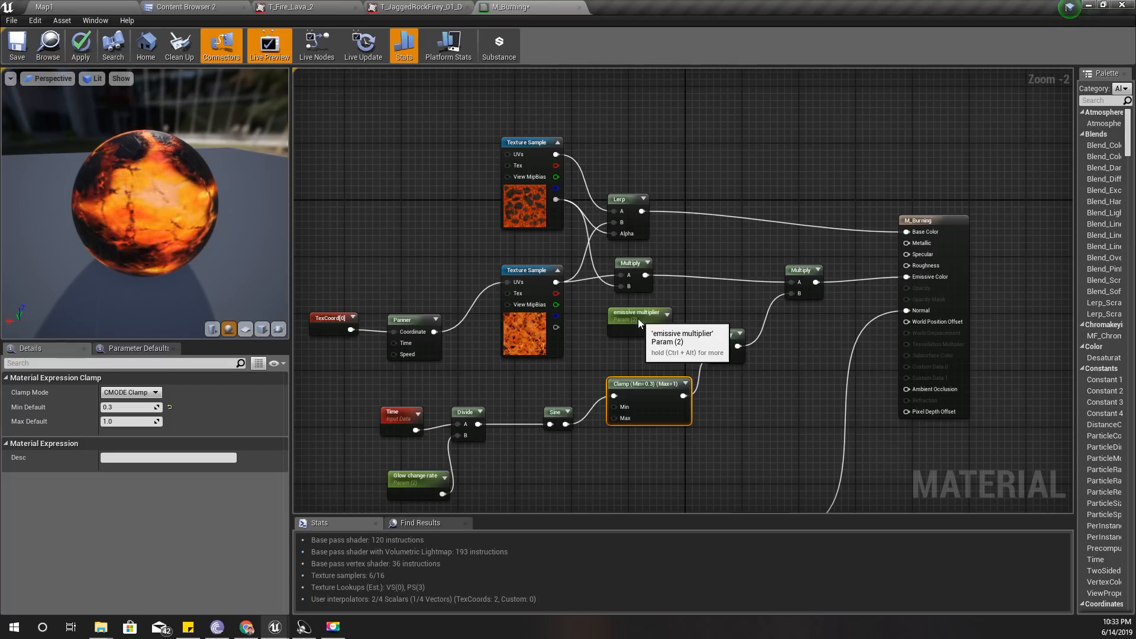
# Step: Rearrange the emissive multiplier and Clamp nodes, then apply M_Burning's changes to the level
pyautogui.click(638, 313)
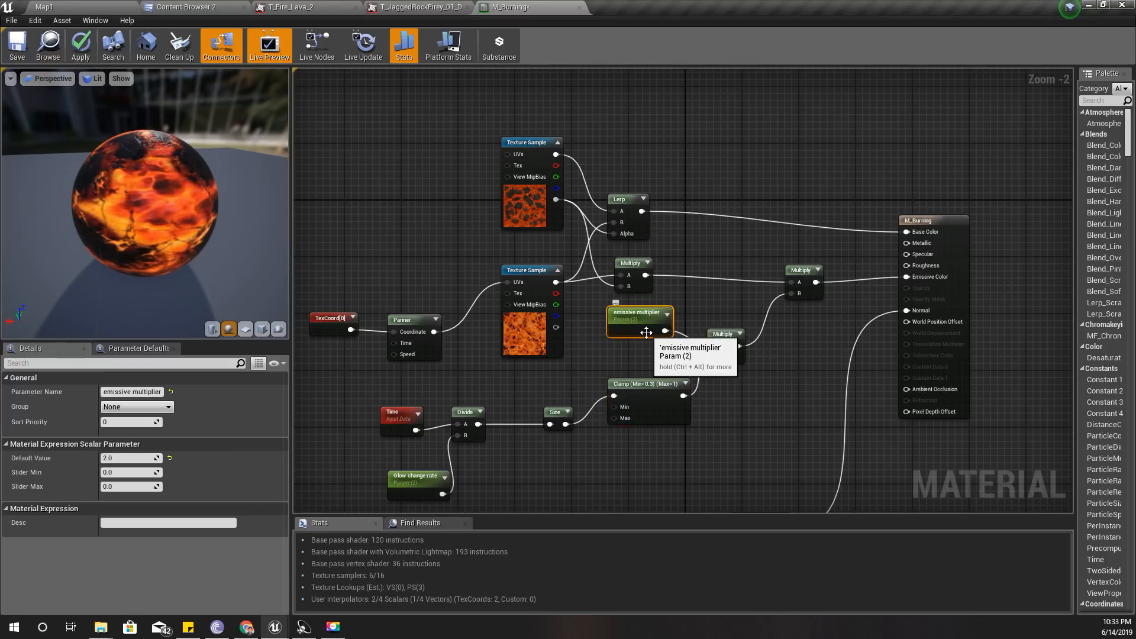
pyautogui.moveTo(572, 391)
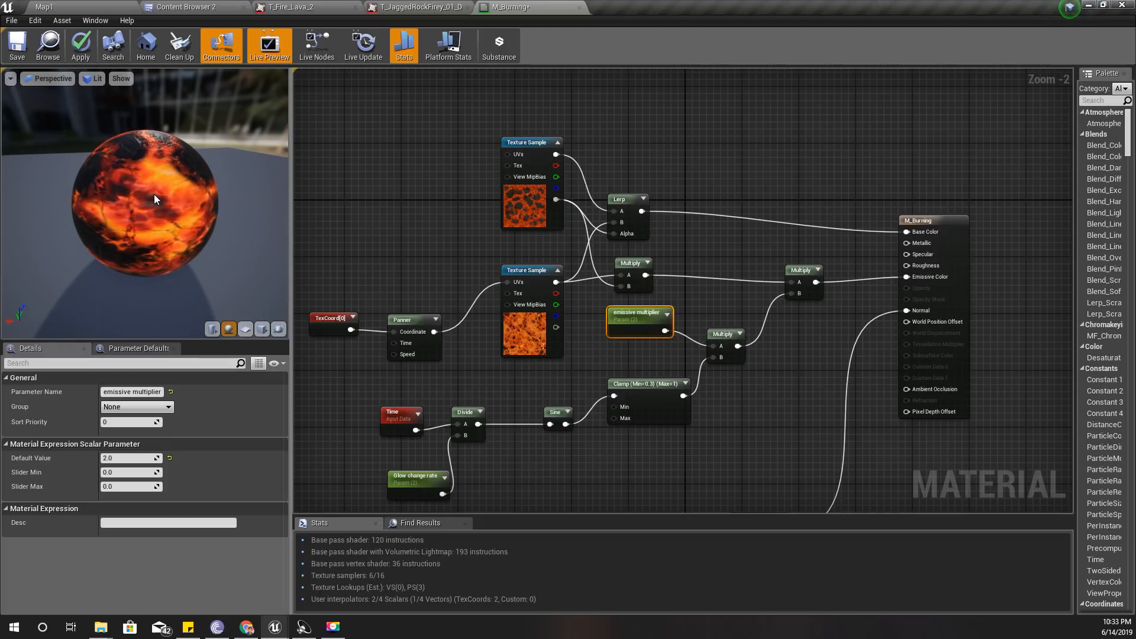
pyautogui.click(649, 397)
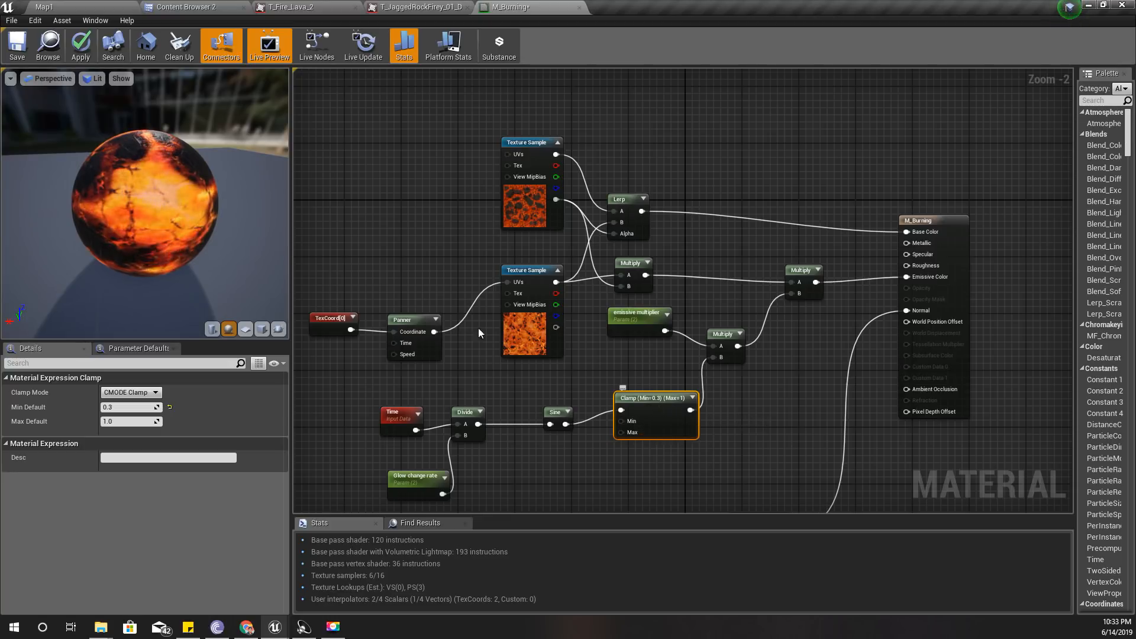
pyautogui.click(81, 45)
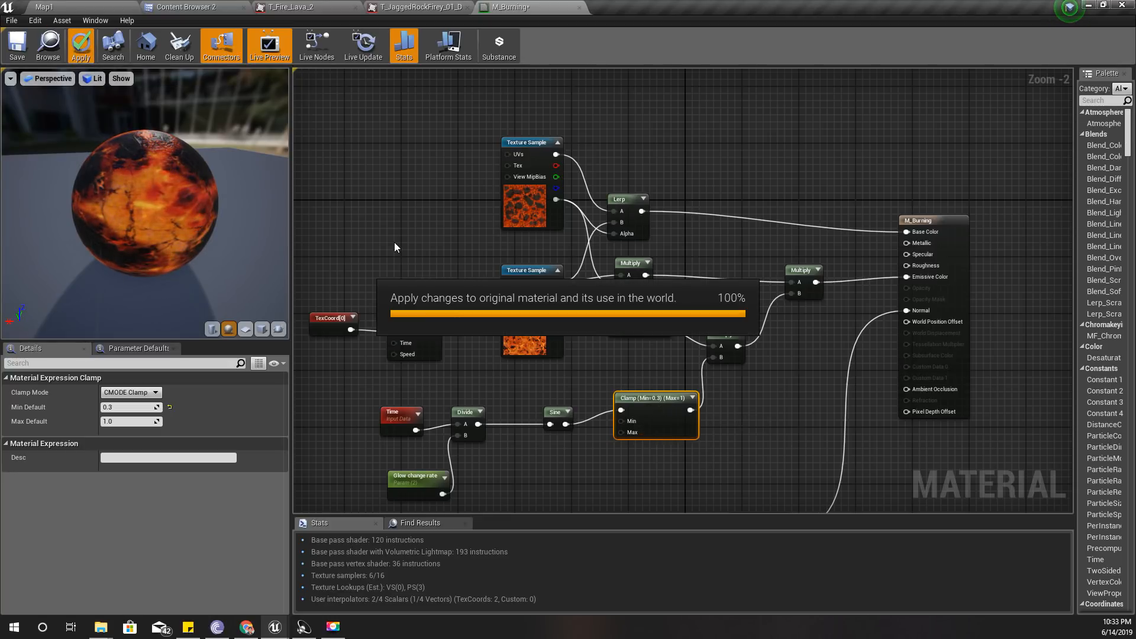
pyautogui.moveTo(386, 233)
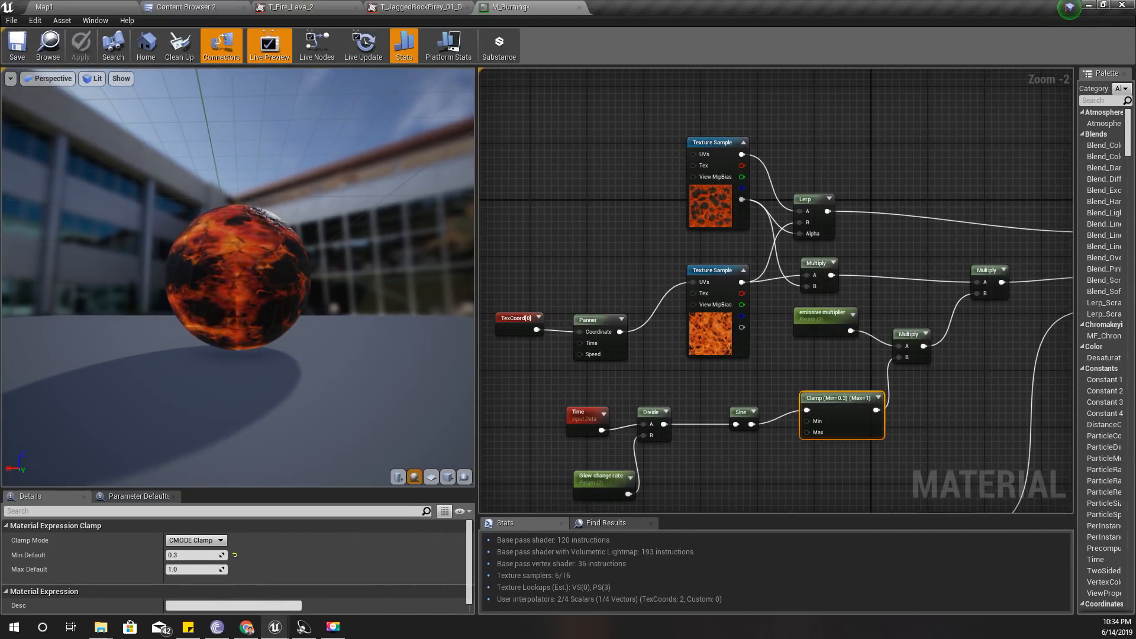
# Step: Return from the material editor to the Map1 level via the Content Browser tab
pyautogui.scroll(-3)
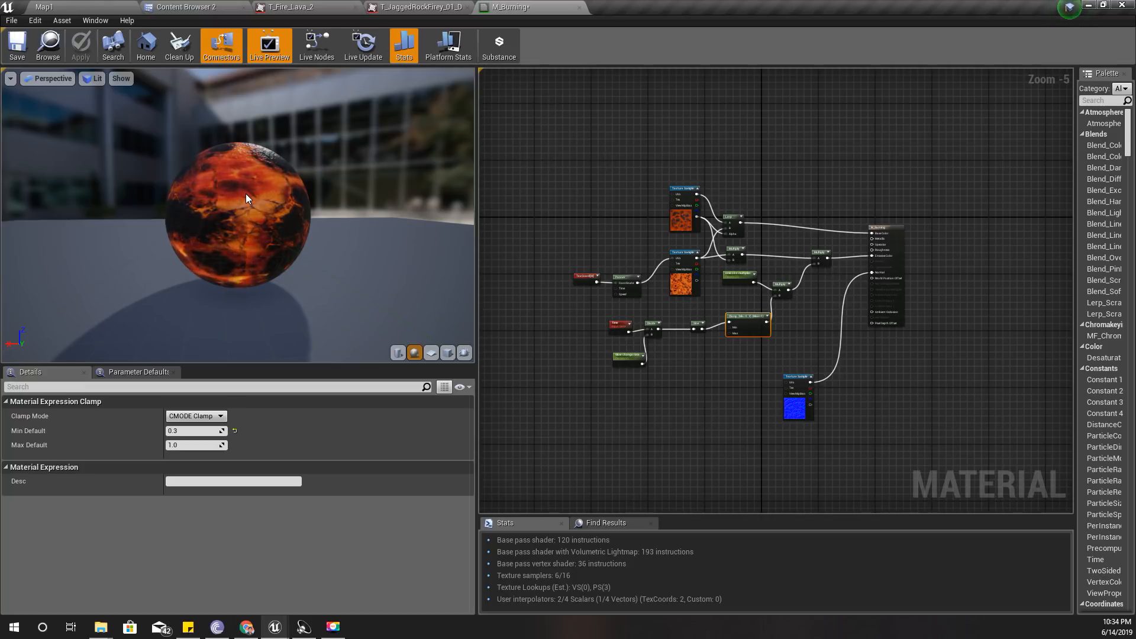
pyautogui.click(188, 7)
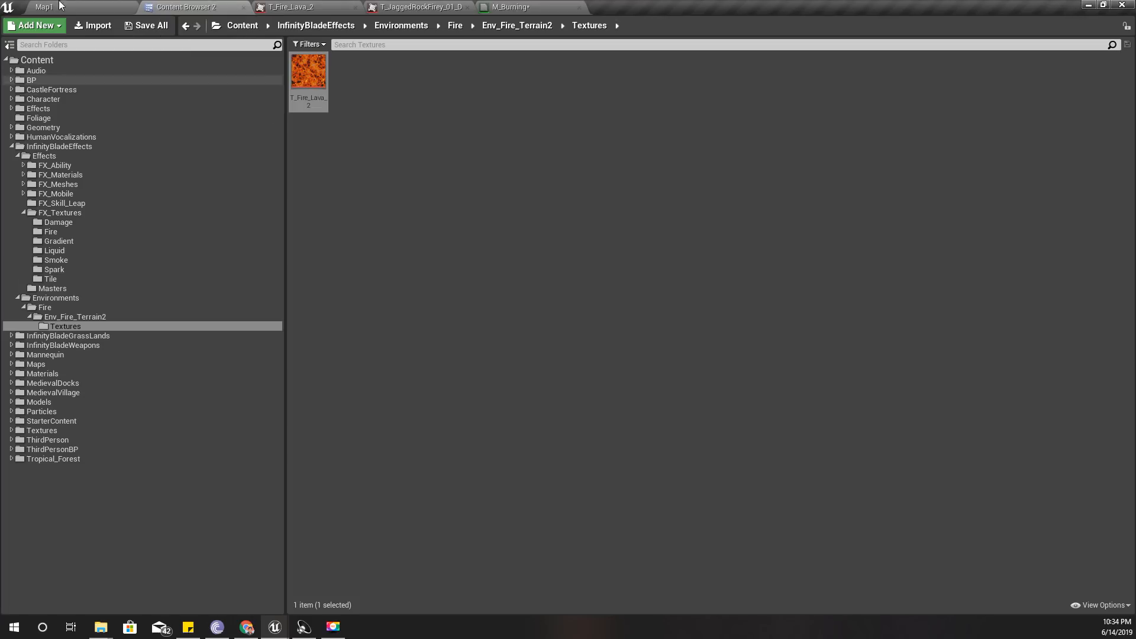
pyautogui.click(44, 7)
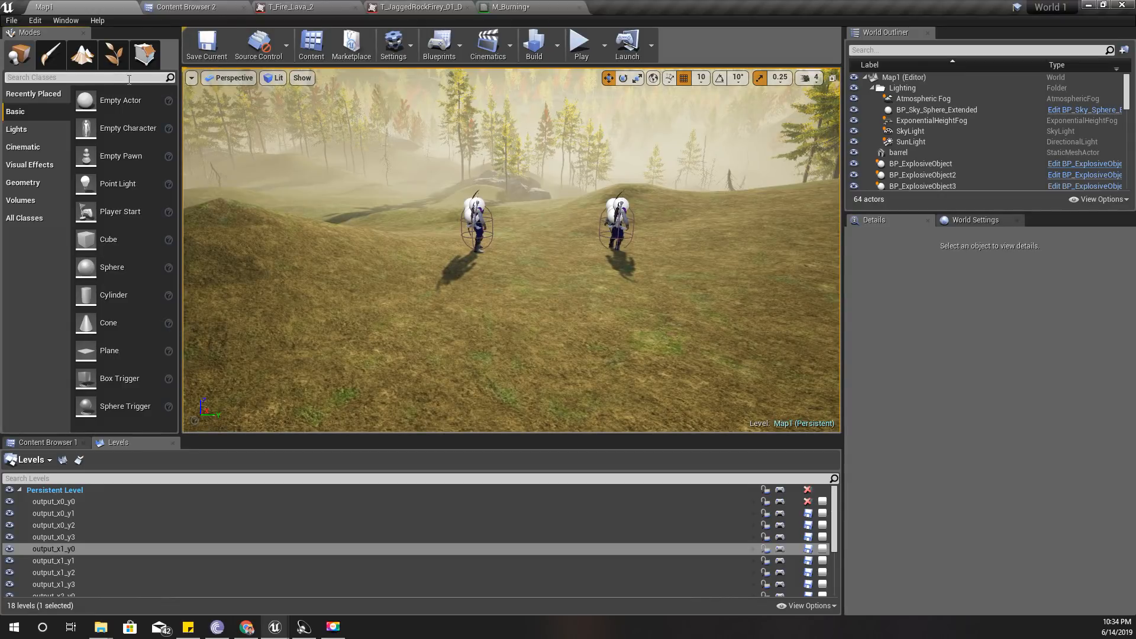
# Step: Search Modes for 'deca' to place a Deferred Decal and reach its material choice
pyautogui.write('decal')
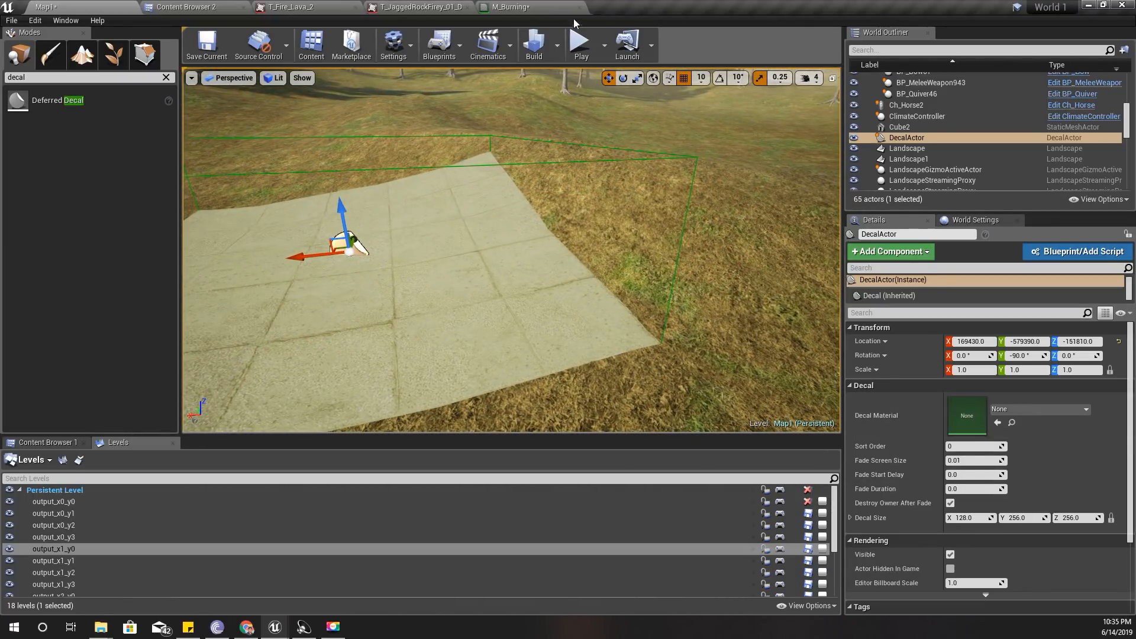
pyautogui.click(509, 8)
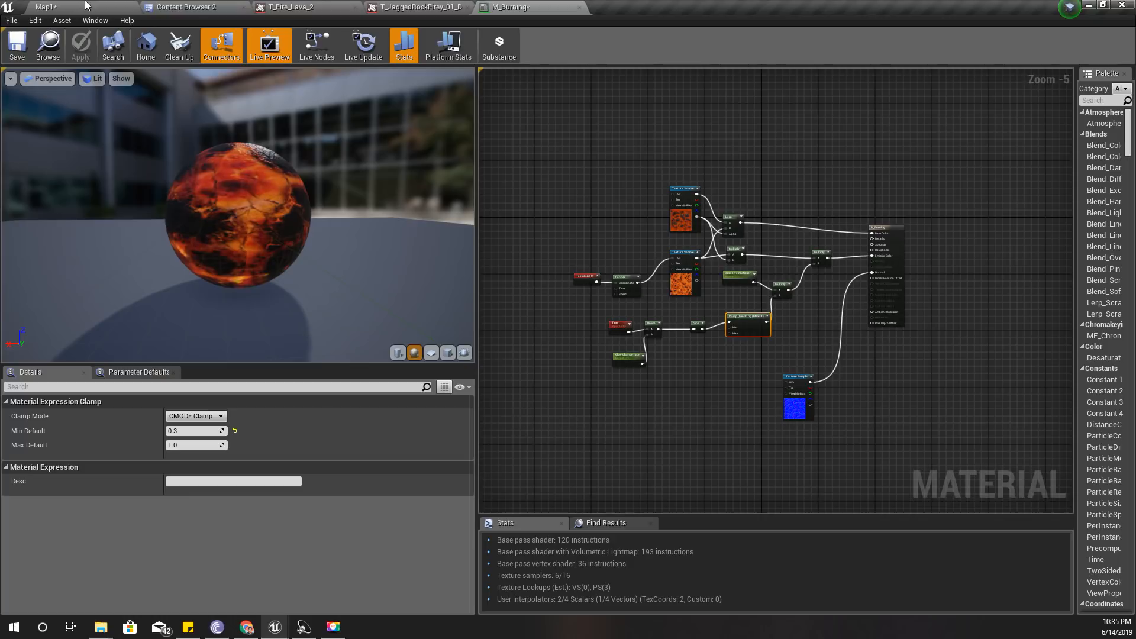
pyautogui.click(184, 7)
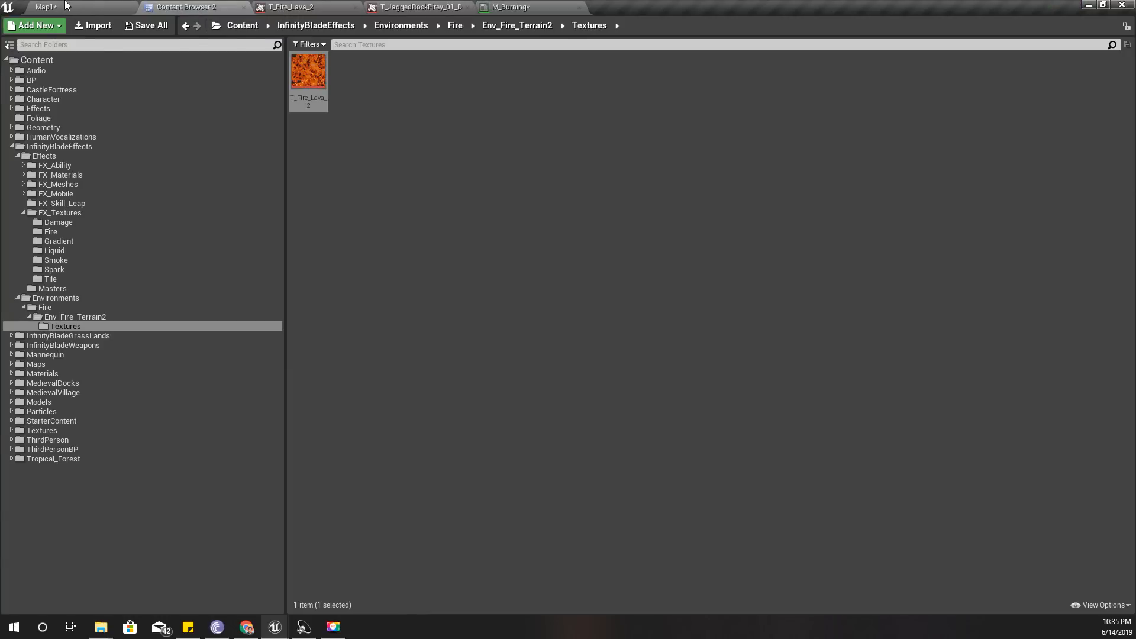
pyautogui.click(45, 7)
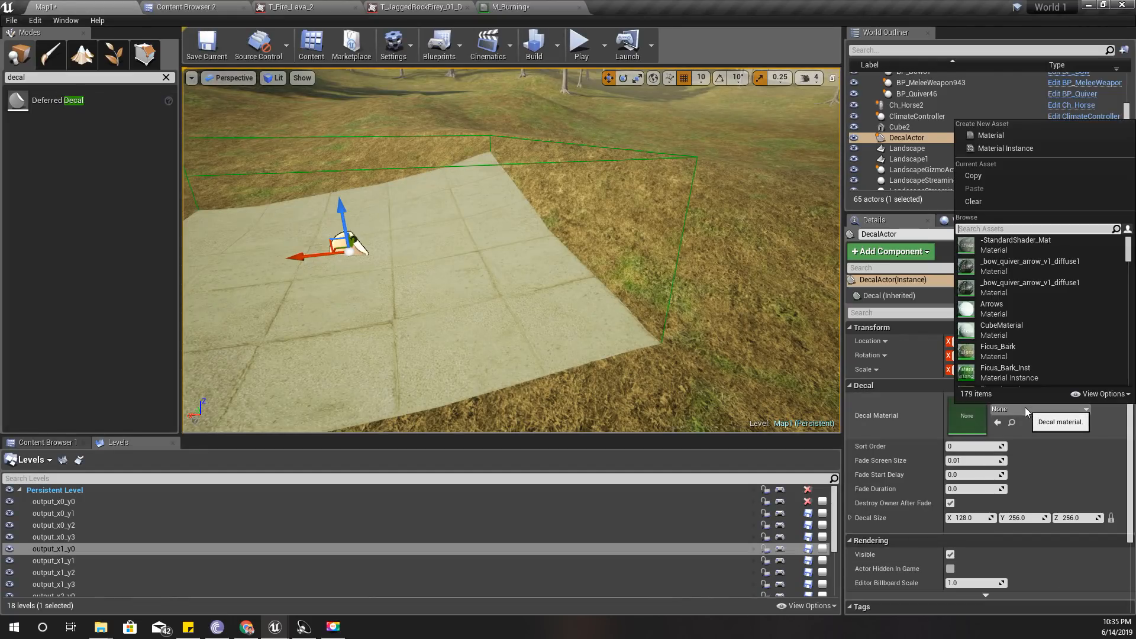
# Step: Search 'm burnin' and pick M_Burning as the decal's material
pyautogui.write('m bu')
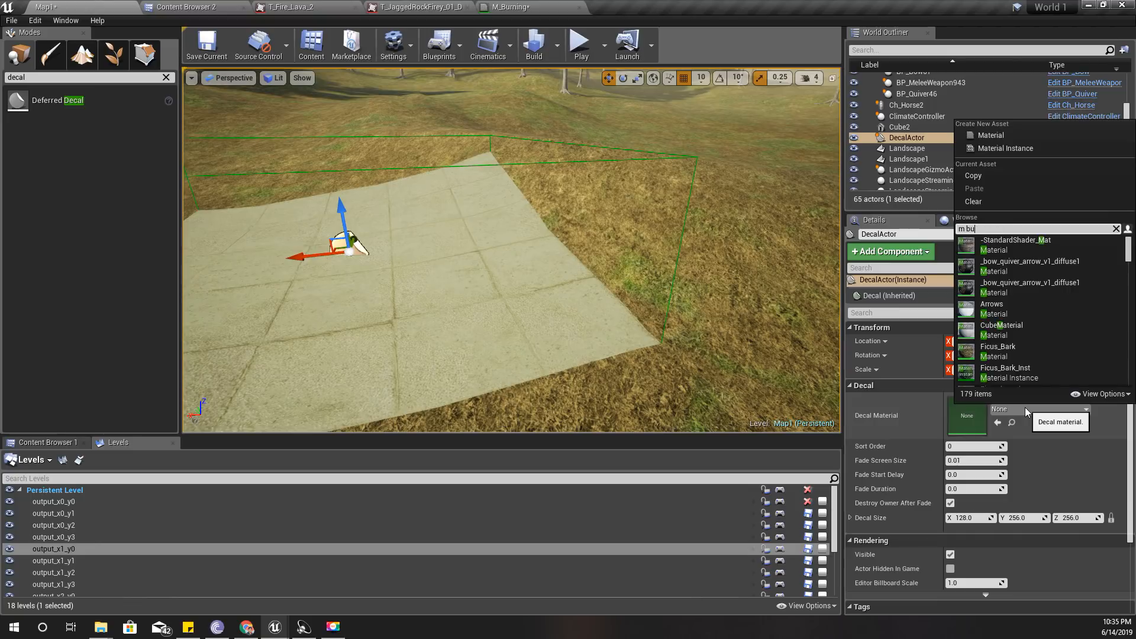
pyautogui.write('rnin')
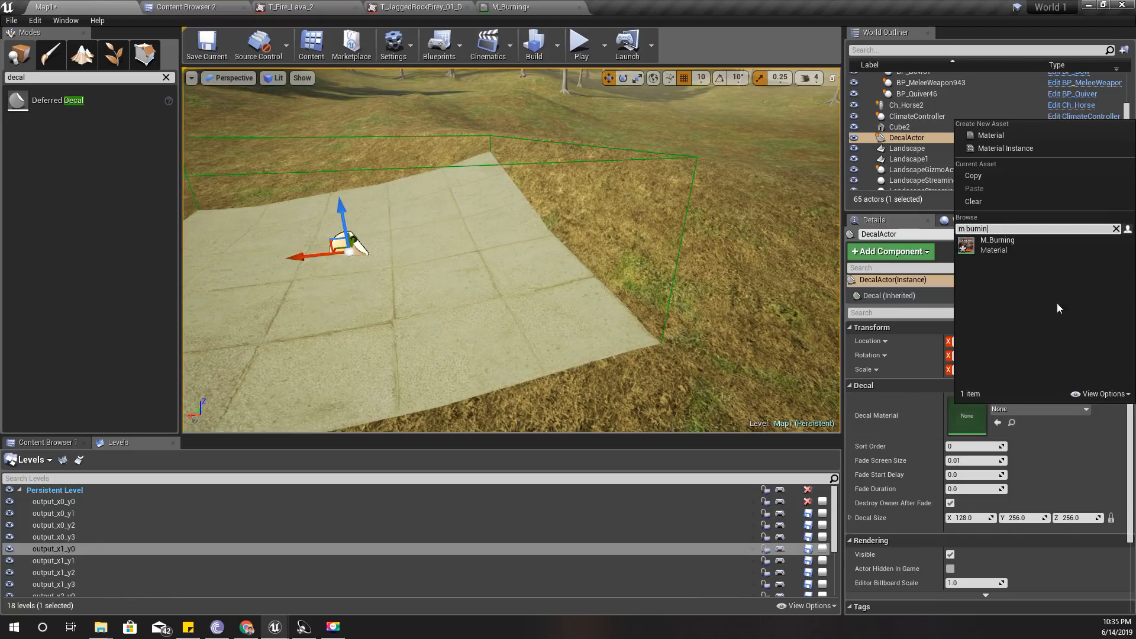
pyautogui.click(997, 240)
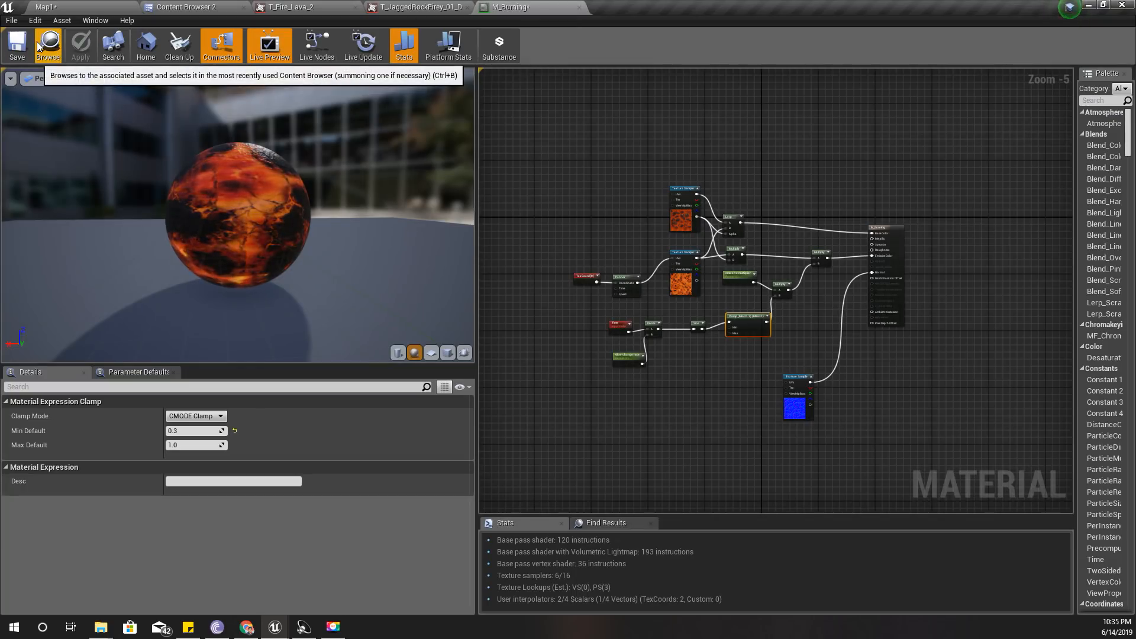
pyautogui.moveTo(93, 87)
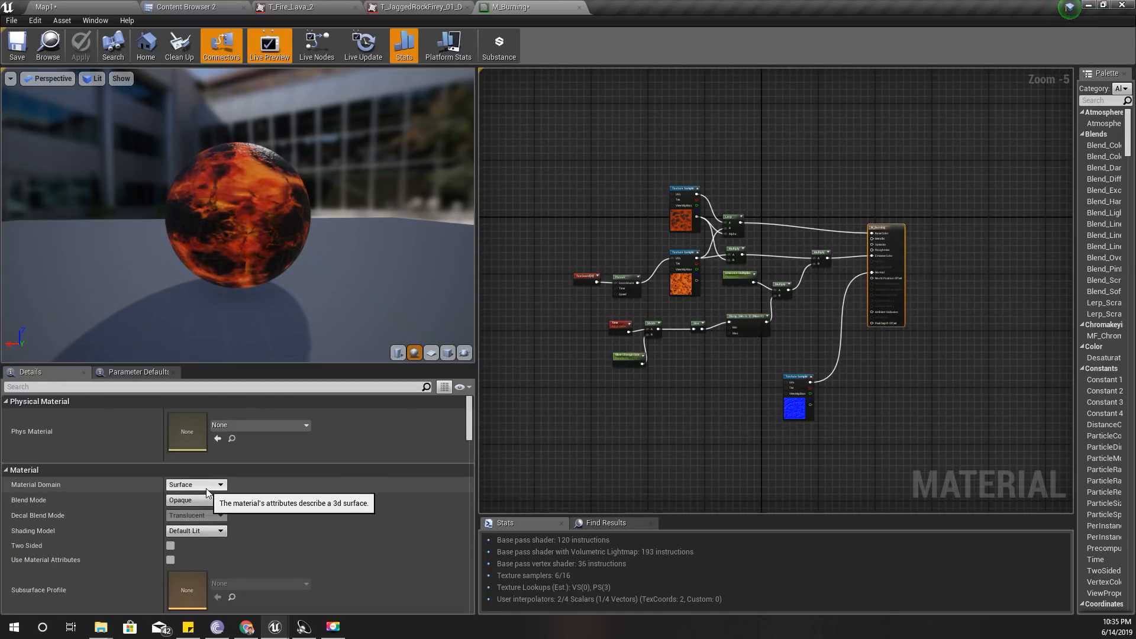
# Step: Set M_Burning to Deferred Decal domain with Translucent blend, apply, and return to Map1
pyautogui.click(195, 484)
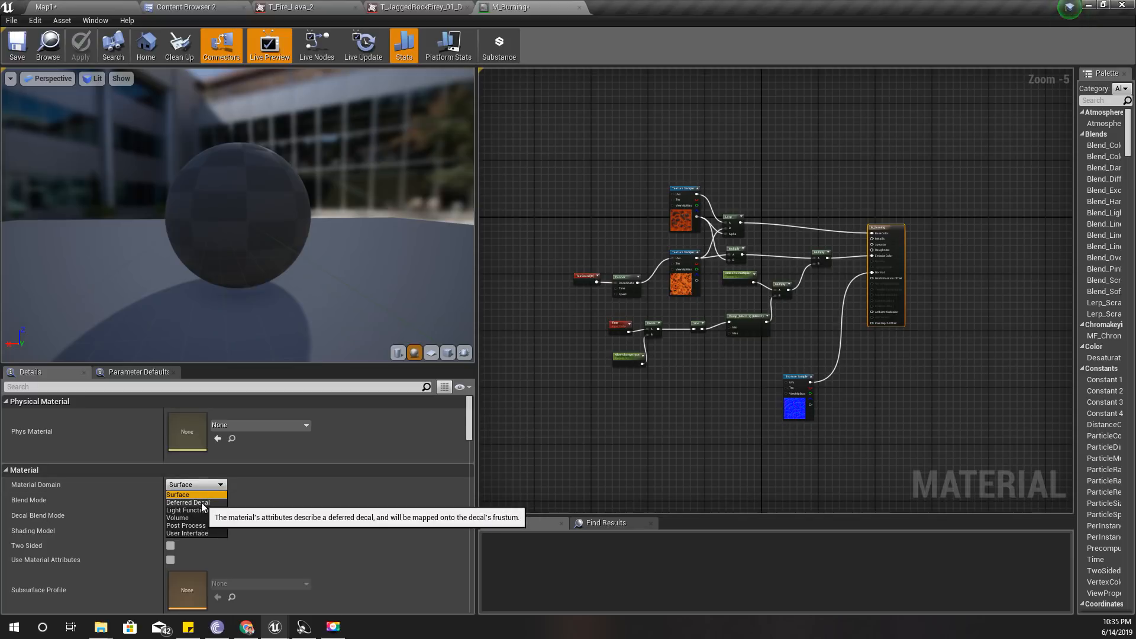
pyautogui.click(187, 501)
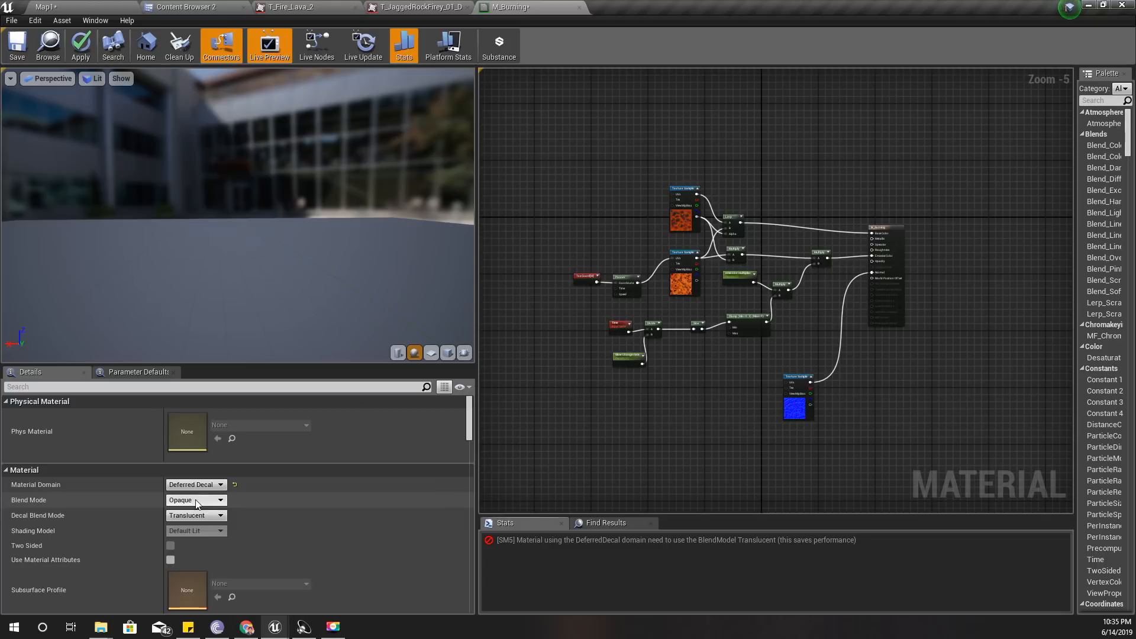
pyautogui.click(194, 500)
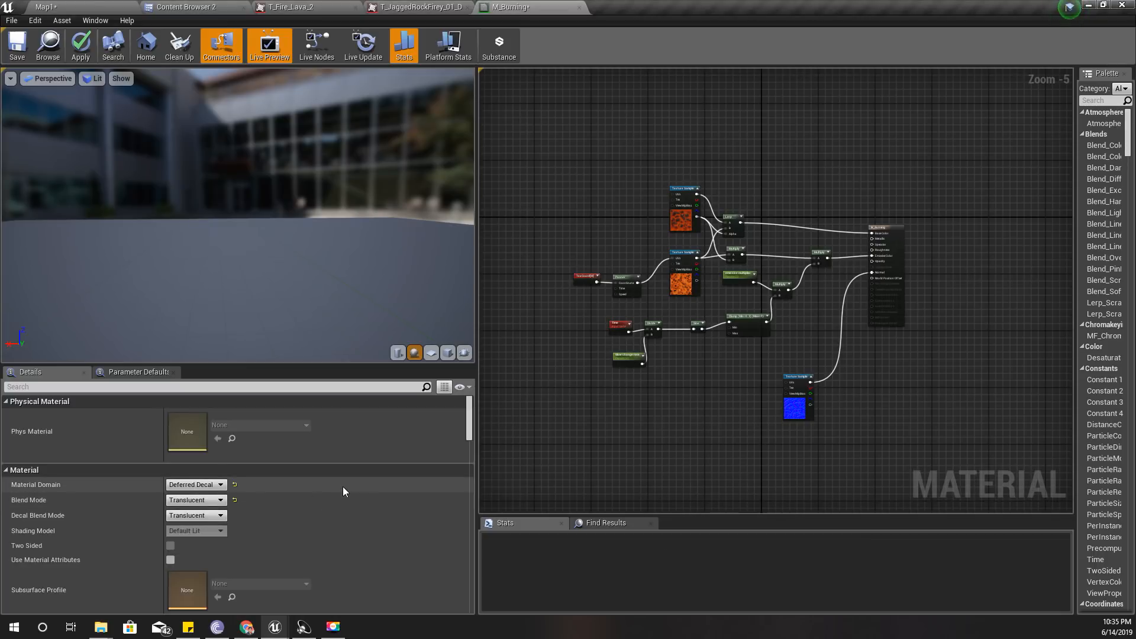
pyautogui.moveTo(81, 45)
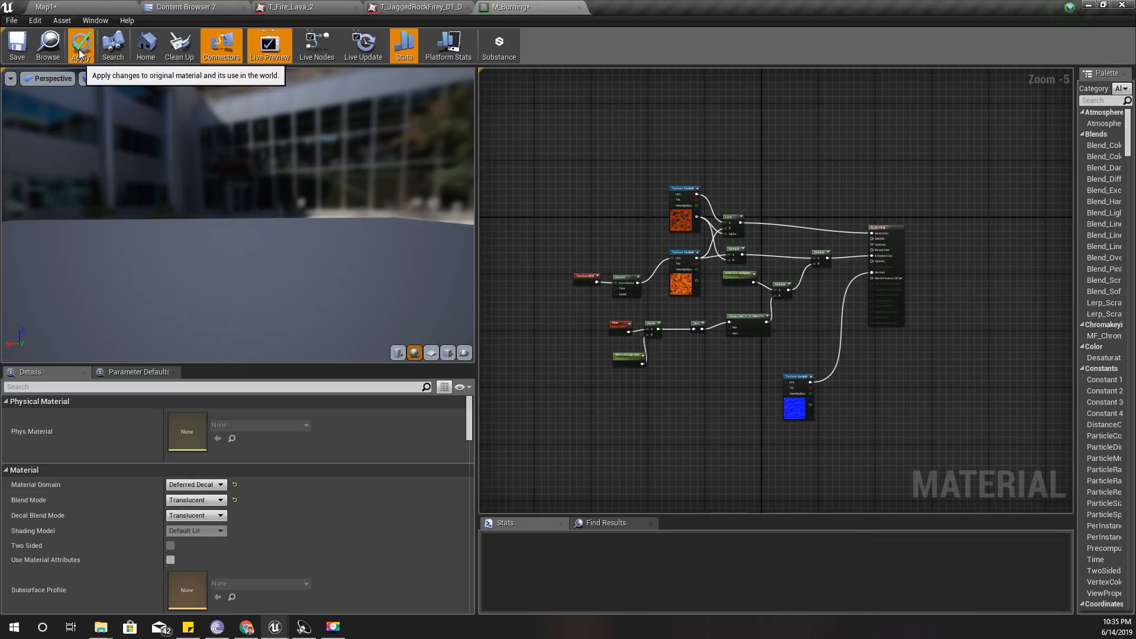
pyautogui.click(80, 45)
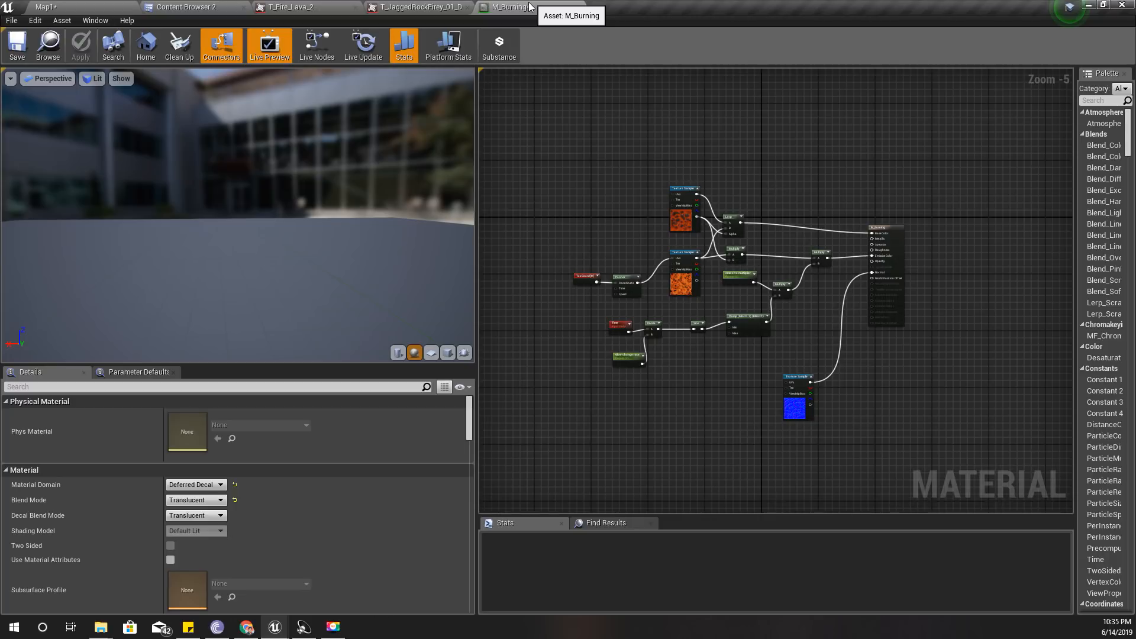
pyautogui.click(44, 7)
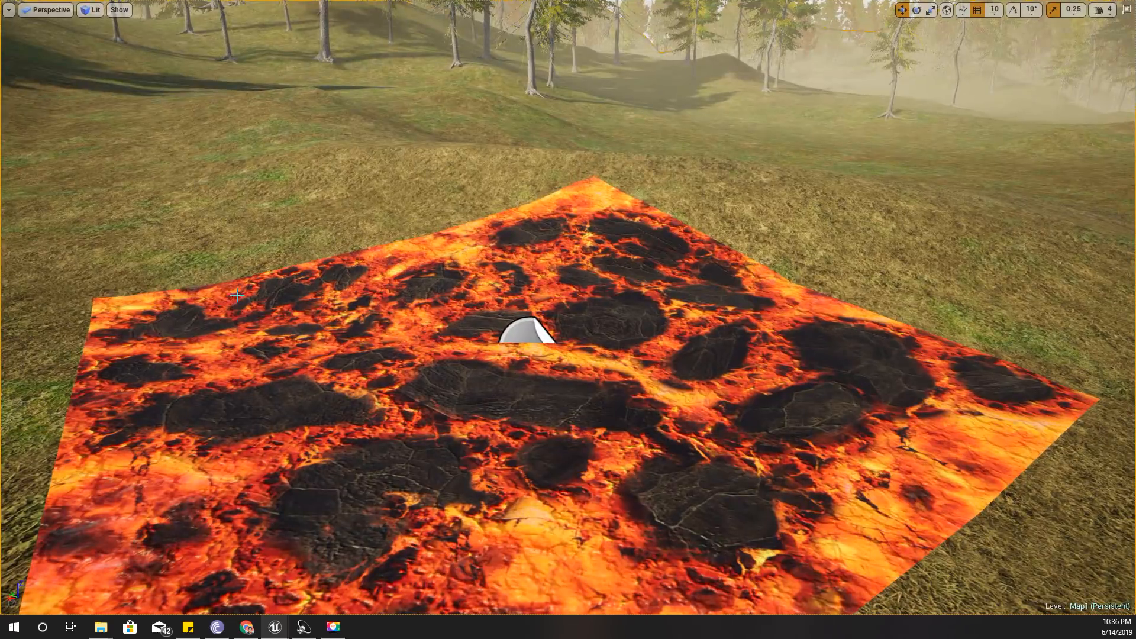
# Step: View the lava decal on the landscape and start Play (Alt+P)
pyautogui.scroll(-3)
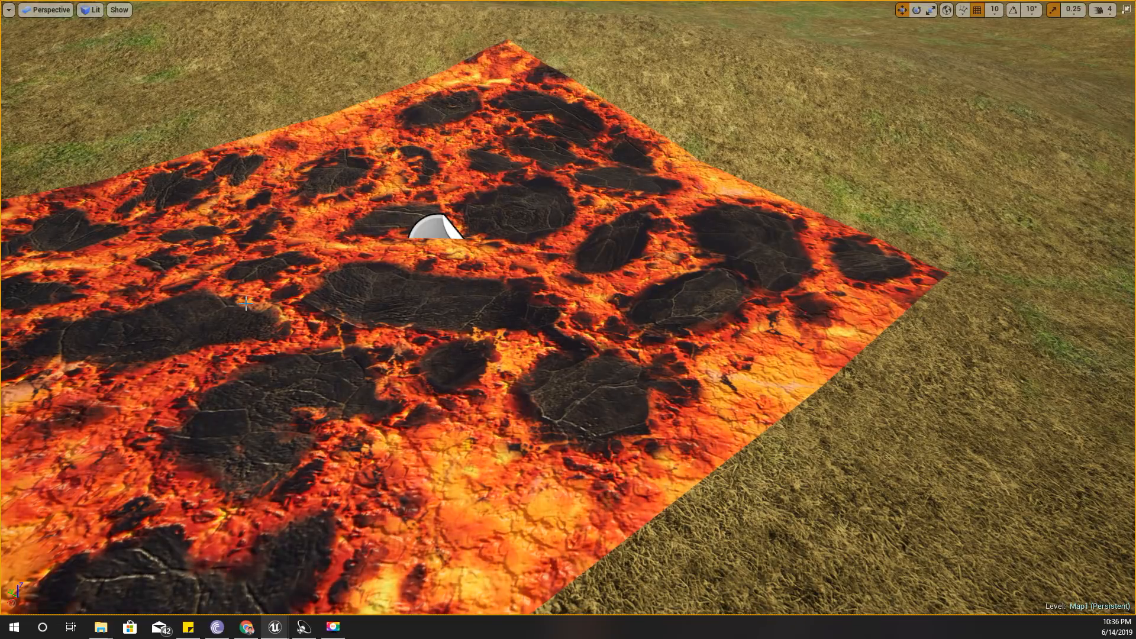
pyautogui.press('Alt+P')
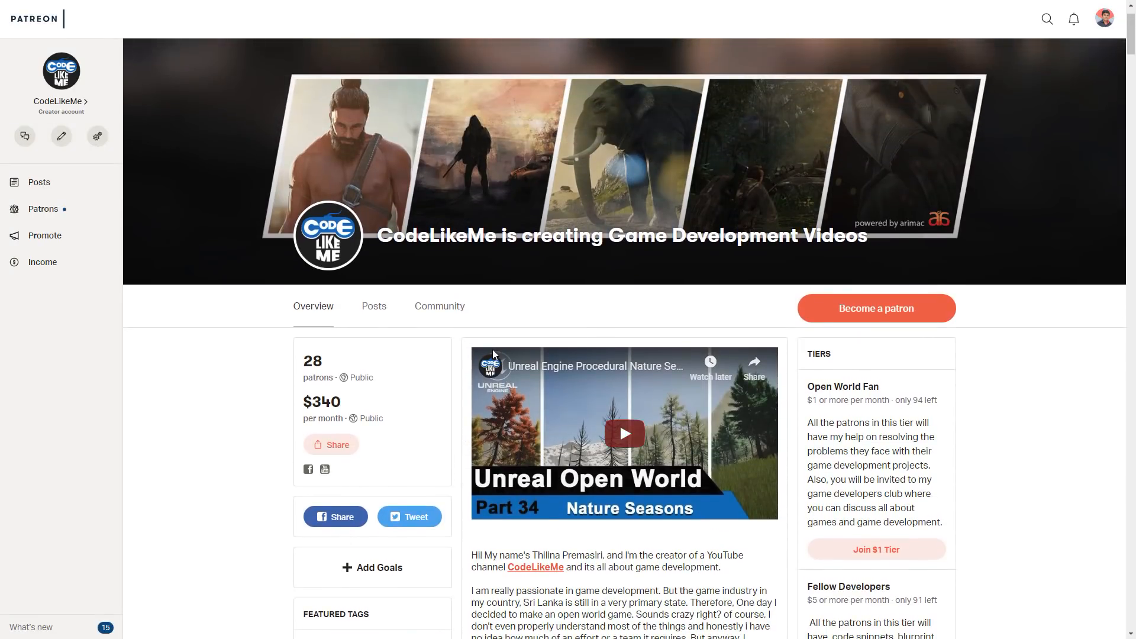
pyautogui.scroll(-3)
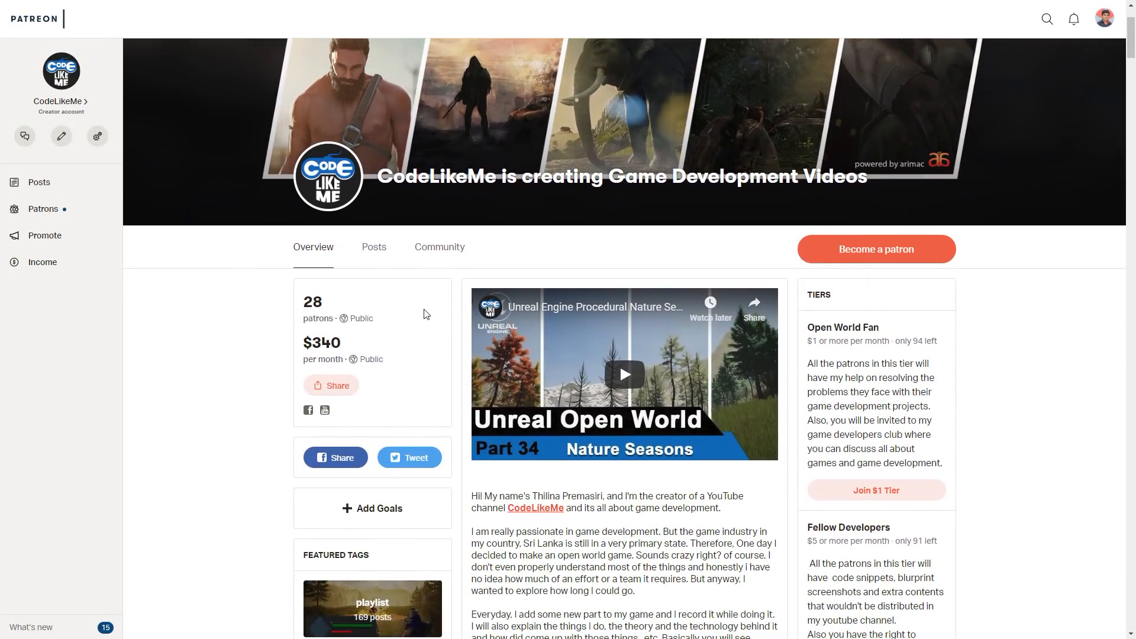
pyautogui.scroll(-3)
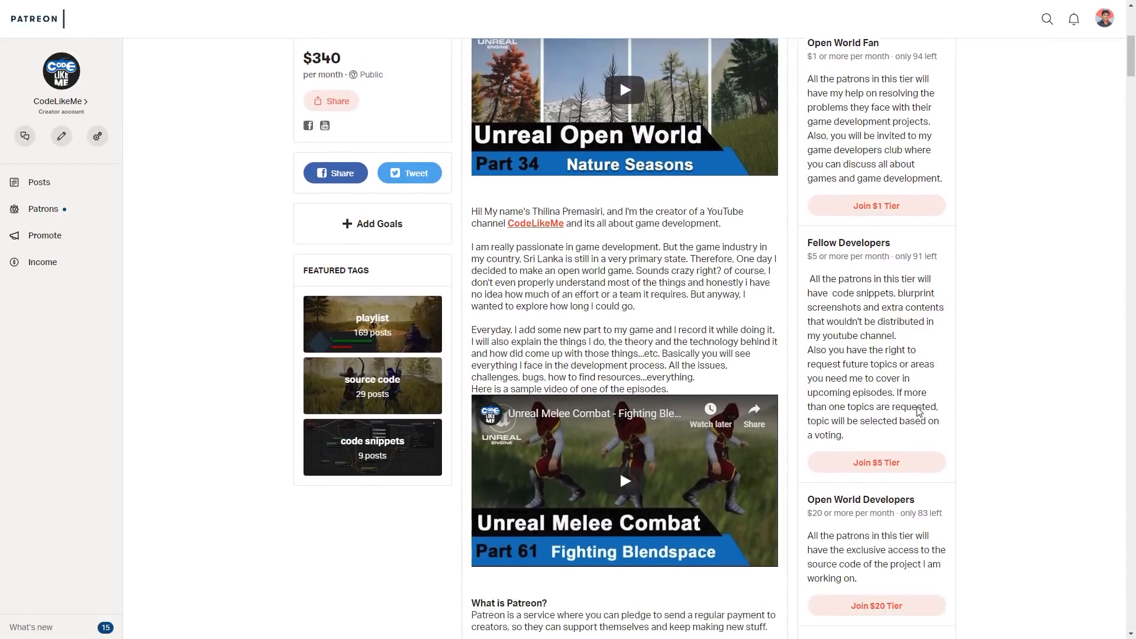
pyautogui.scroll(-3)
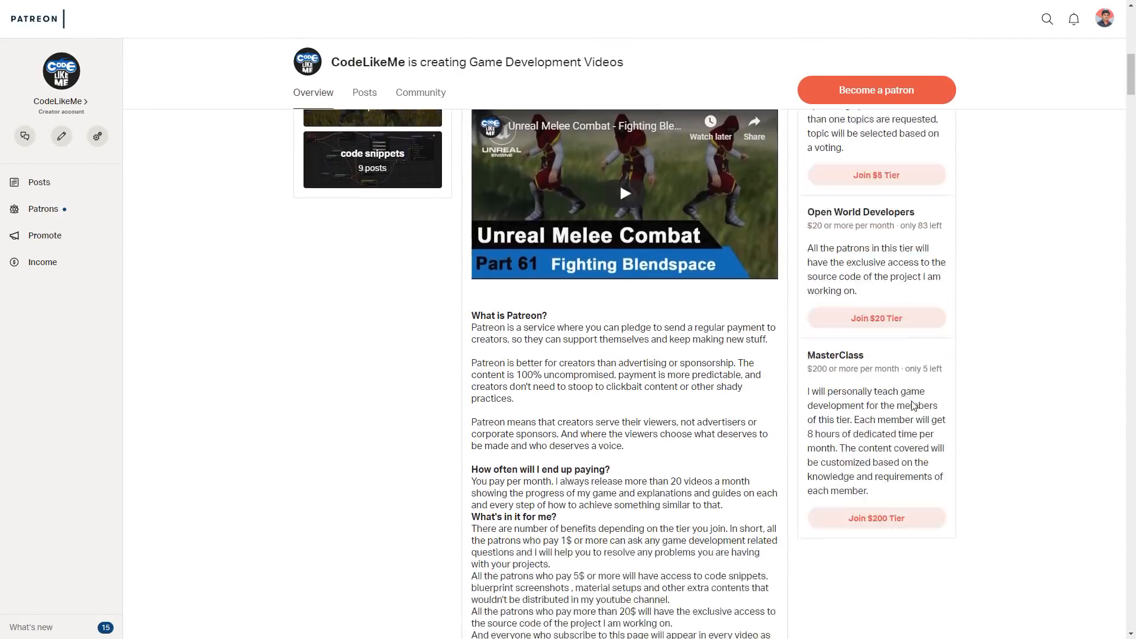
pyautogui.scroll(3)
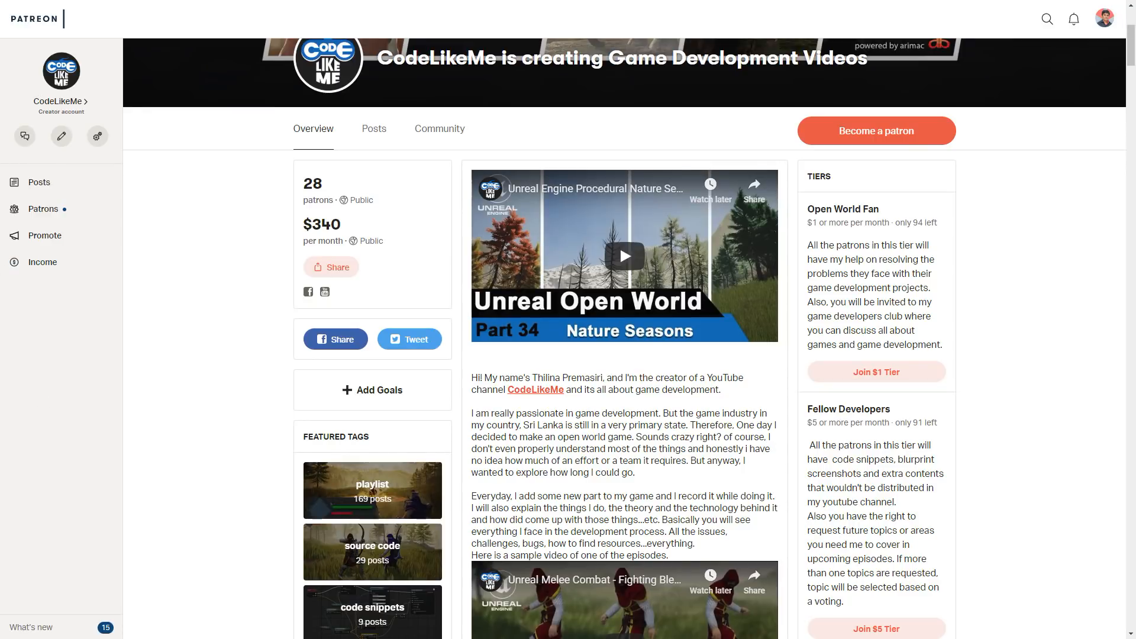
pyautogui.scroll(3)
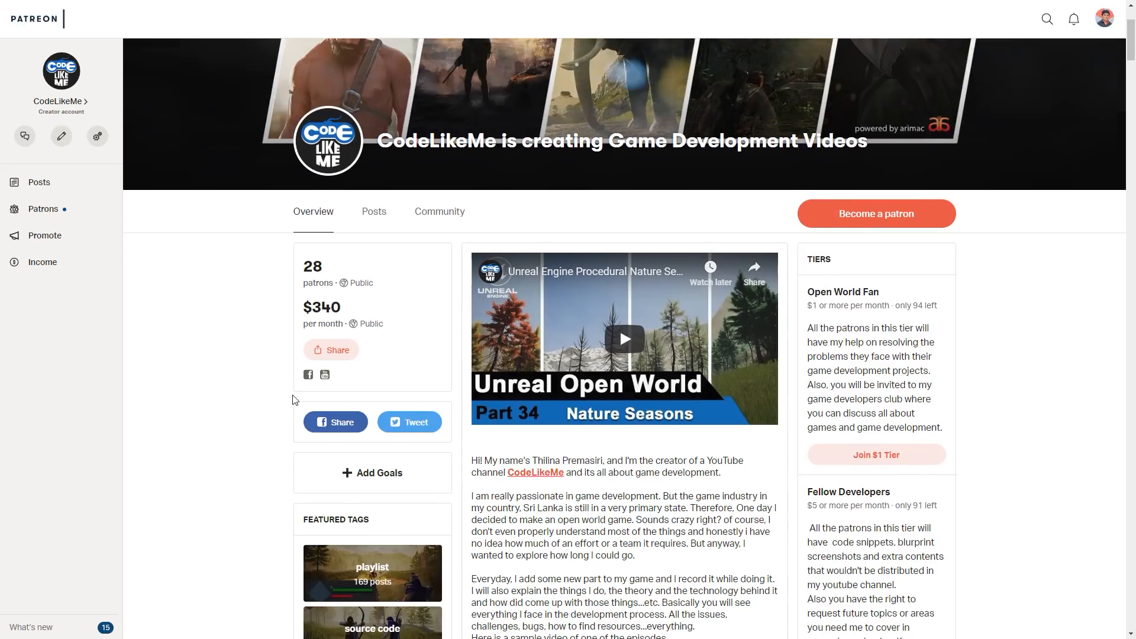
pyautogui.scroll(-3)
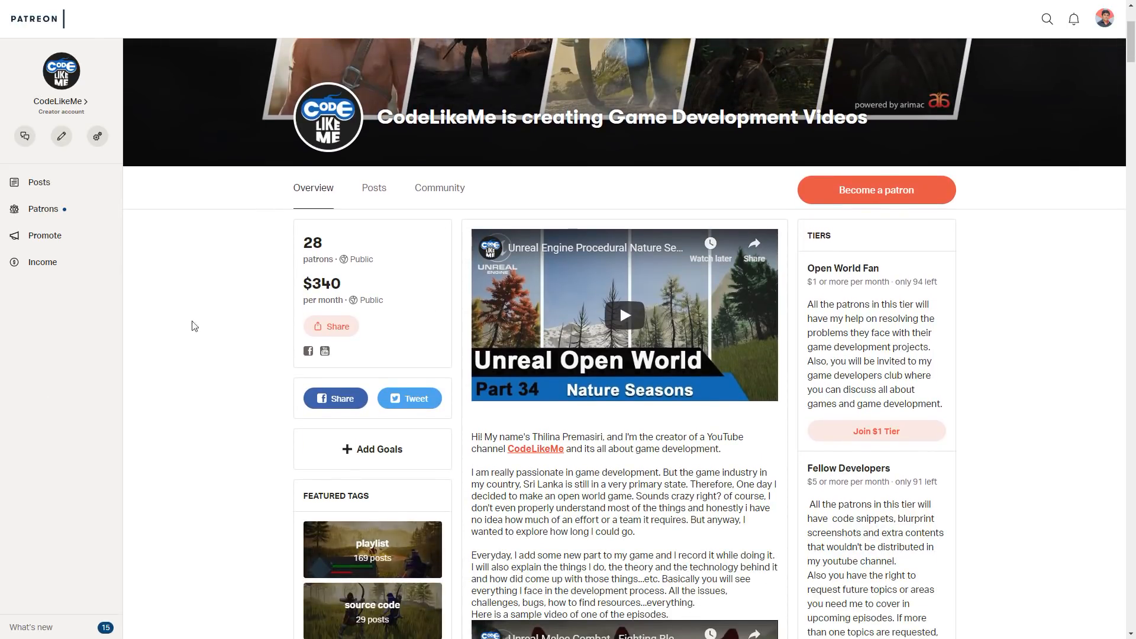